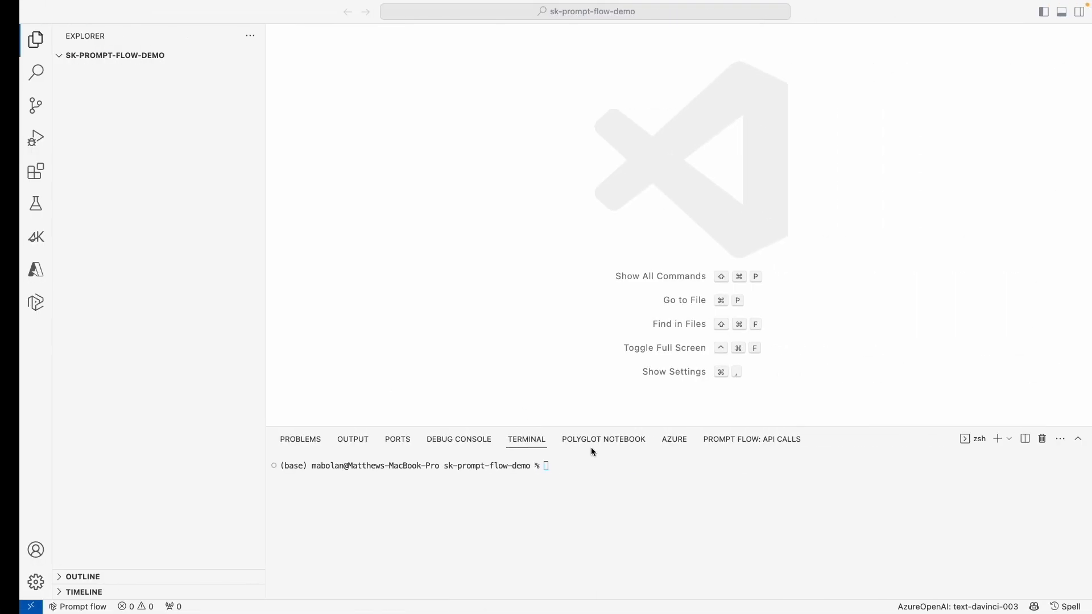
Run 'pf flow init --flow math-copilot --type chat' in the terminal to create the chat flow.
text(pf flow init --flow)
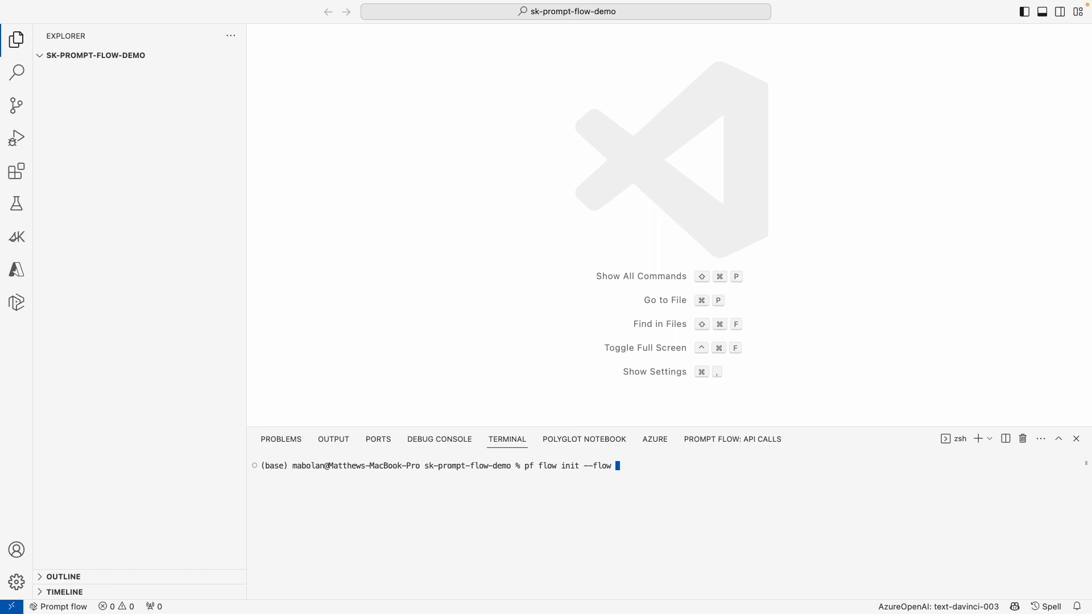
text(mat)
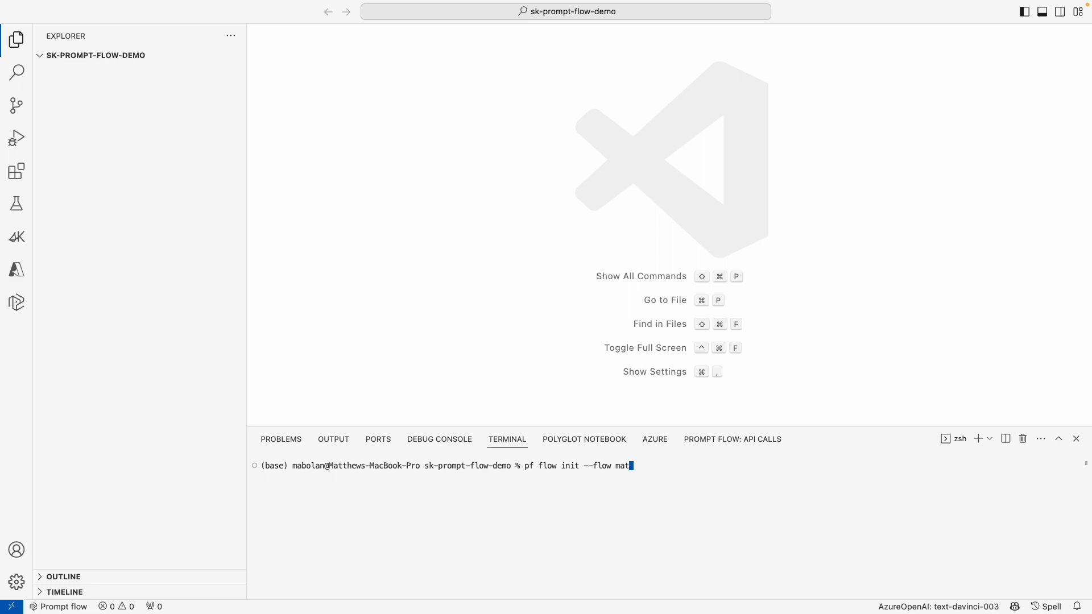
text(h-copilot)
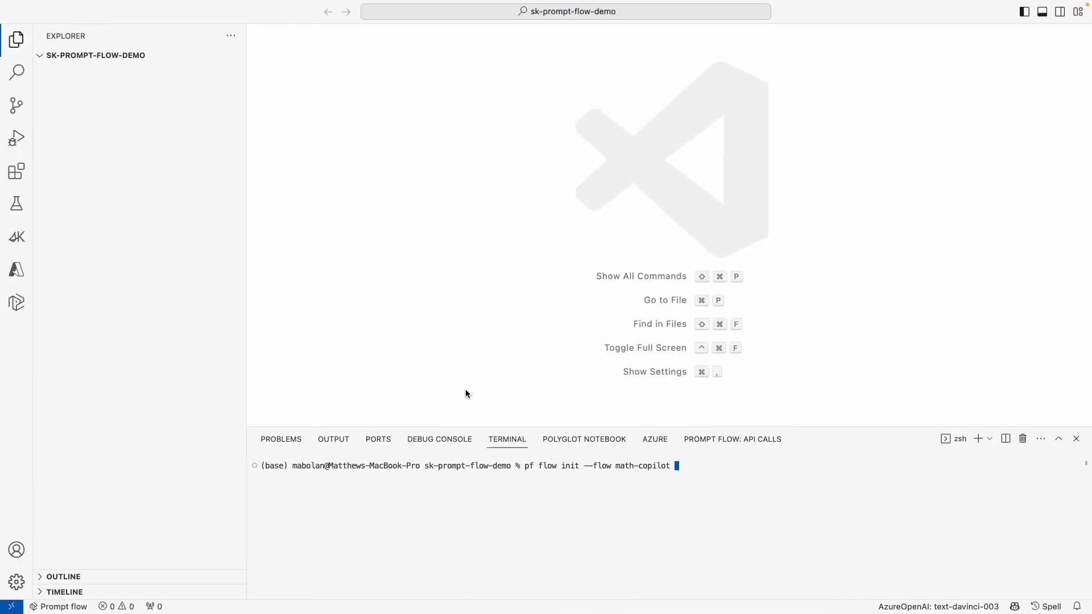
text(--type chat)
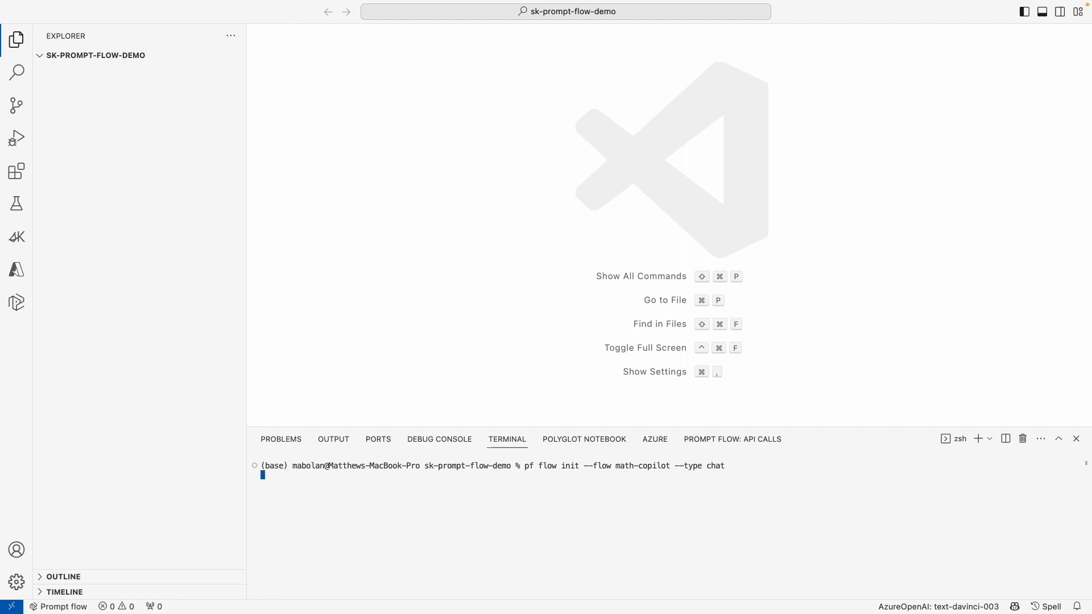
mouse_move(538, 277)
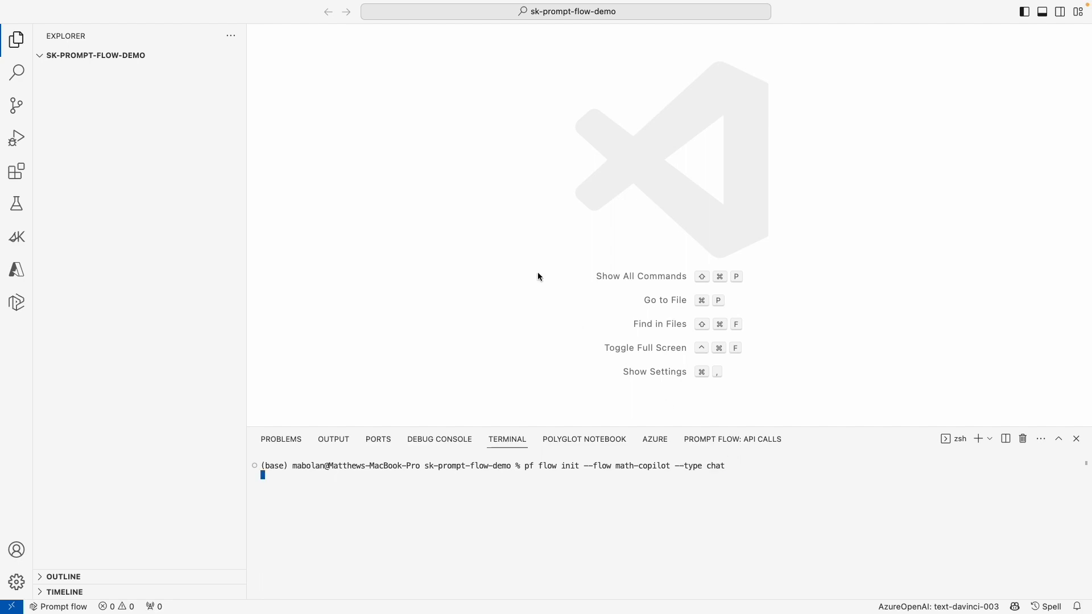
key(Enter)
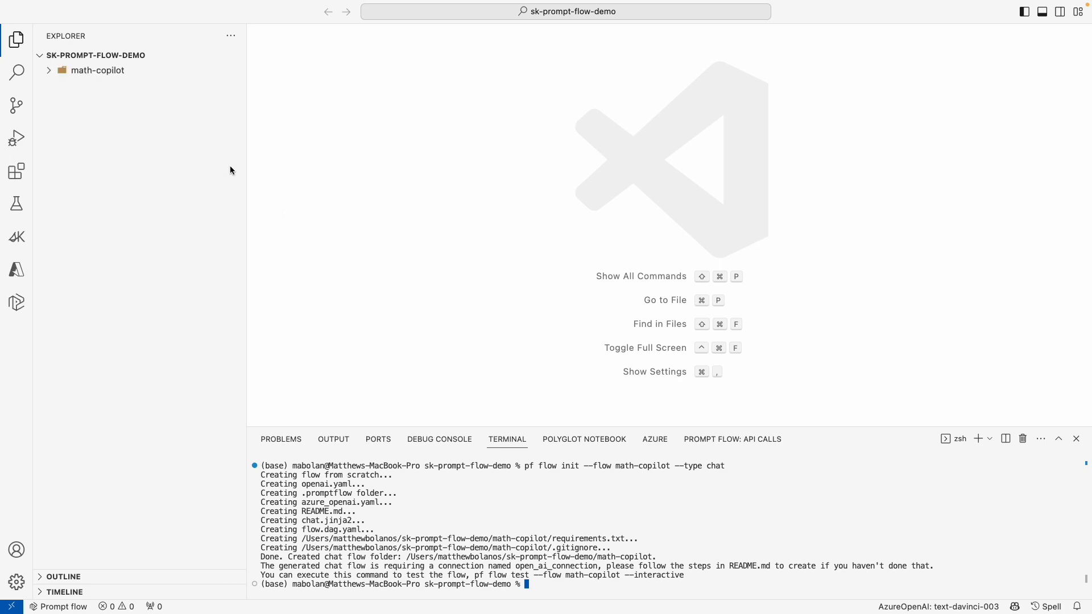
Expand the math-copilot folder and open its flow.dag.yaml definition.
click(97, 69)
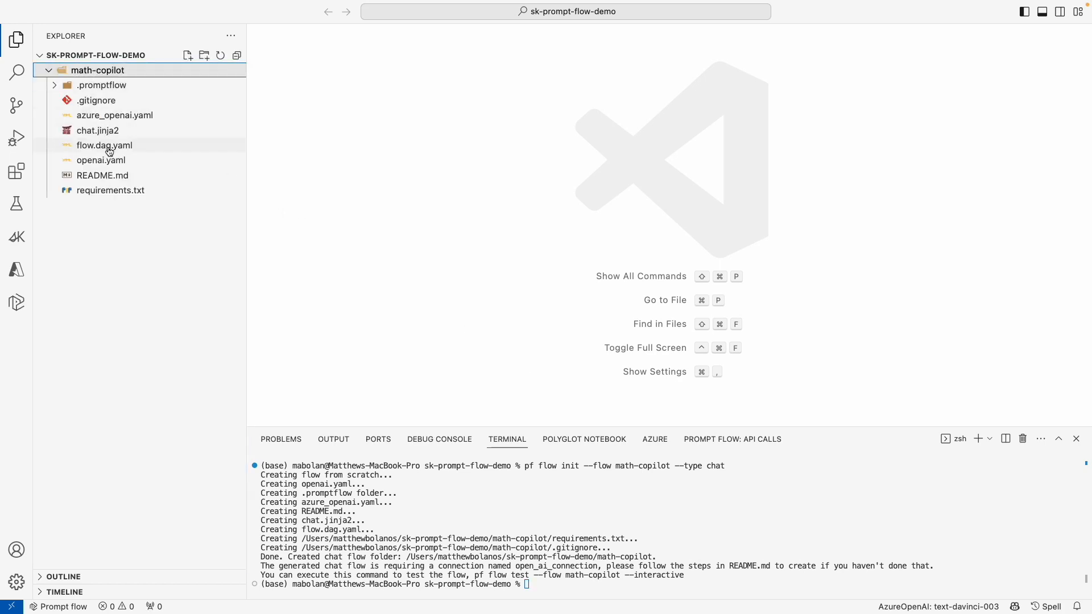
mouse_move(105, 144)
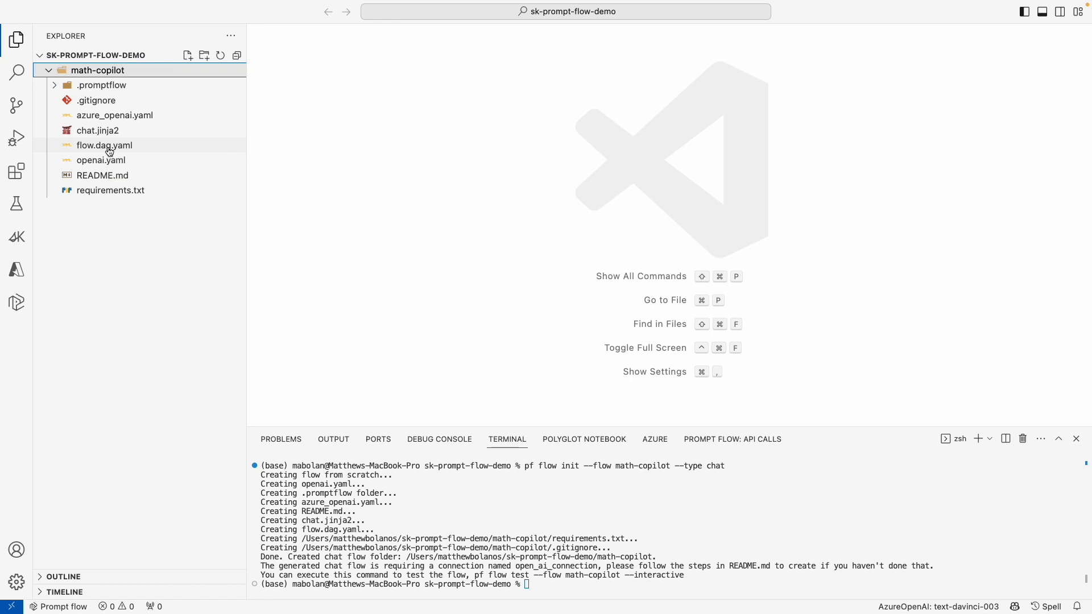
double_click(105, 145)
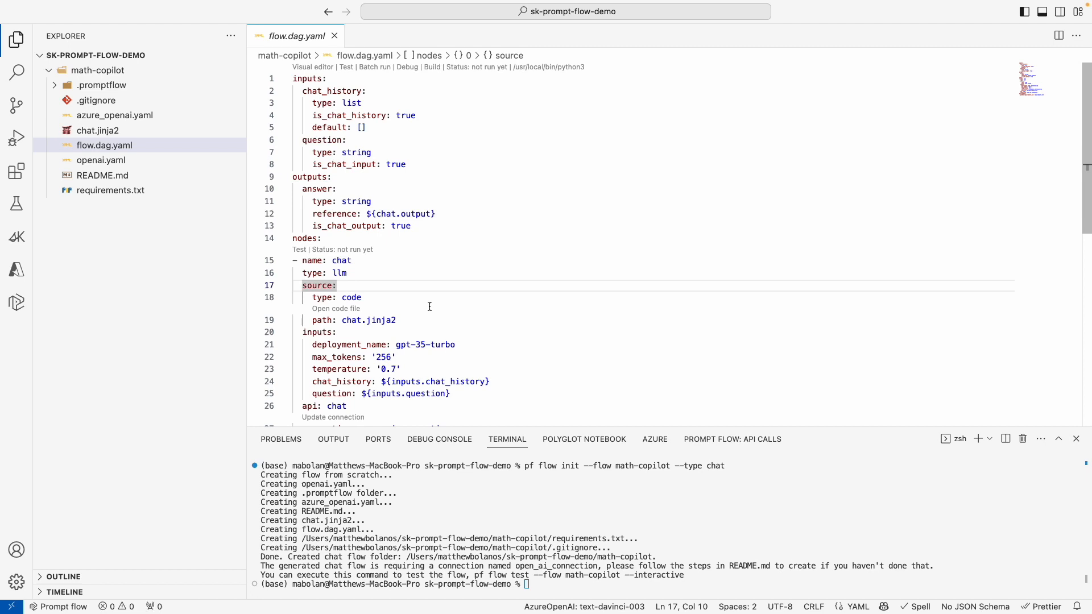
mouse_move(313, 67)
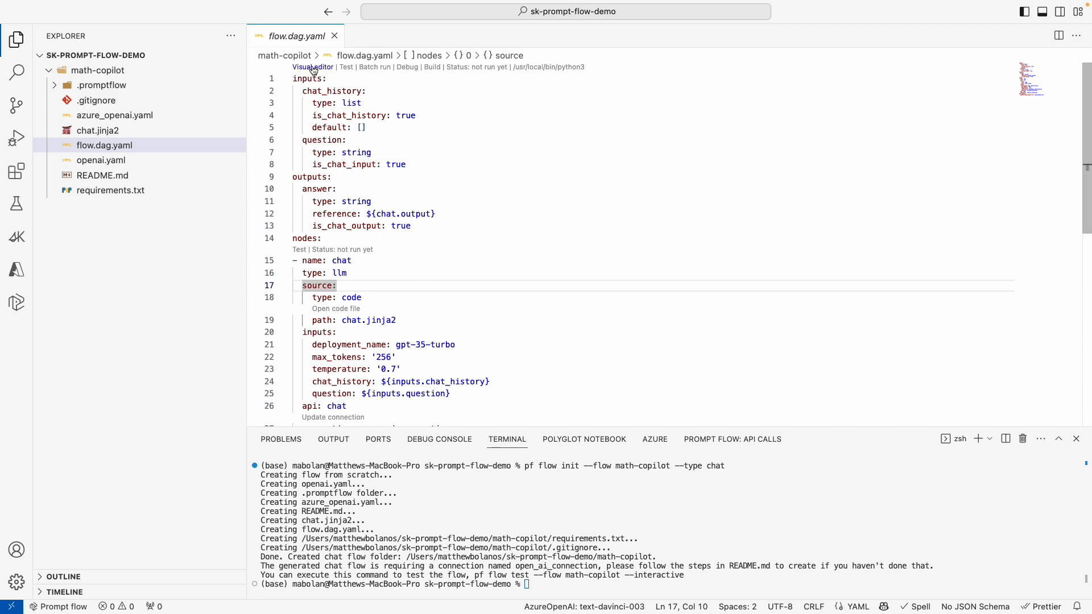
Switch to the visual editor and set the chat node's connection to AzureOpenAIConnection.
click(312, 67)
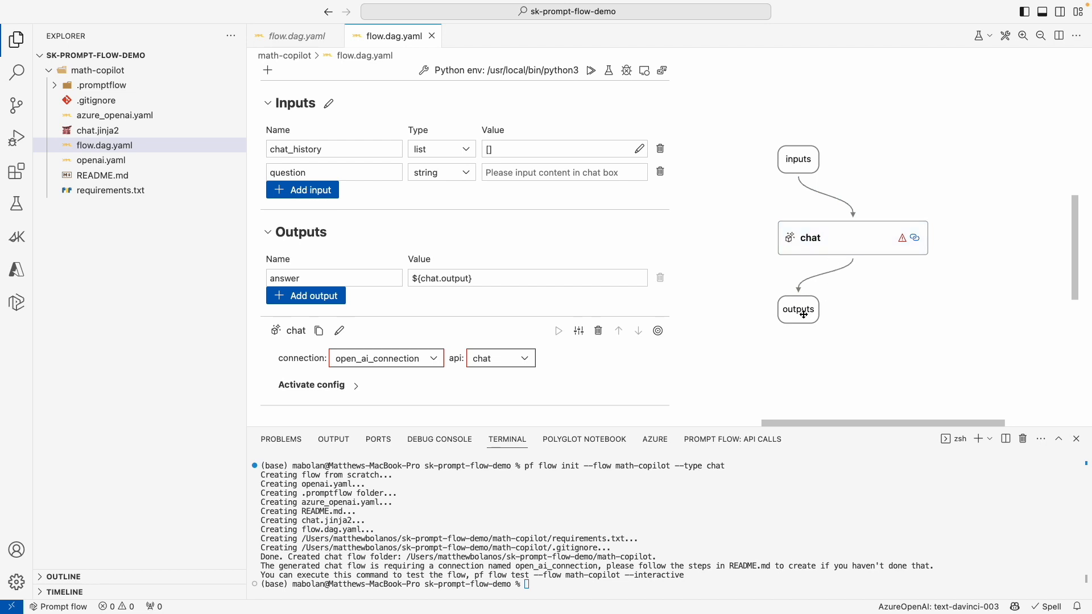
mouse_move(885, 211)
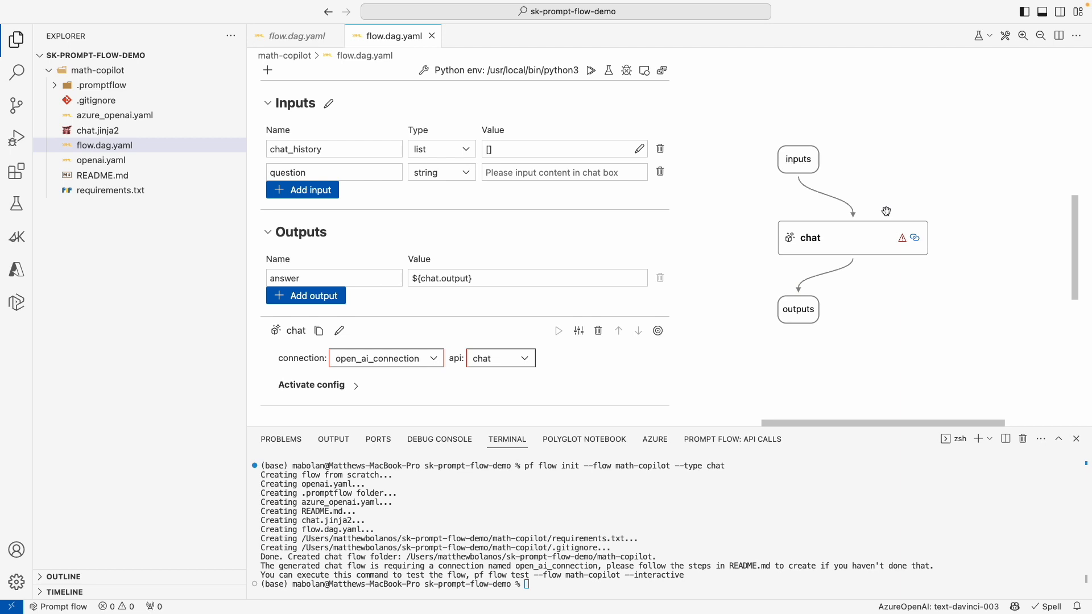
mouse_move(409, 383)
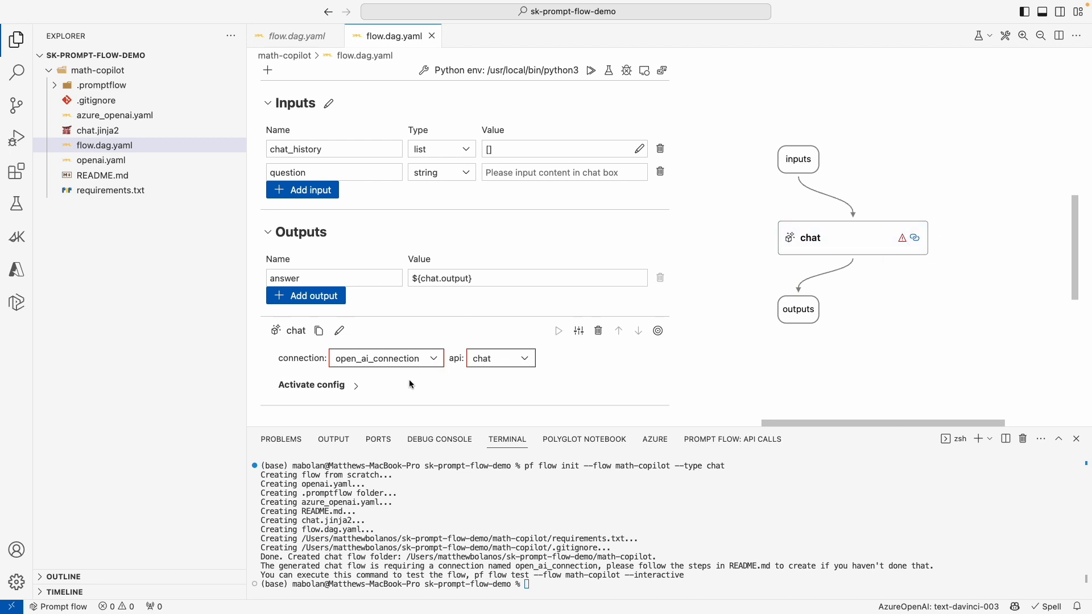
mouse_move(407, 367)
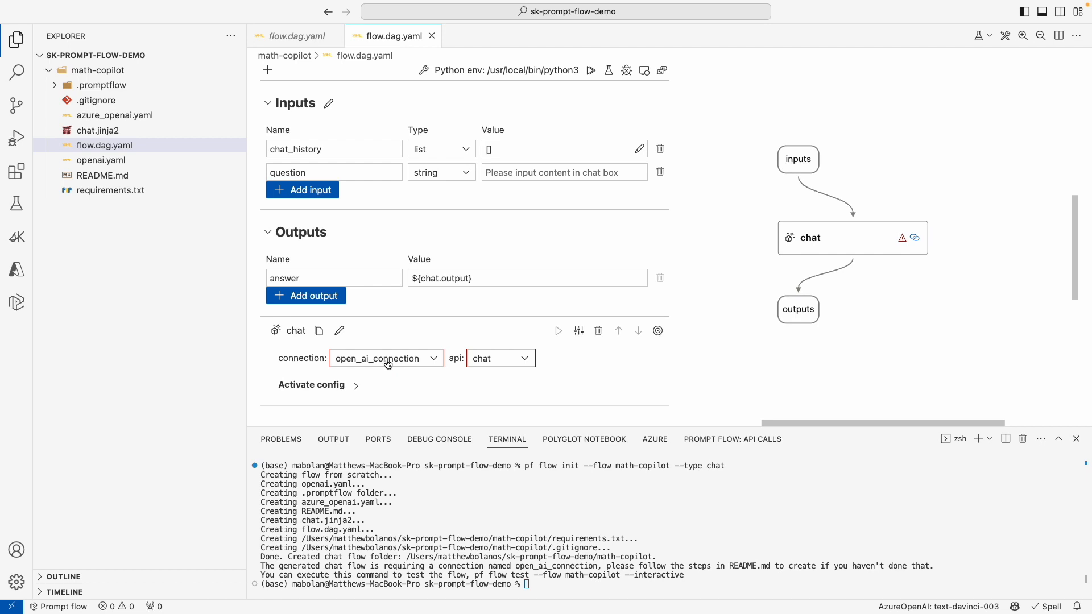
click(385, 358)
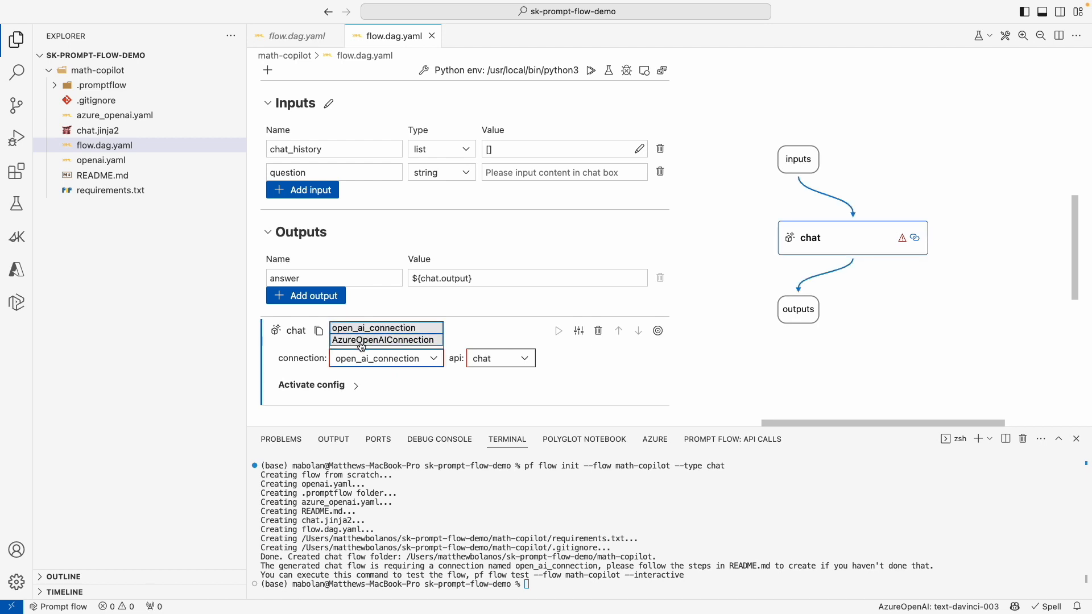
mouse_move(378, 342)
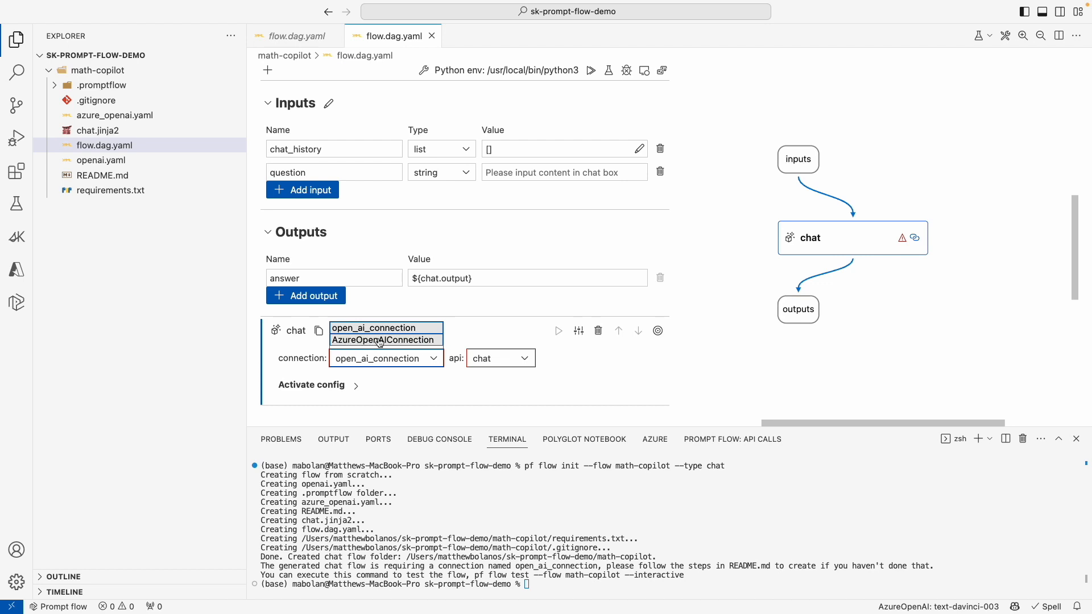
click(383, 340)
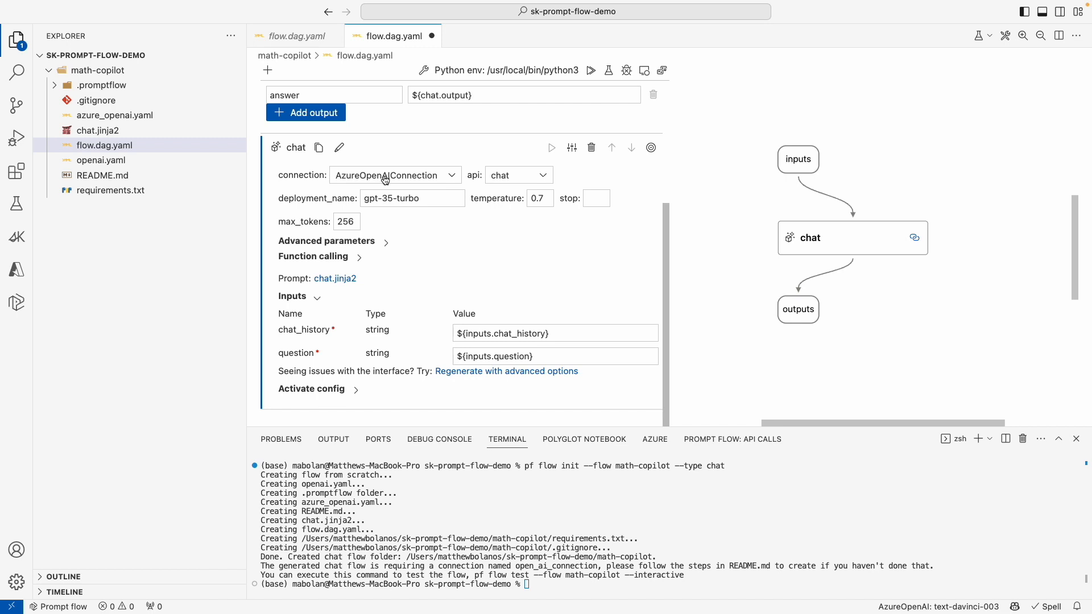
mouse_move(588, 236)
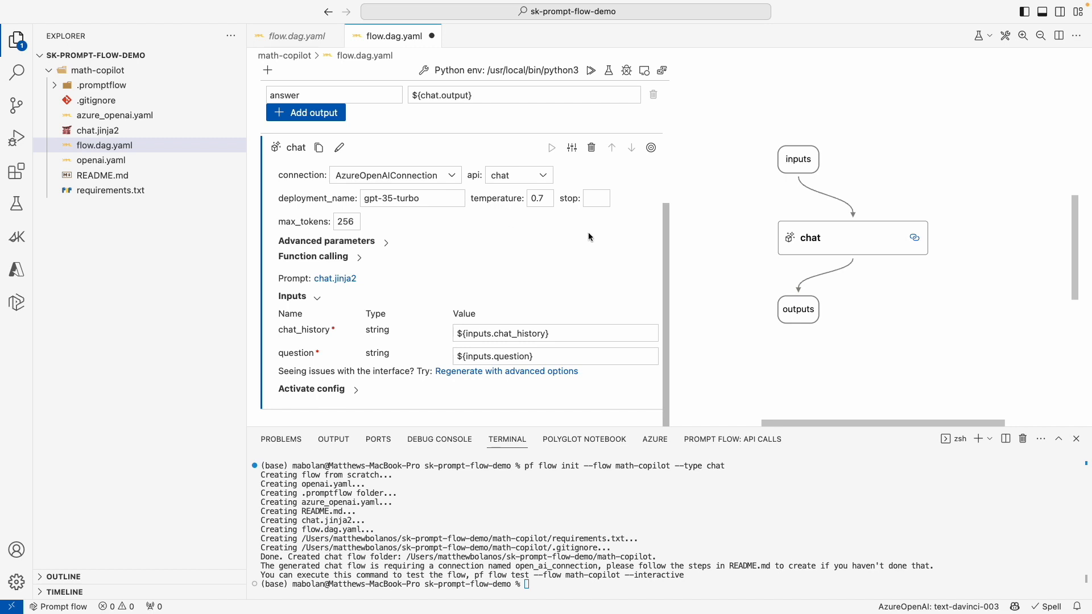
mouse_move(561, 394)
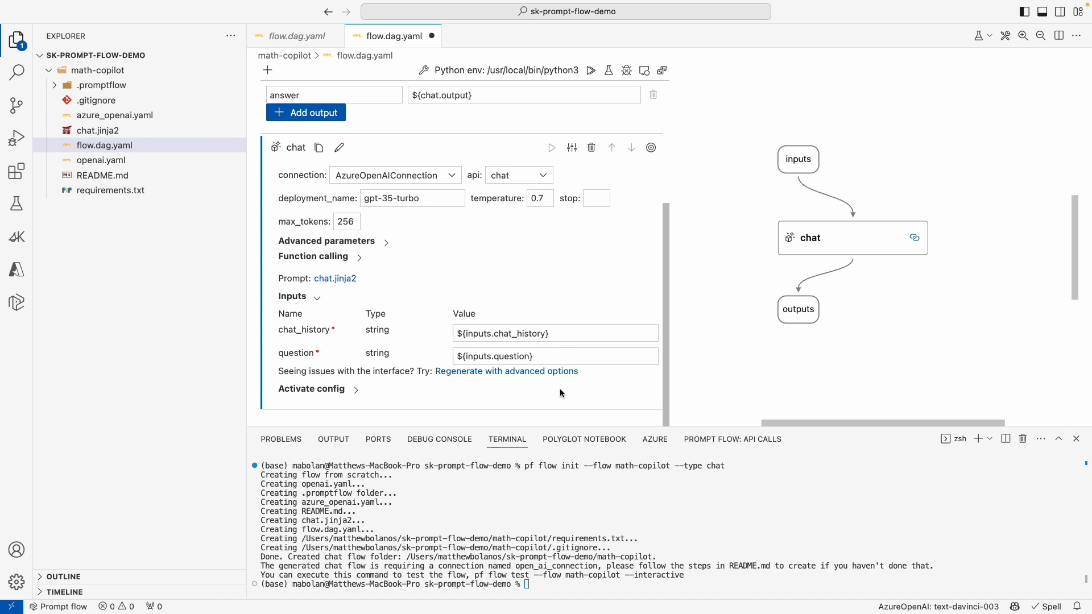
mouse_move(576, 308)
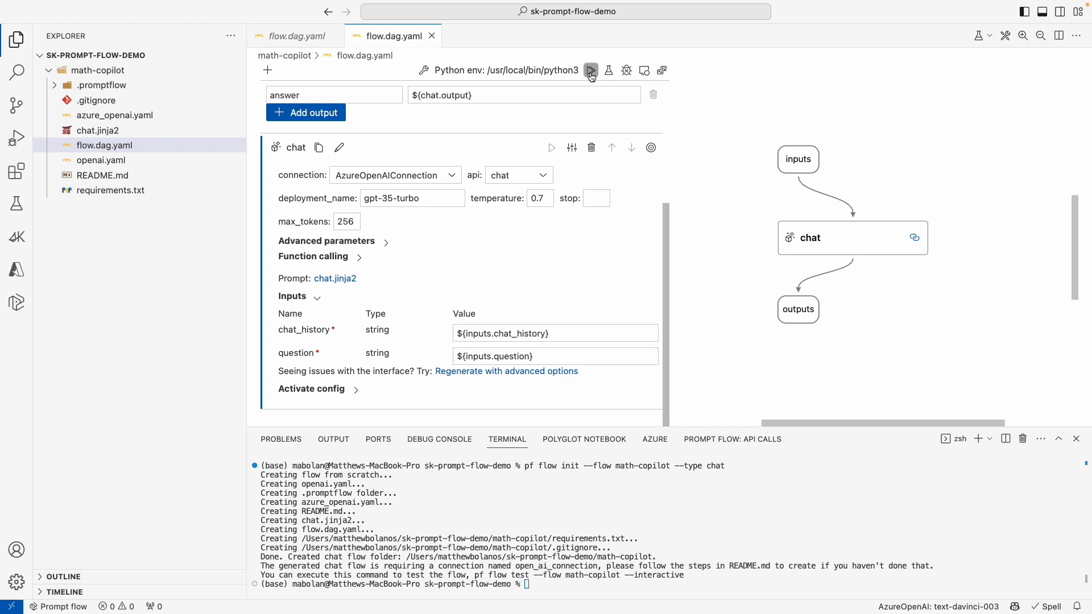
Start a test run of the flow in interactive chat mode and highlight the test command.
click(590, 70)
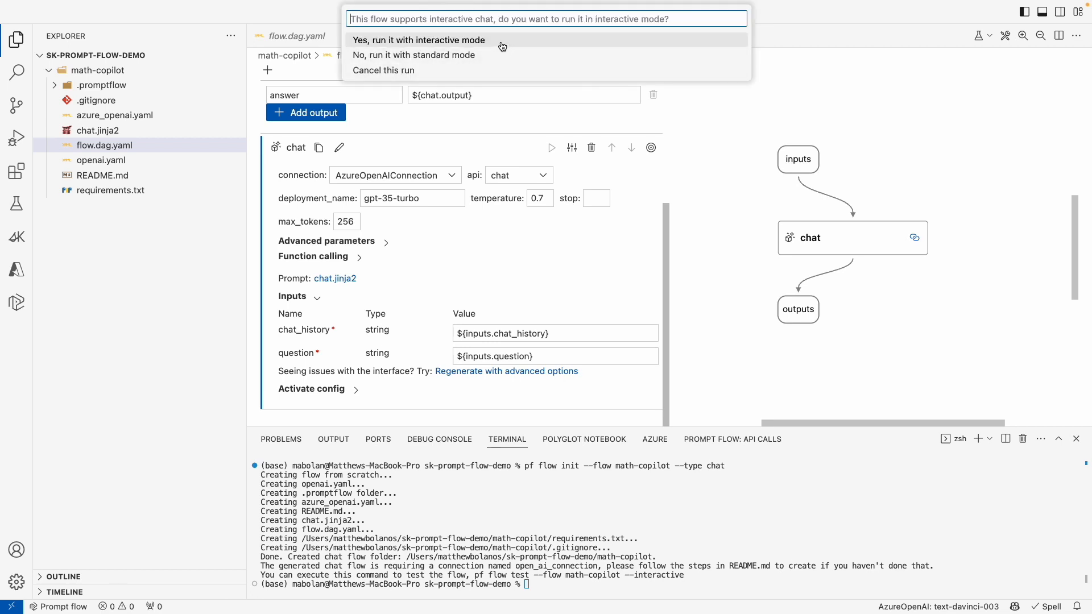
click(418, 40)
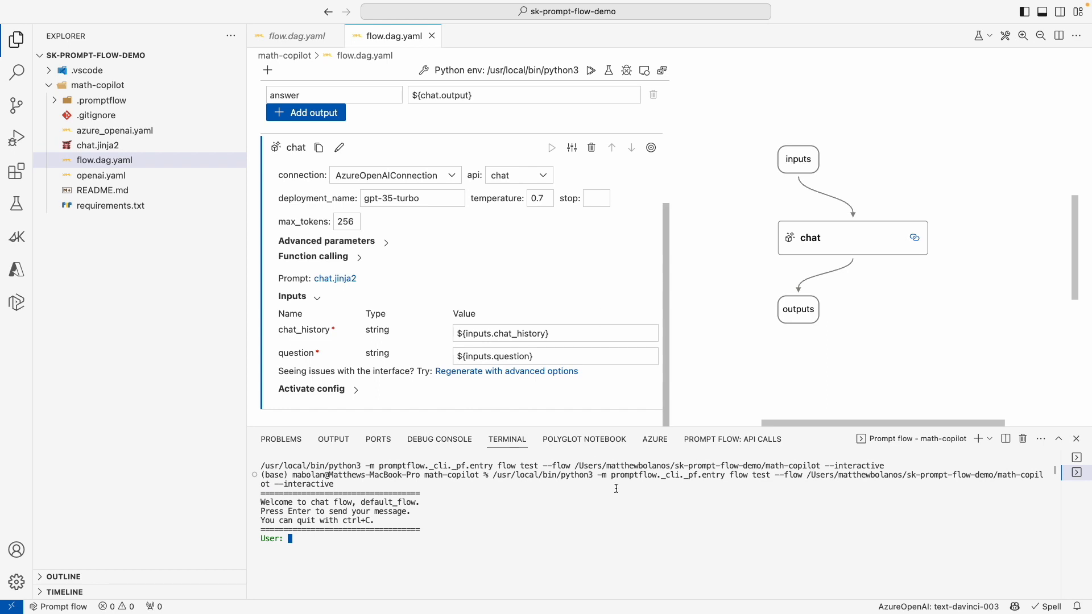
mouse_move(612, 476)
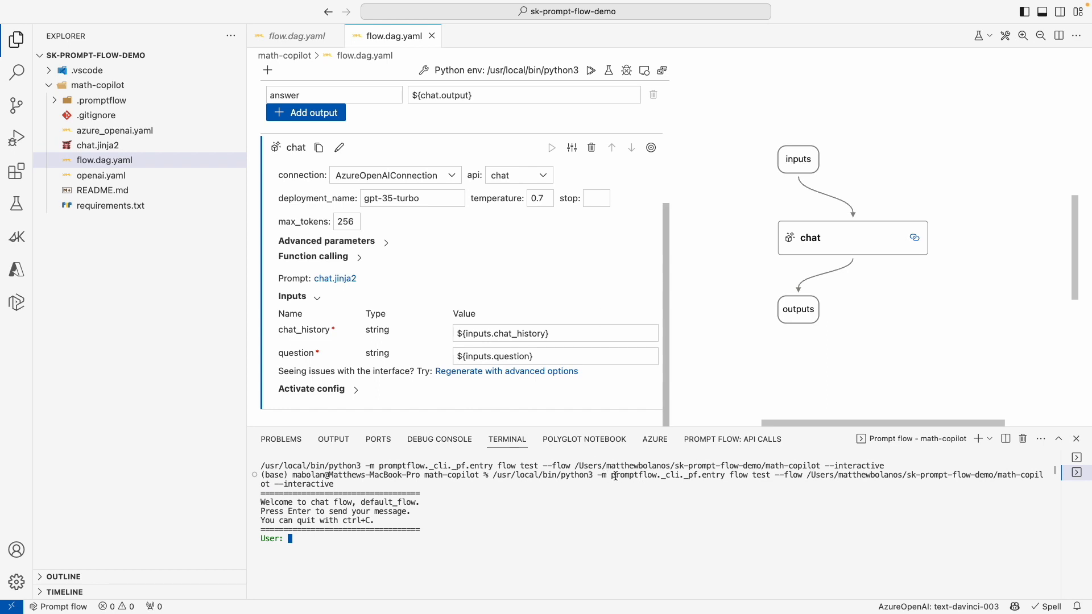
drag(610, 474, 782, 484)
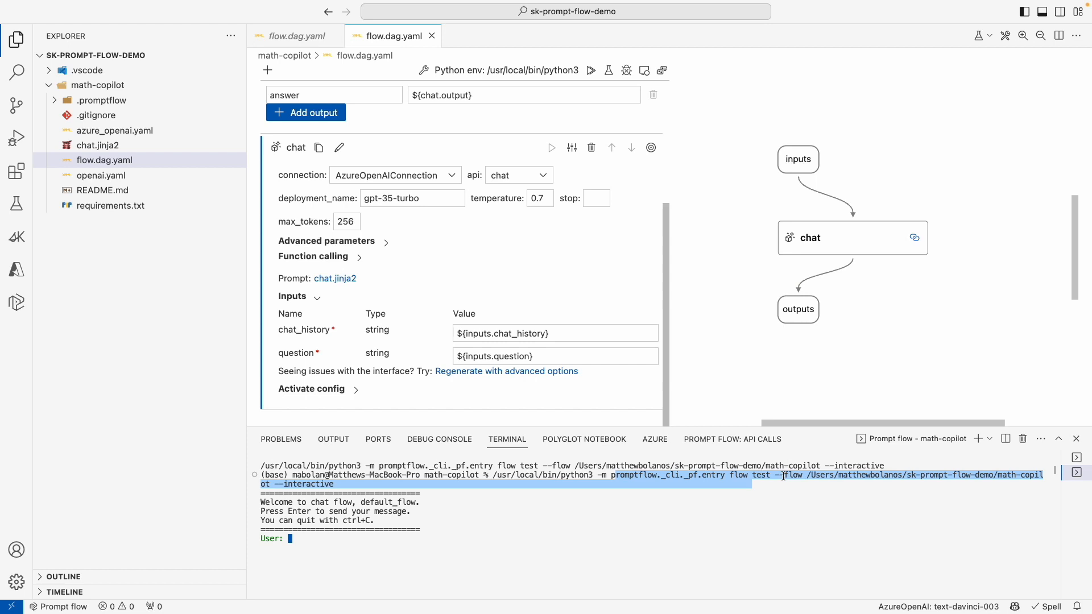
mouse_move(789, 478)
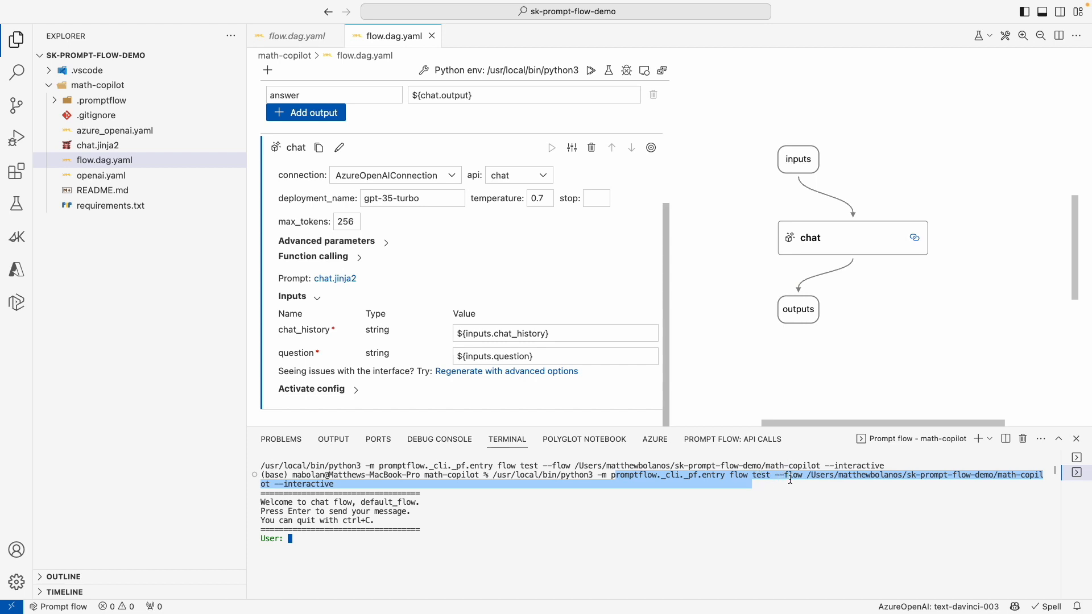
mouse_move(525, 543)
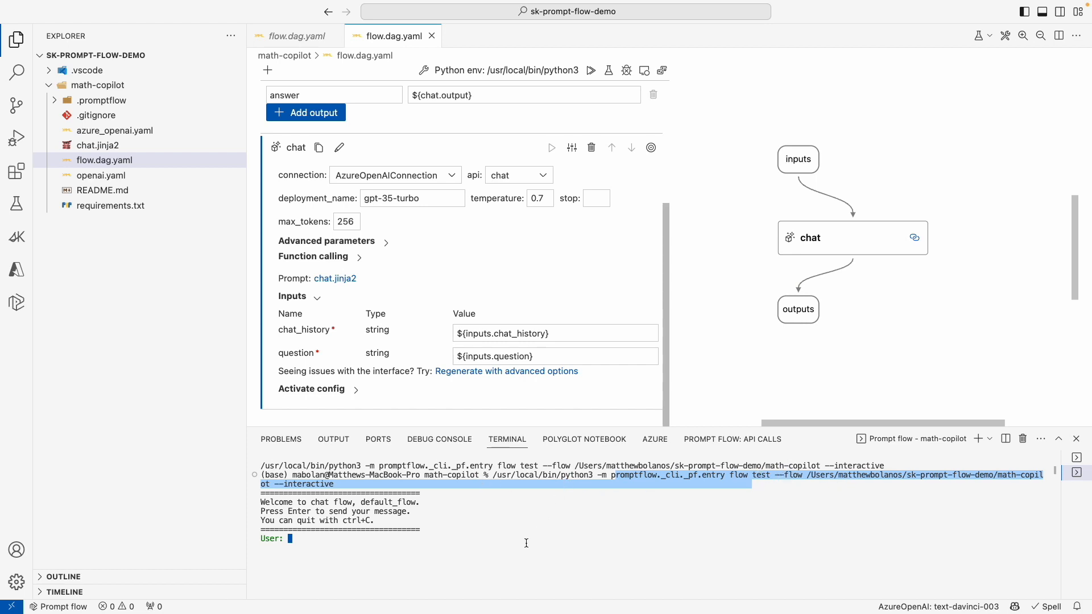
Chat with the flow: introduce yourself as matt, ask your name, 2+2, and a 2134.567 multiplication.
text(Hello)
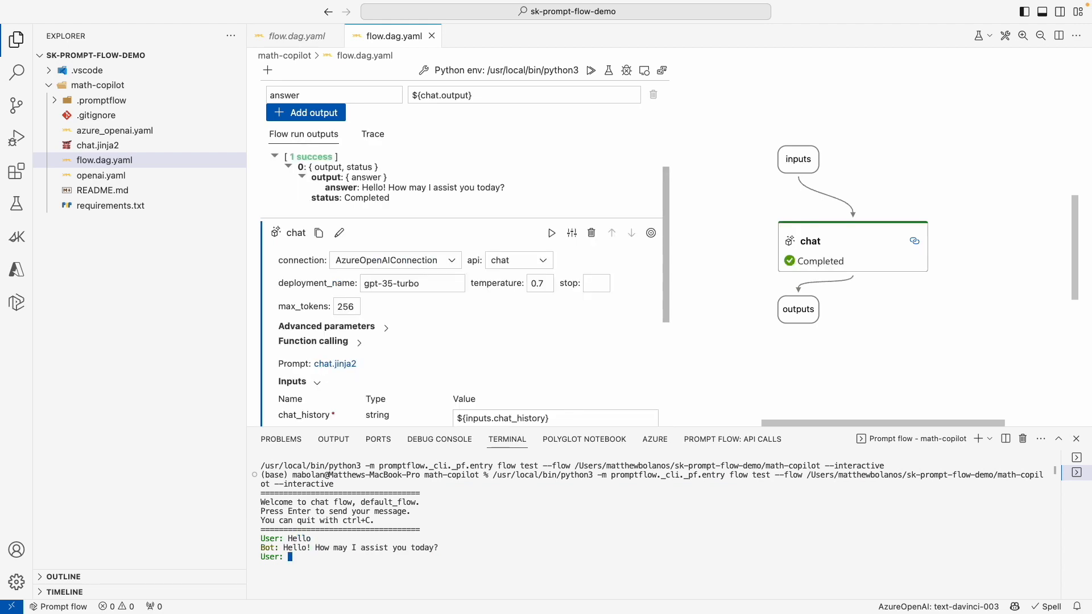
text(M)
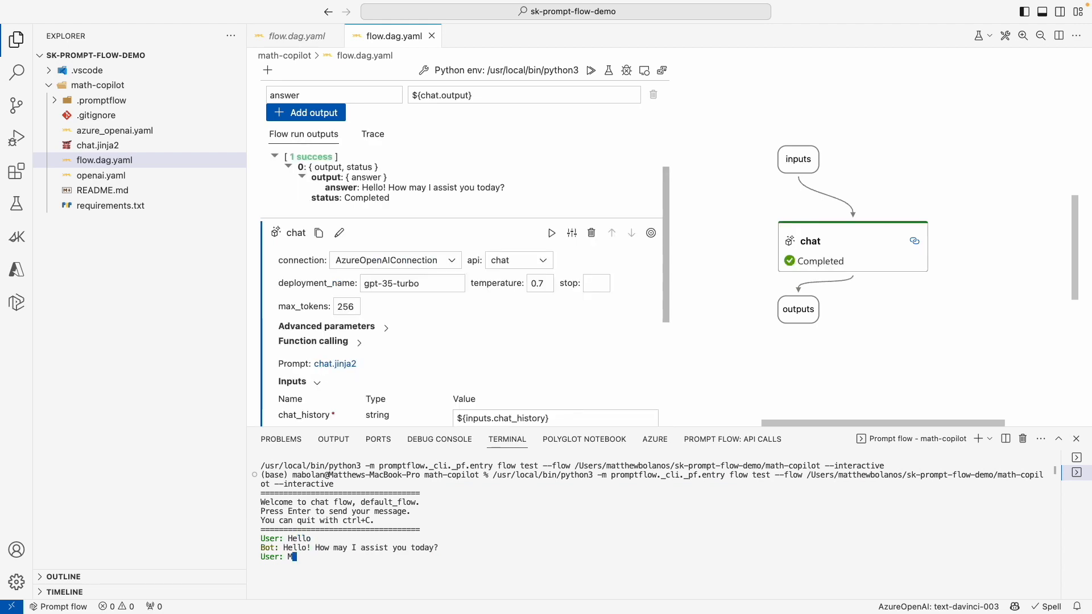
text(y Name is matthew)
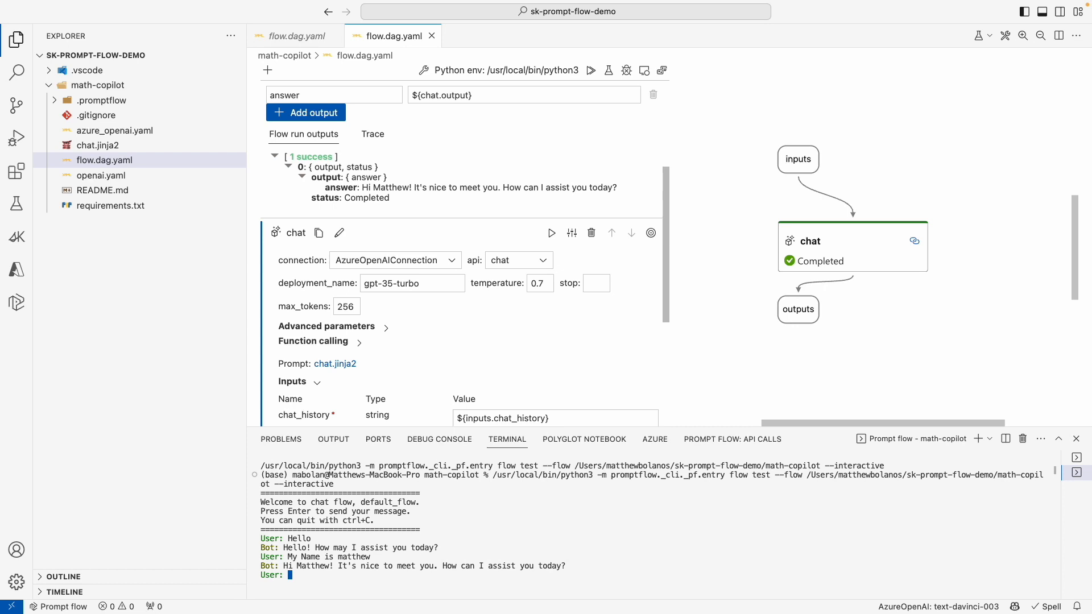
text(What is my name?)
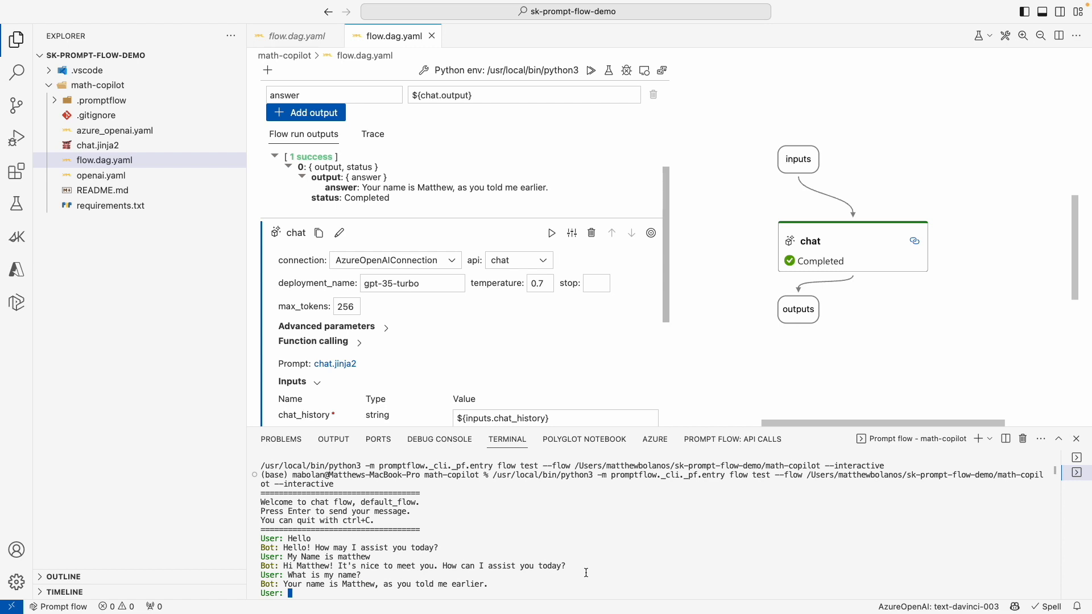
text(What is 2)
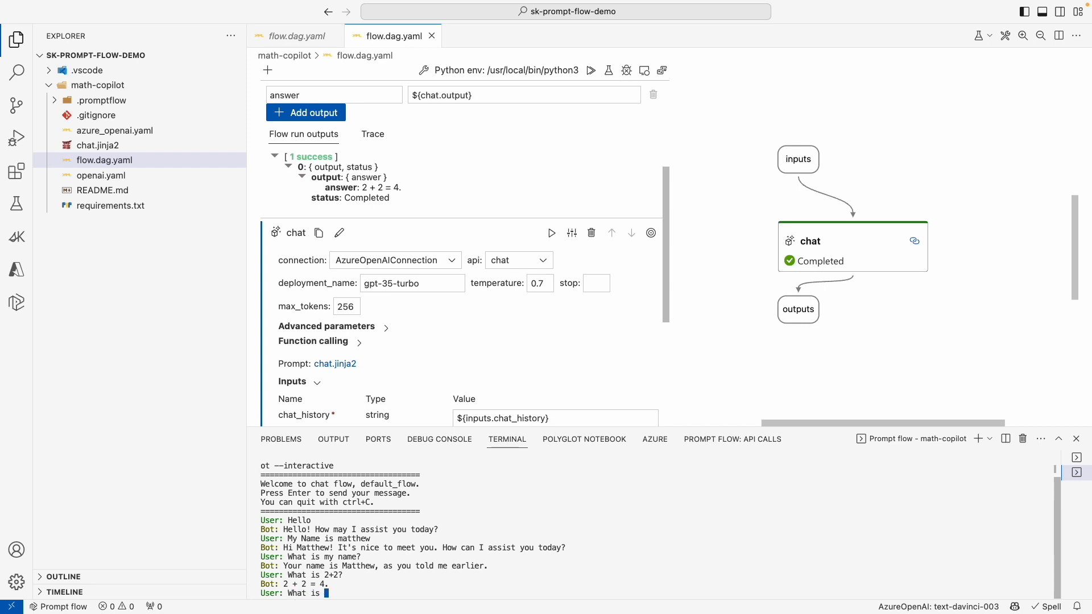
text(2134.567 * 653.23?)
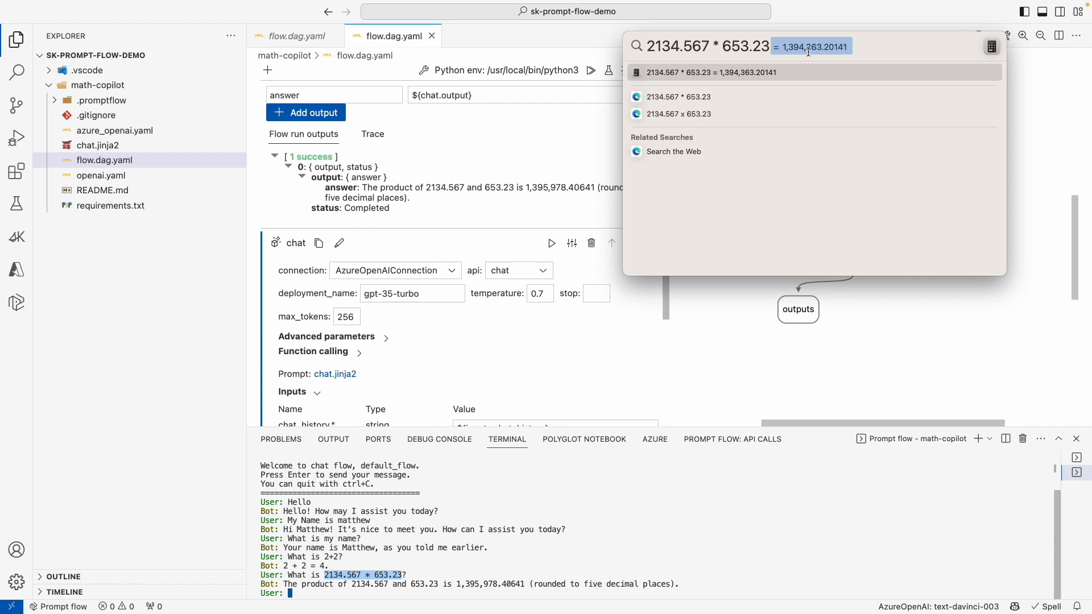
mouse_move(478, 590)
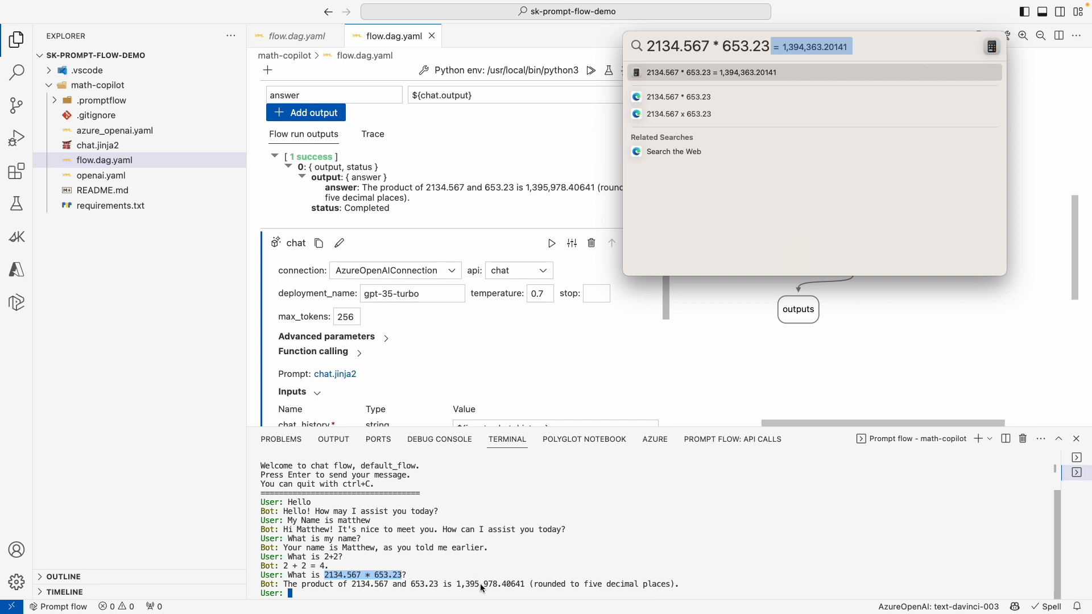
mouse_move(566, 564)
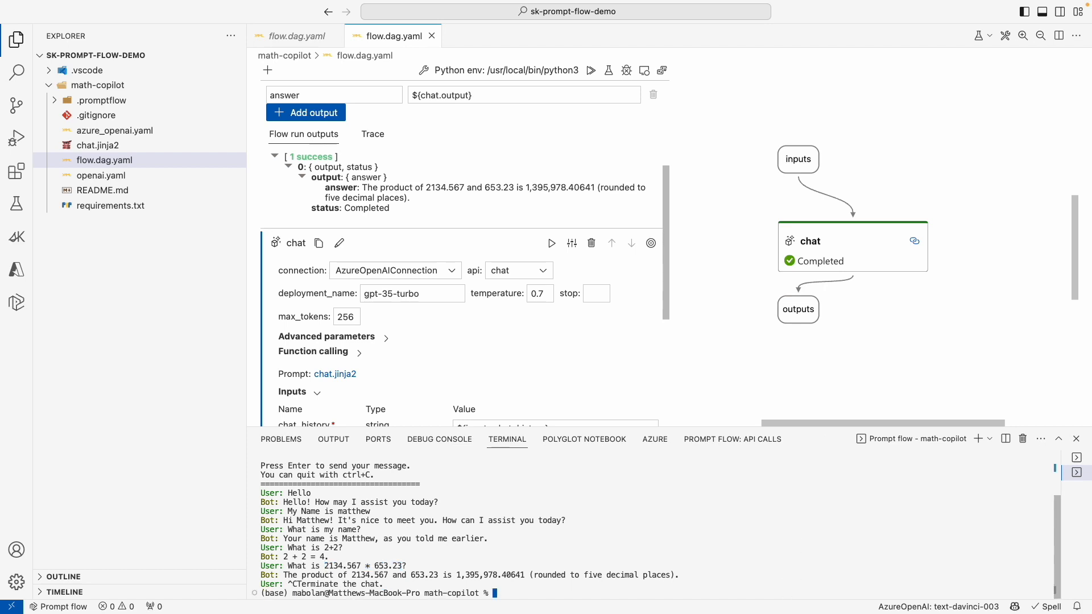
mouse_move(799, 304)
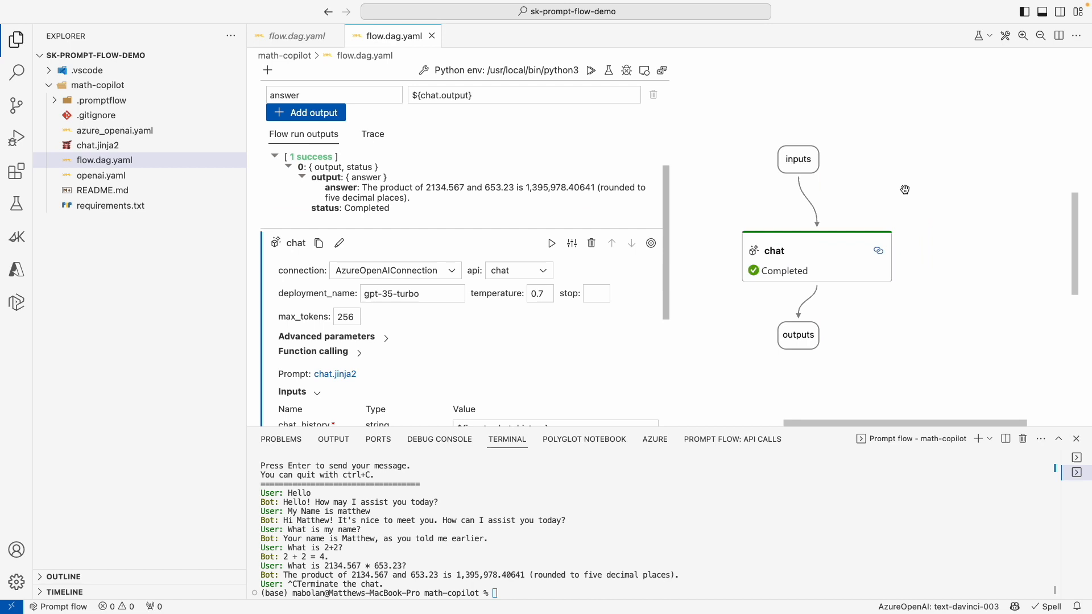
mouse_move(1003, 224)
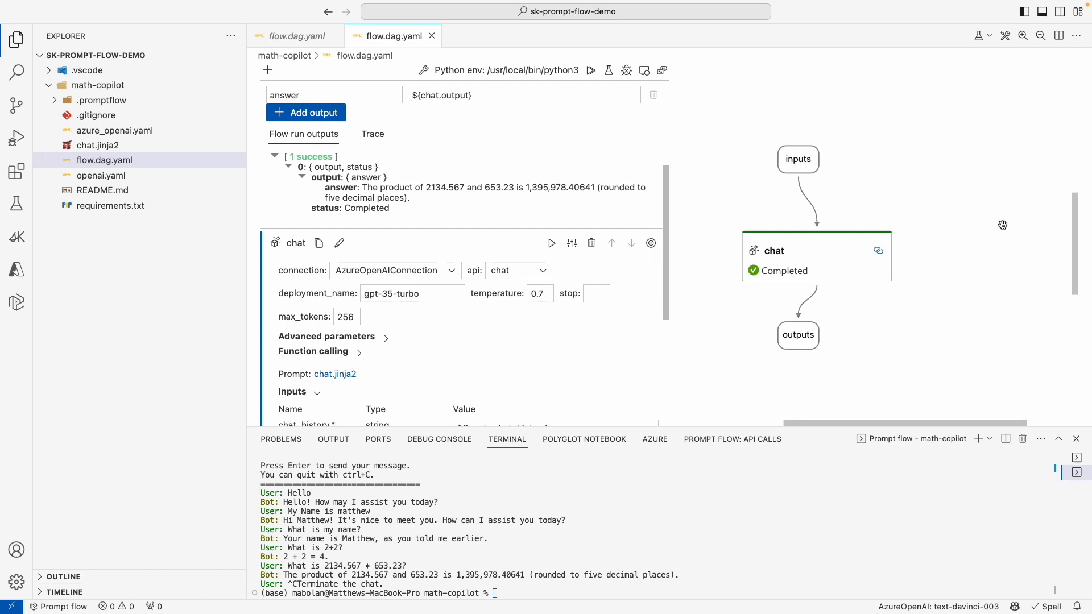
mouse_move(990, 180)
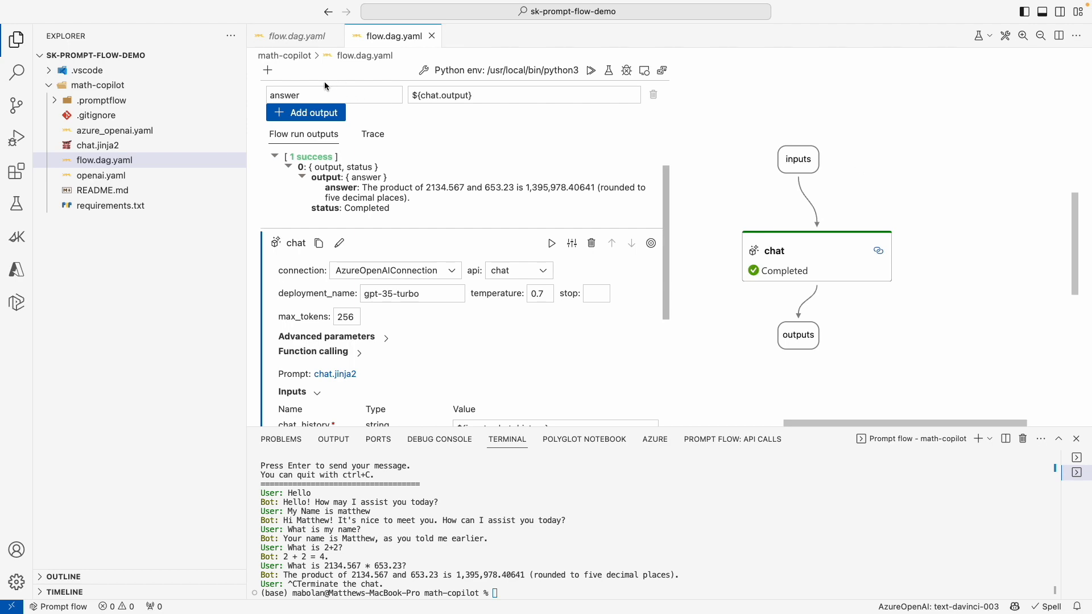
click(296, 35)
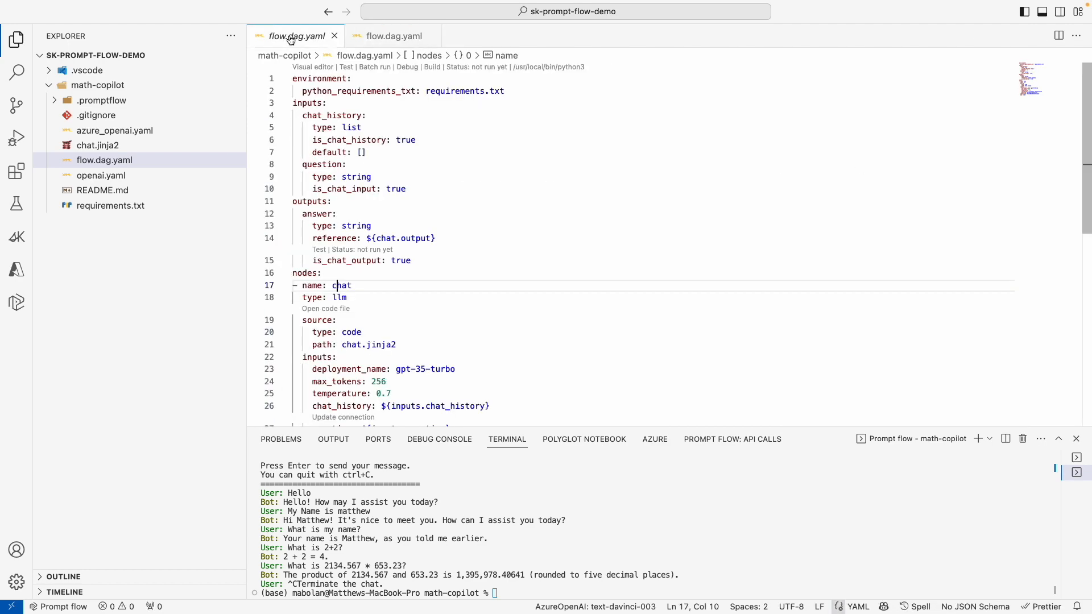
scroll(down, 3)
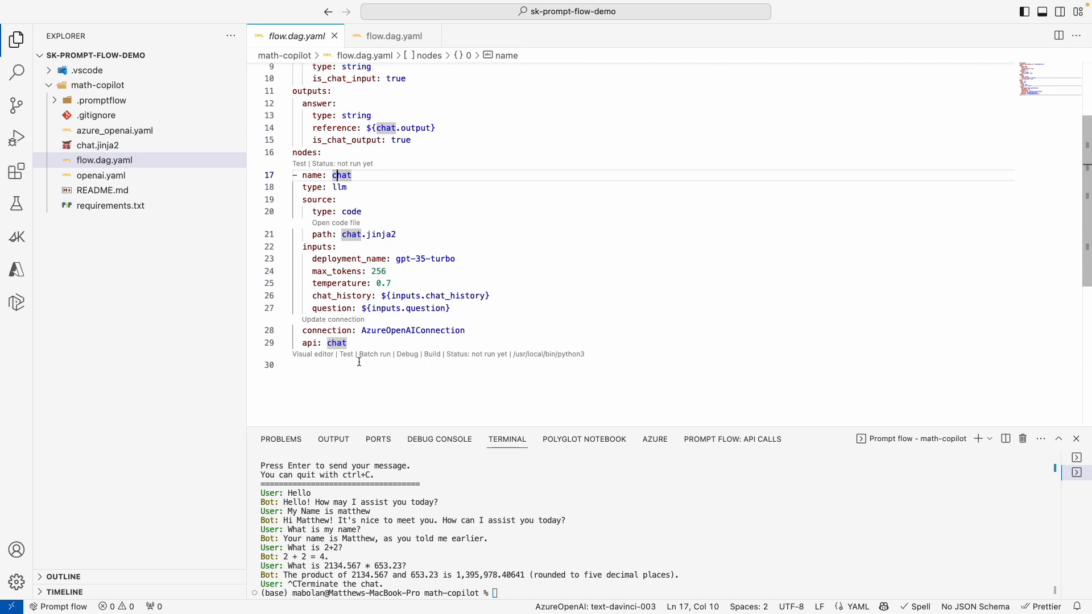
mouse_move(434, 100)
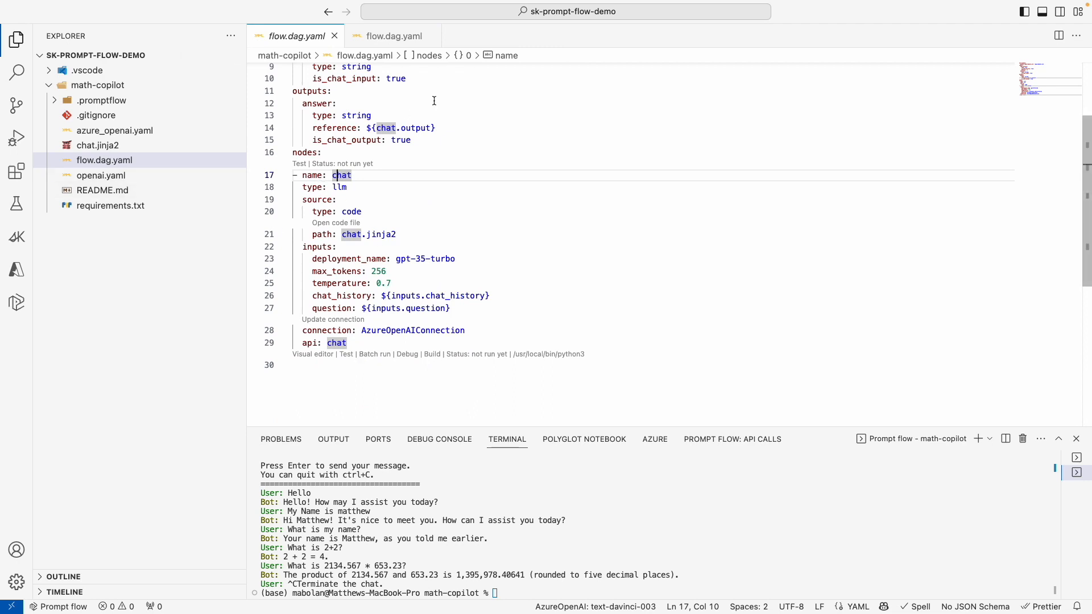
click(392, 35)
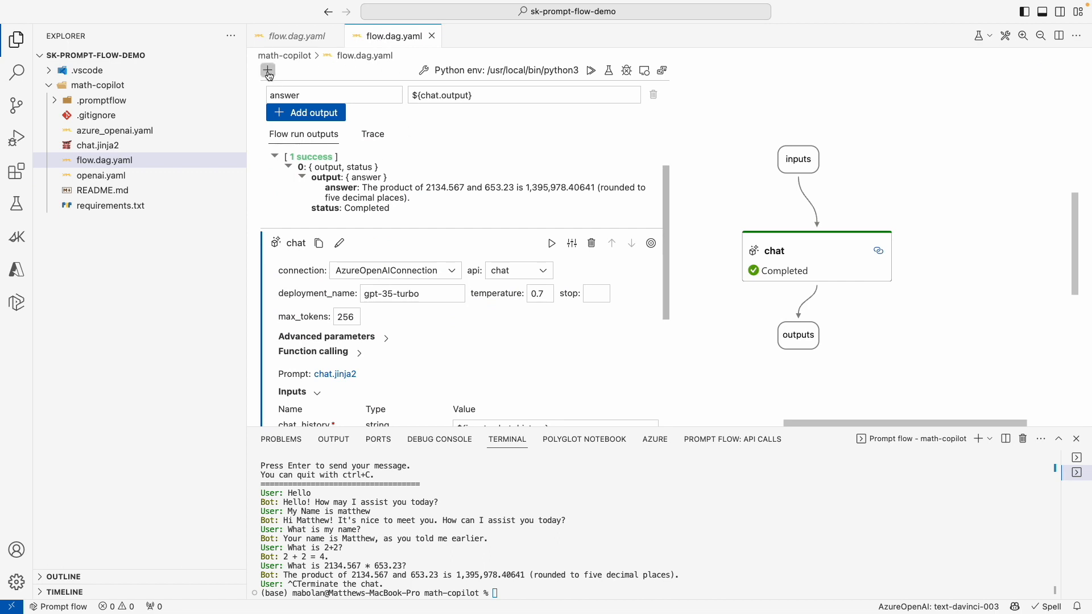
Add a new node to the flow and choose the Python tool type.
click(267, 69)
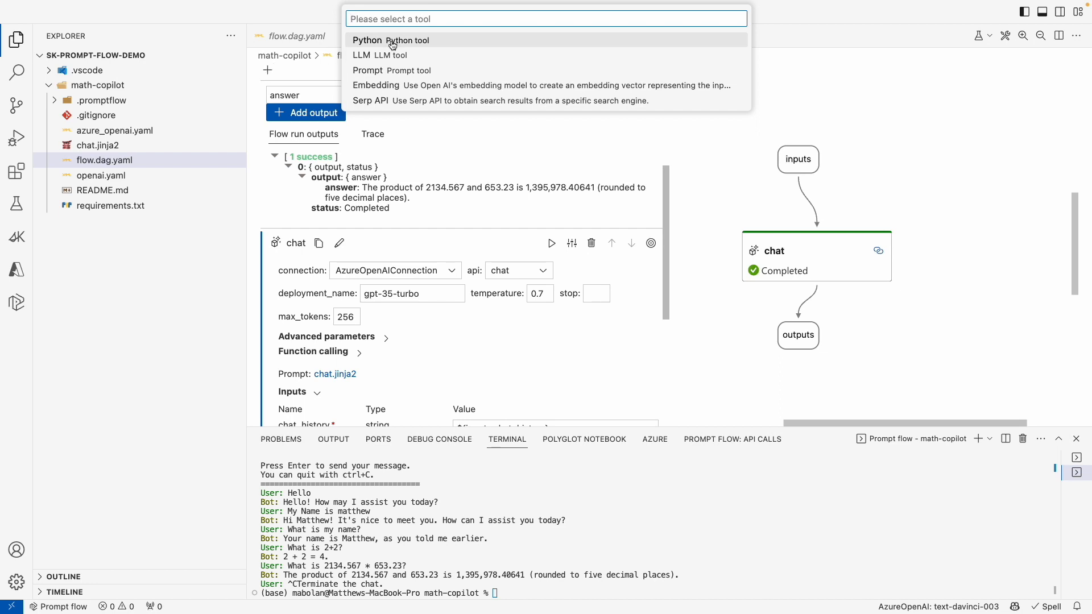
click(366, 40)
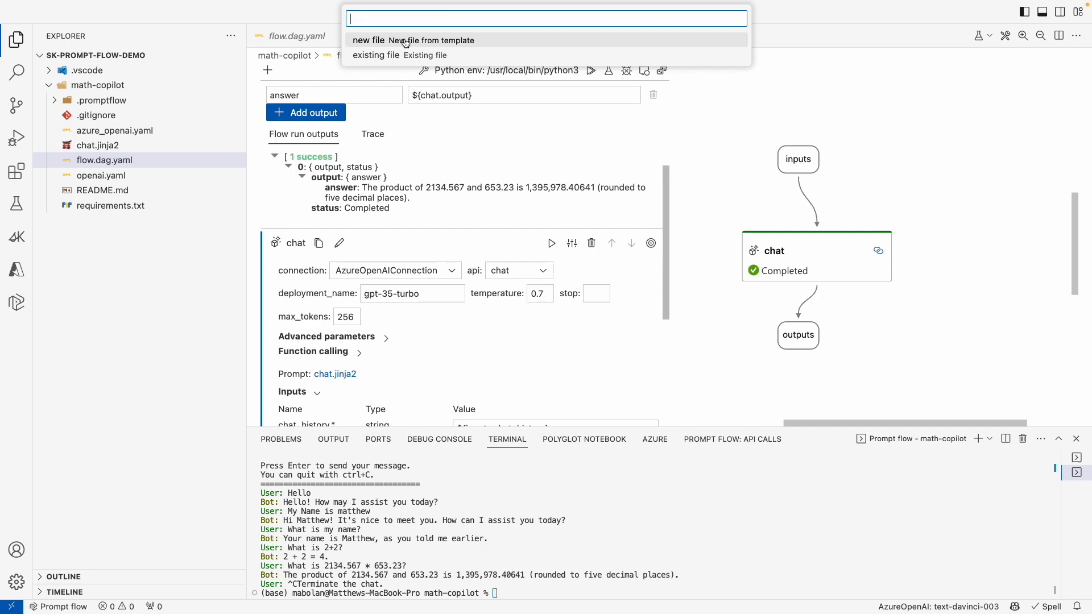
mouse_move(376, 43)
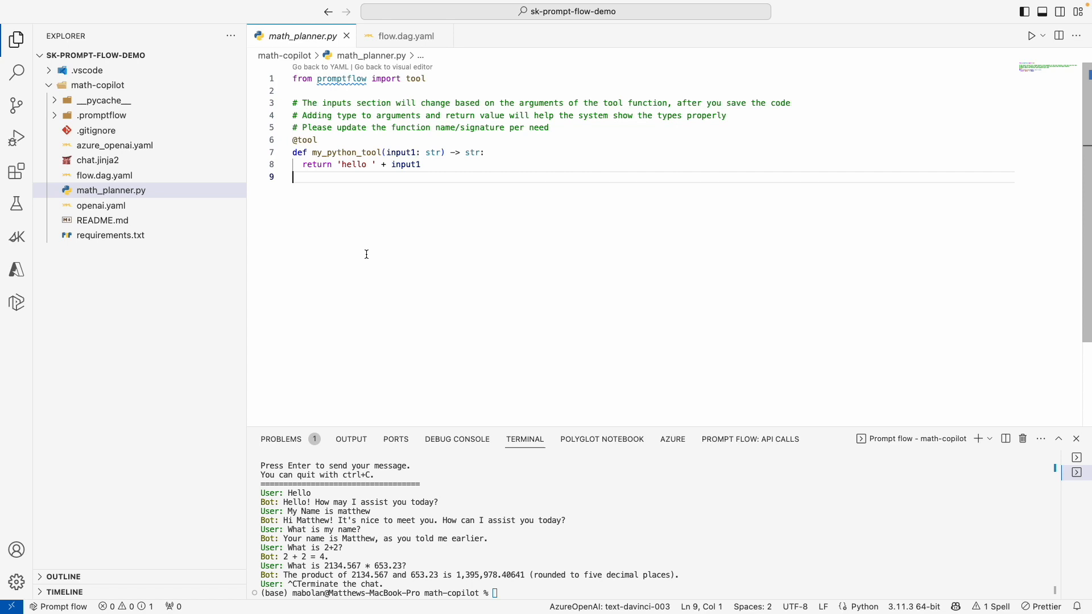
mouse_move(423, 174)
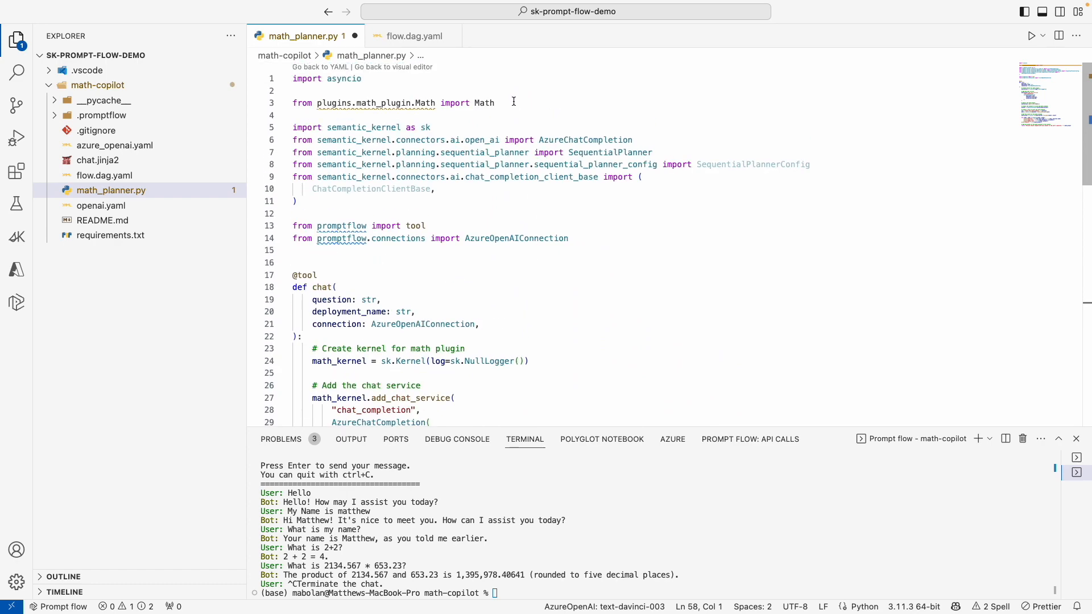
Select the 'from plugins.math_plugin.Math import Math' line and open a project file in the Explorer.
triple_click(393, 102)
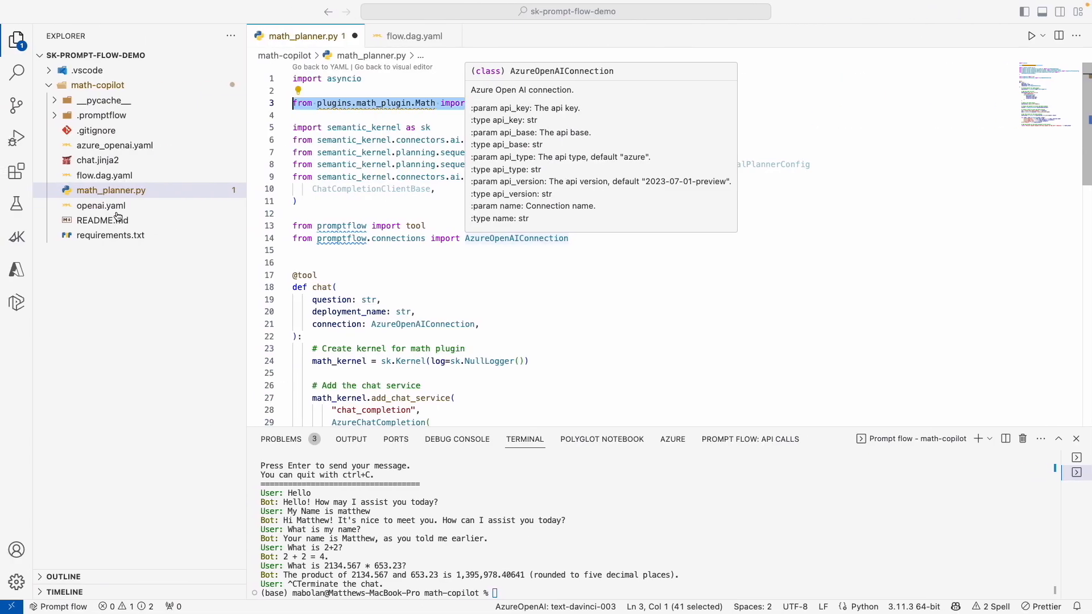
click(100, 250)
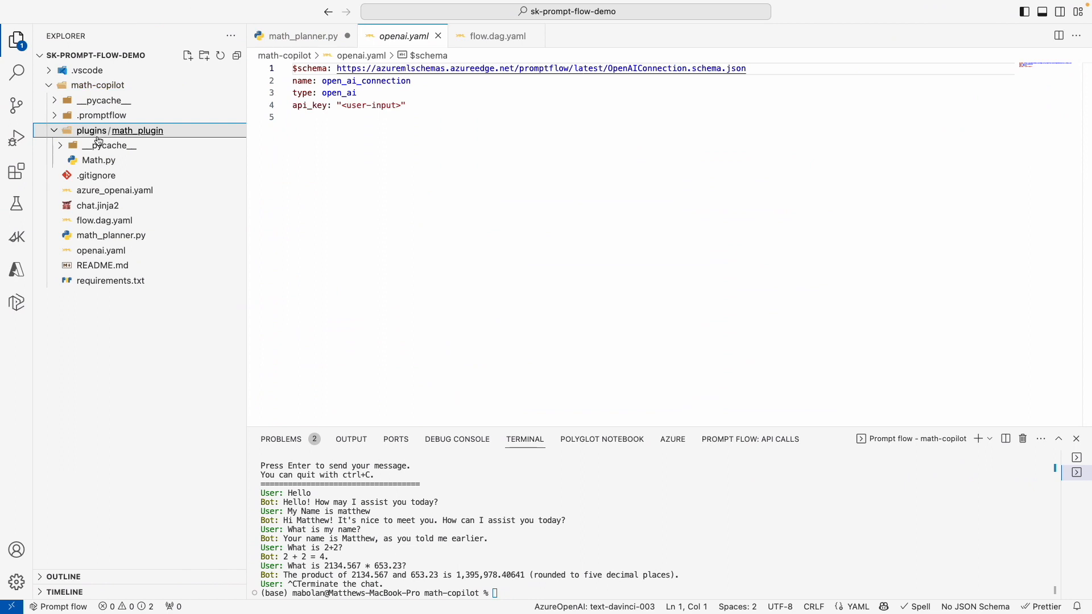
mouse_move(104, 145)
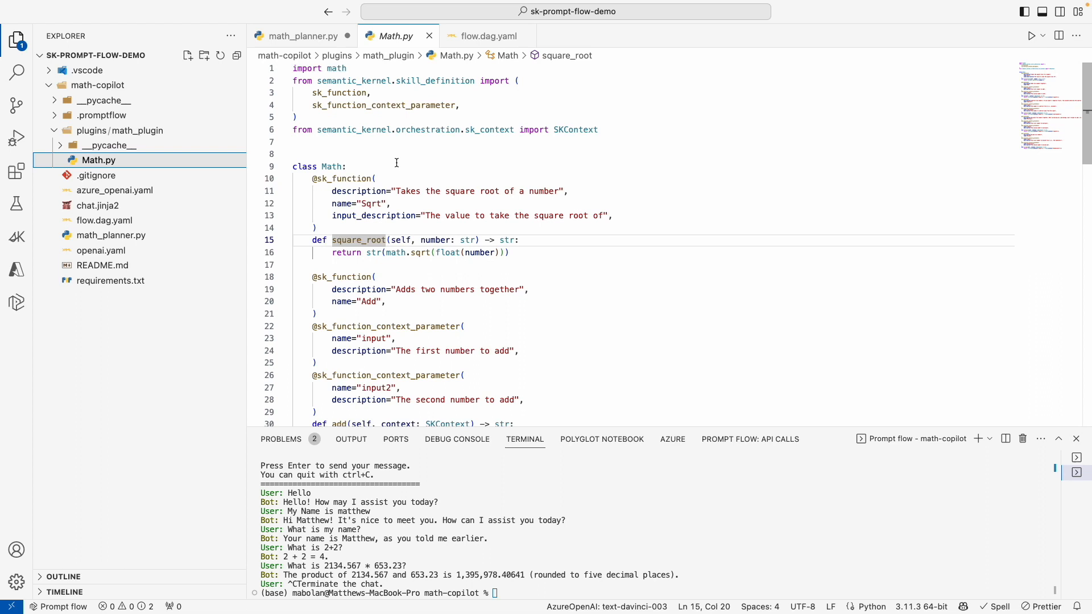
Scroll through Math.py's Sqrt and Add functions, then return to math_planner.py.
scroll(down, 3)
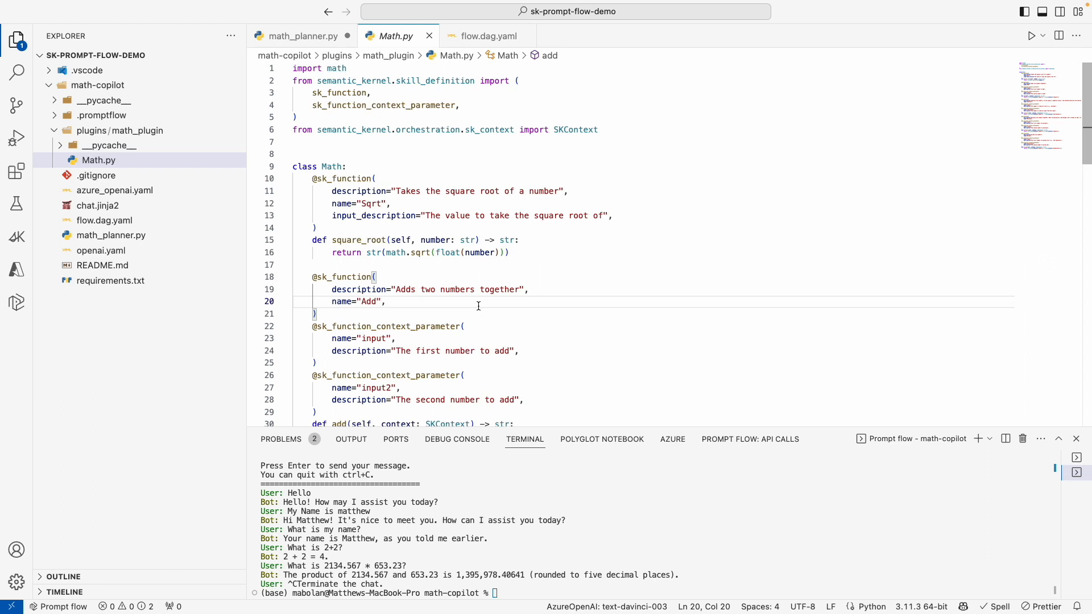
mouse_move(329, 226)
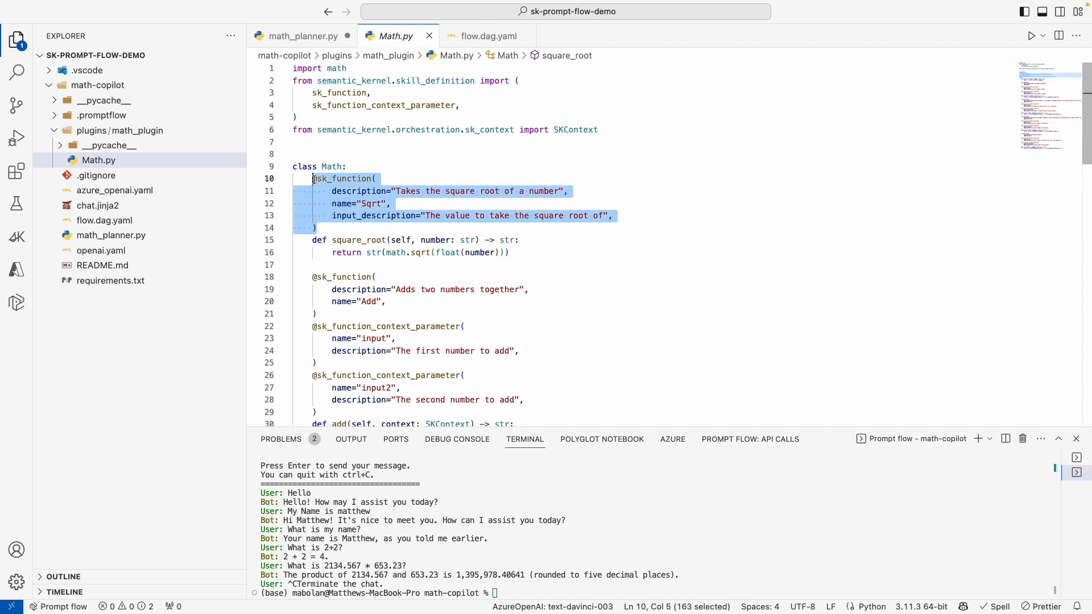
click(113, 235)
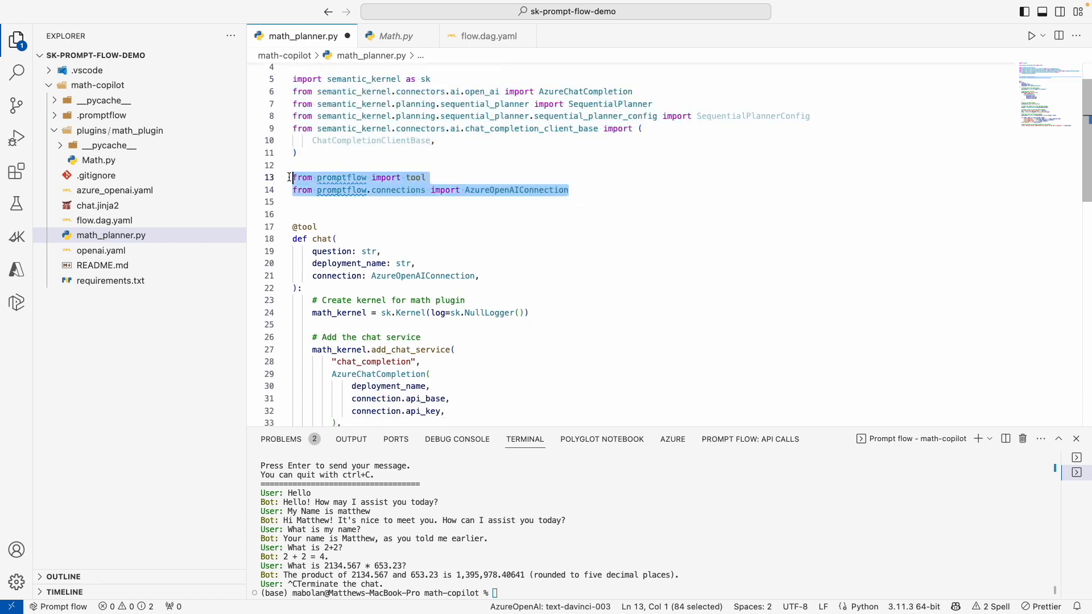
Review math_planner.py's AzureOpenAIConnection import, connection parameter and kernel creation lines.
double_click(415, 177)
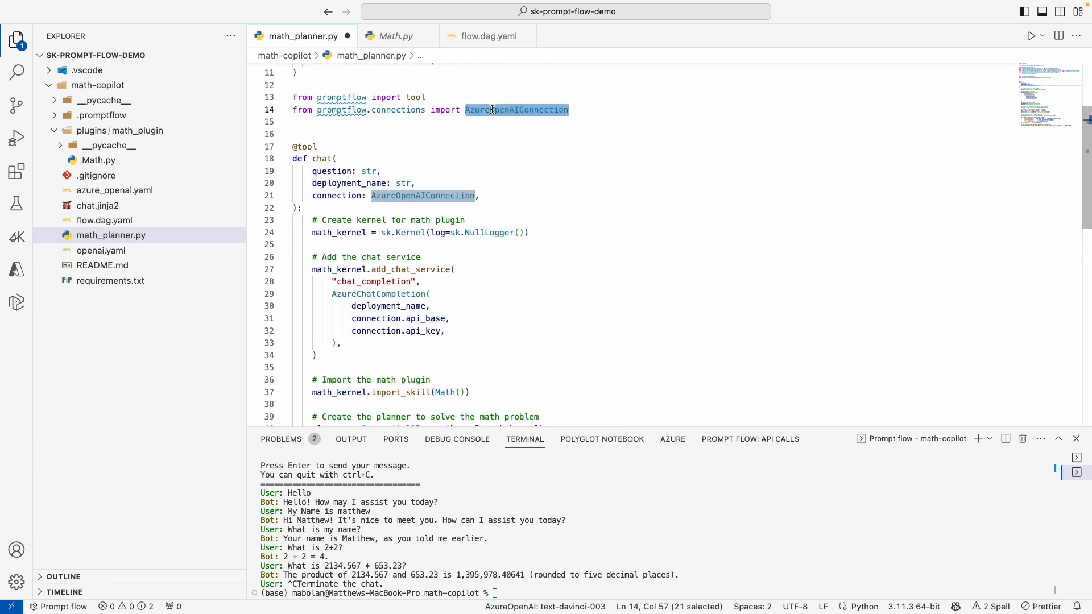
mouse_move(515, 109)
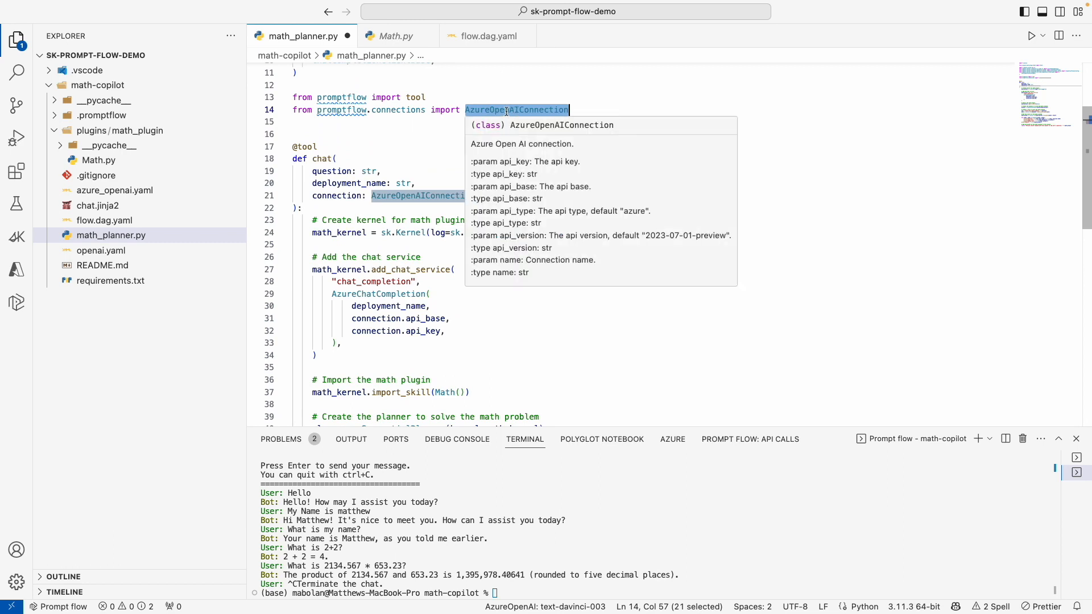
click(426, 134)
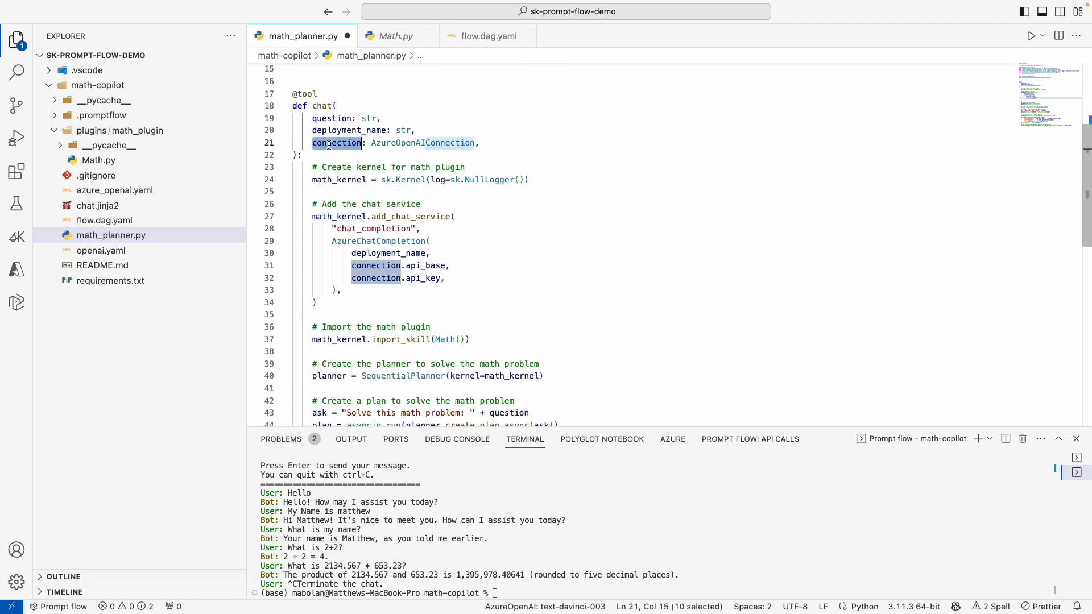
scroll(down, 3)
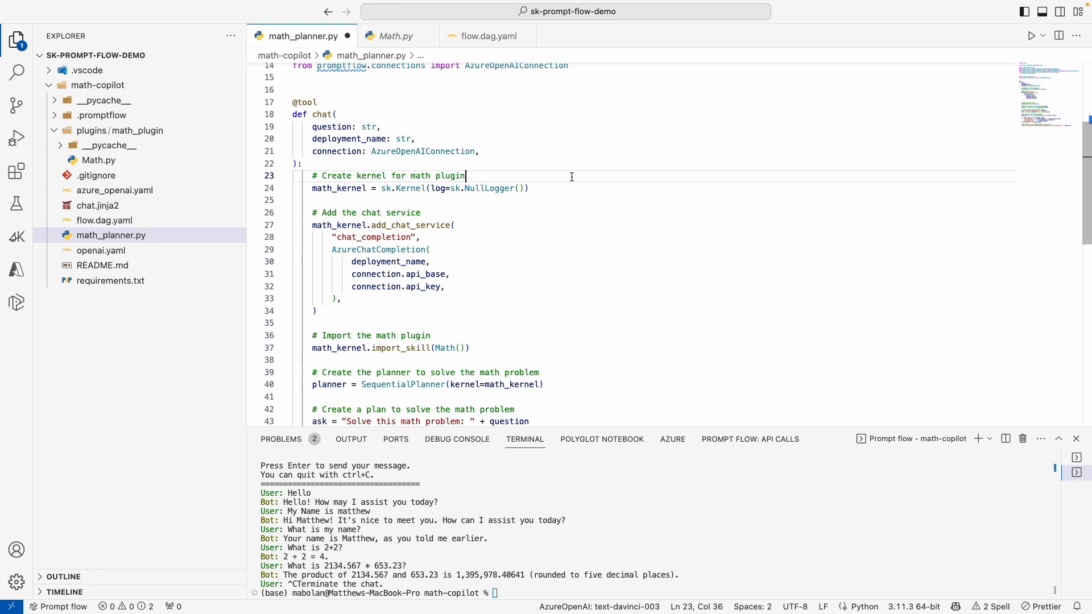
drag(464, 175, 529, 188)
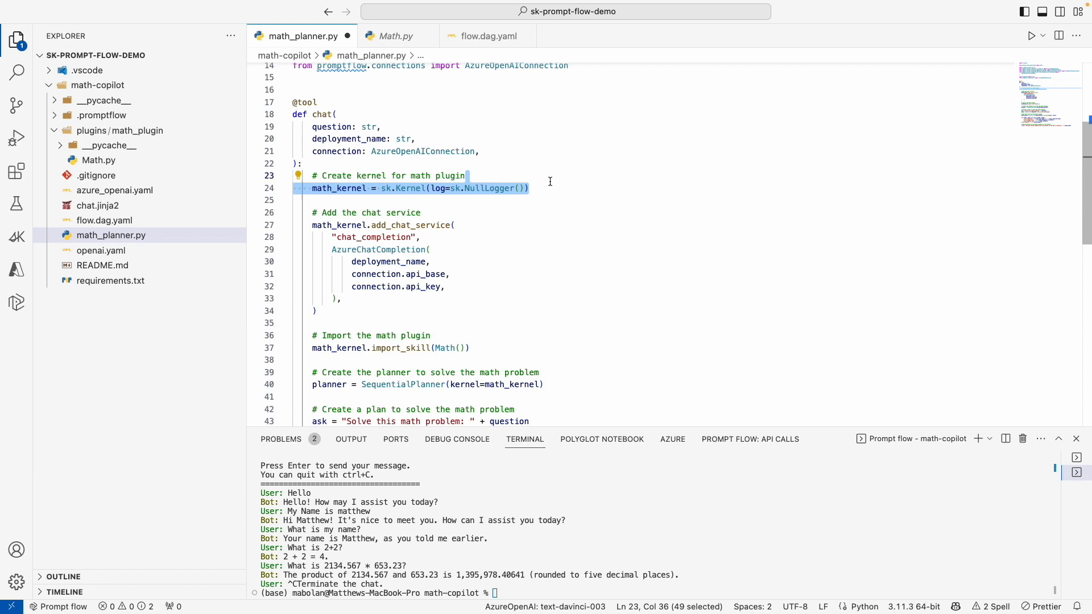
scroll(down, 3)
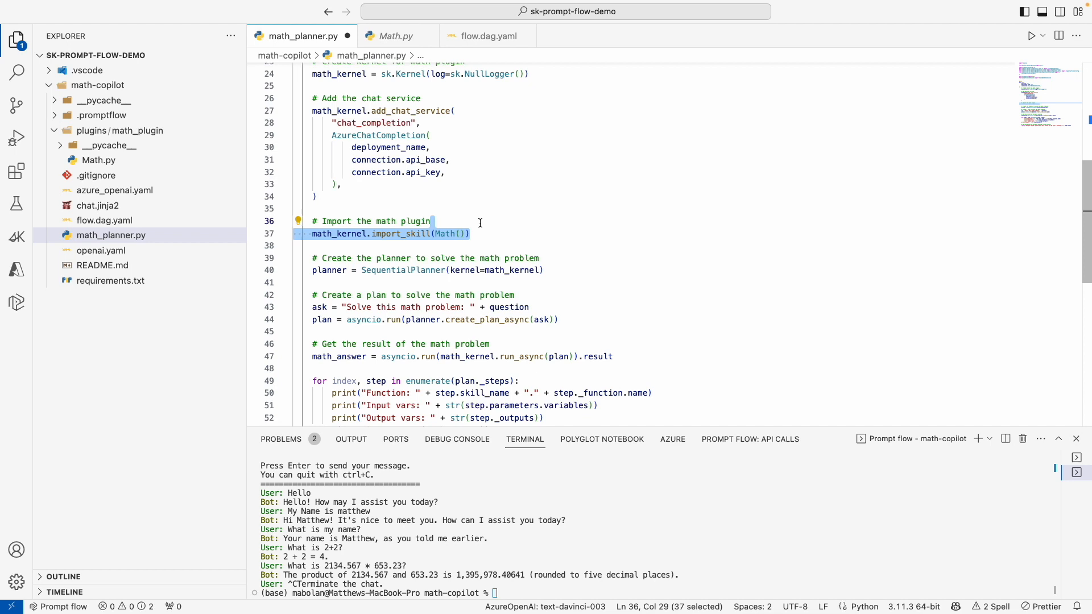
scroll(down, 3)
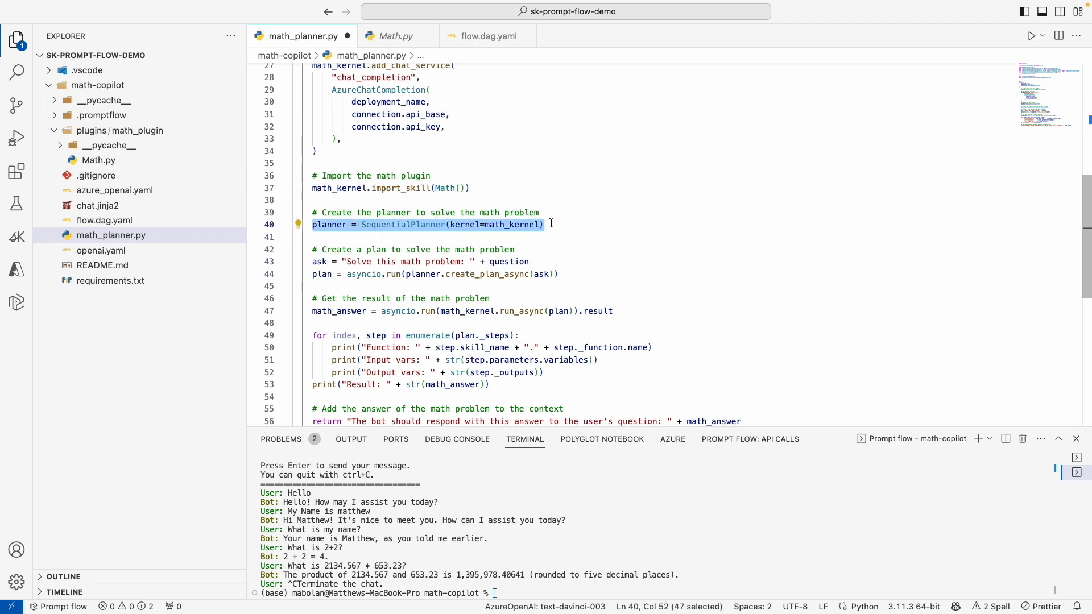
Review the plan creation and return lines, then switch back to the flow's visual editor.
click(542, 224)
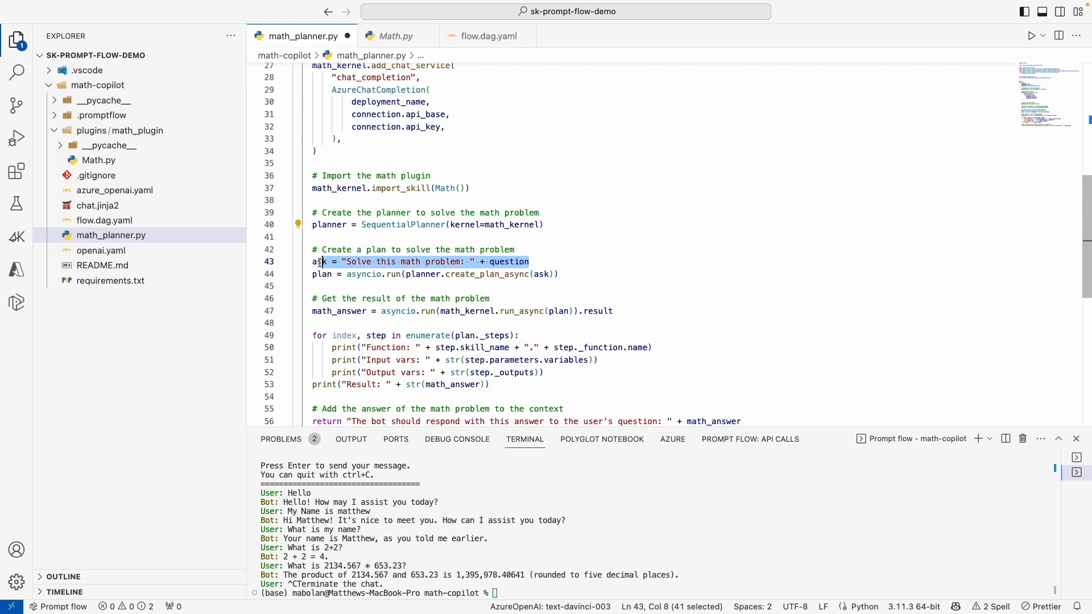
mouse_move(502, 261)
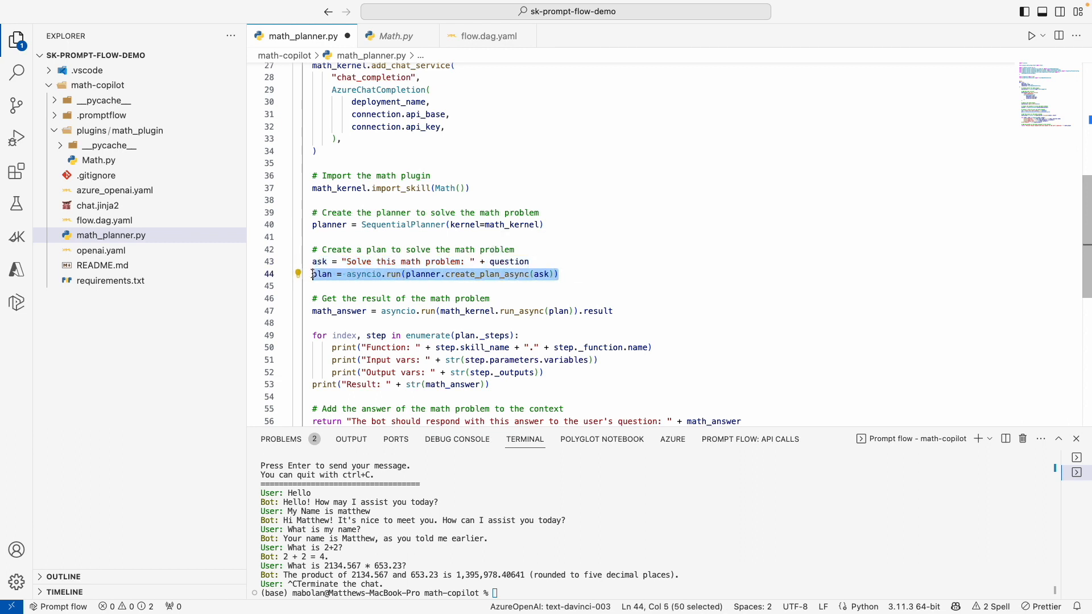
mouse_move(482, 274)
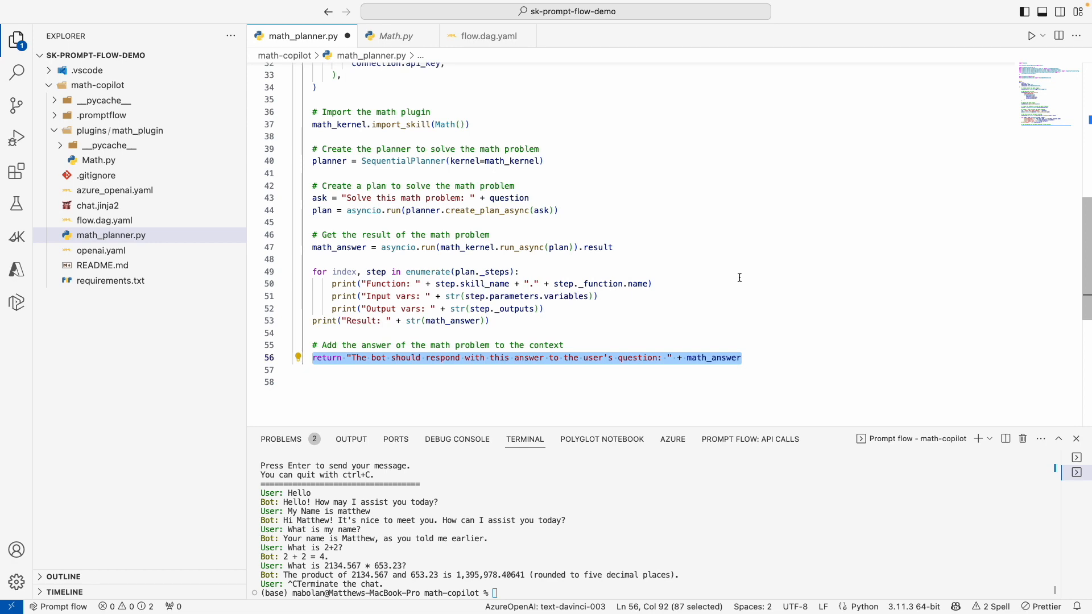
click(517, 271)
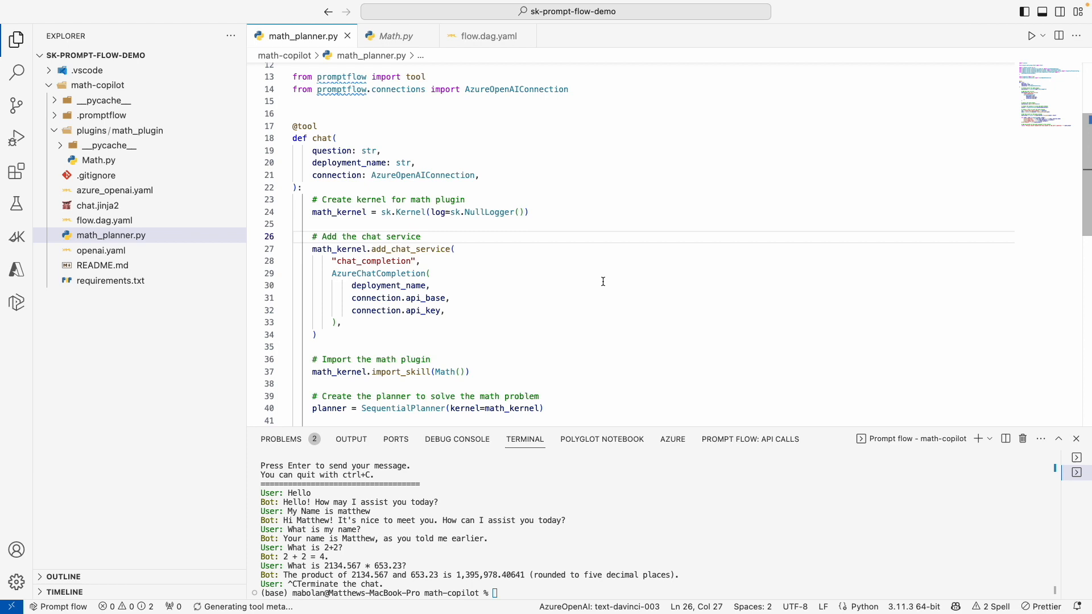
click(486, 35)
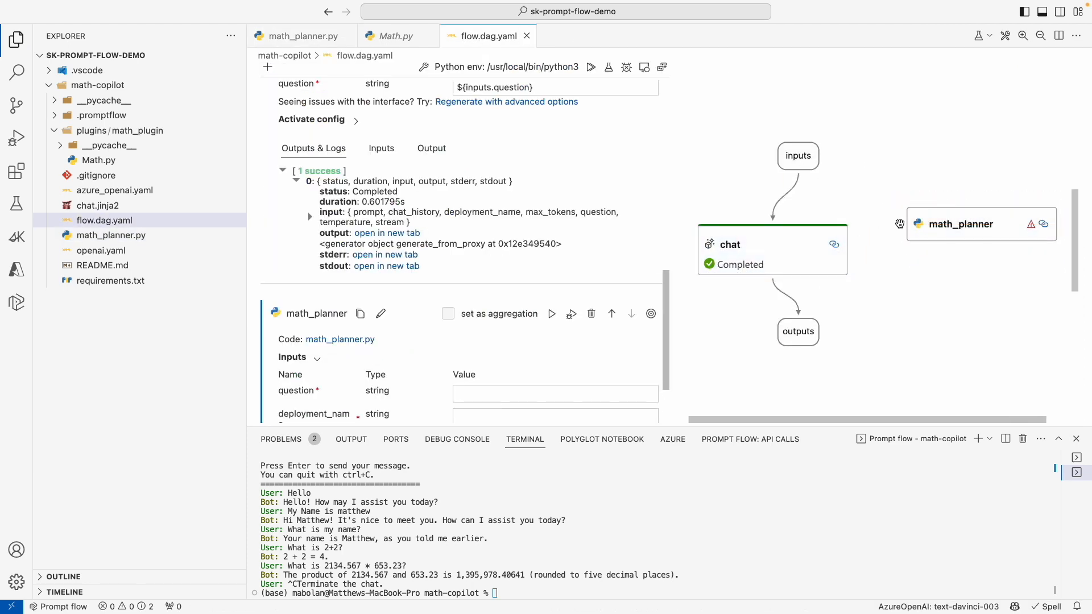
mouse_move(452, 57)
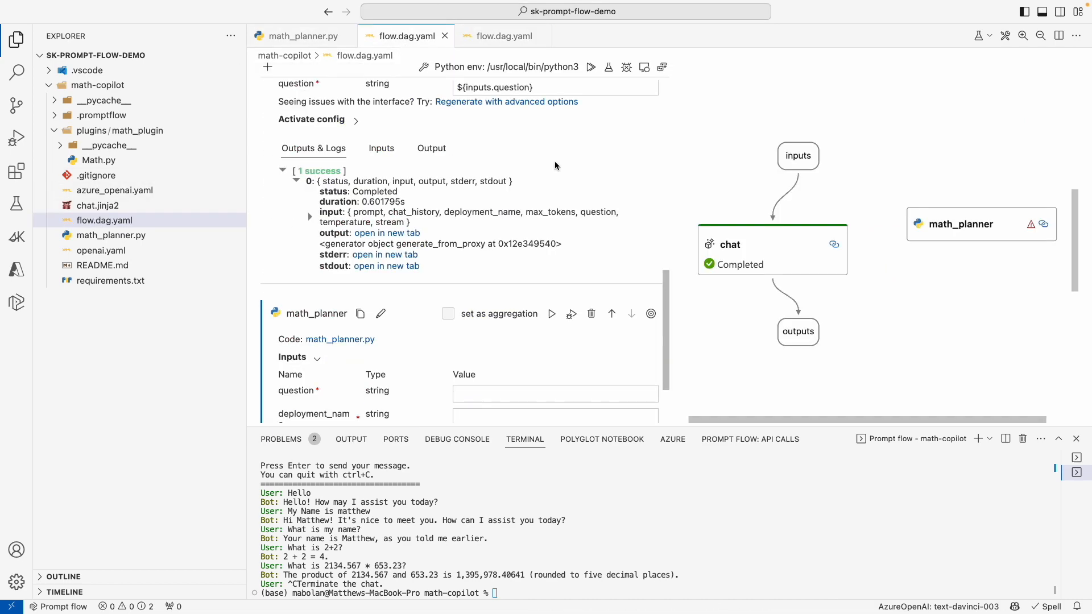
Reposition math_planner and feed the flow's ${inputs.question} into its question input.
drag(960, 224, 926, 249)
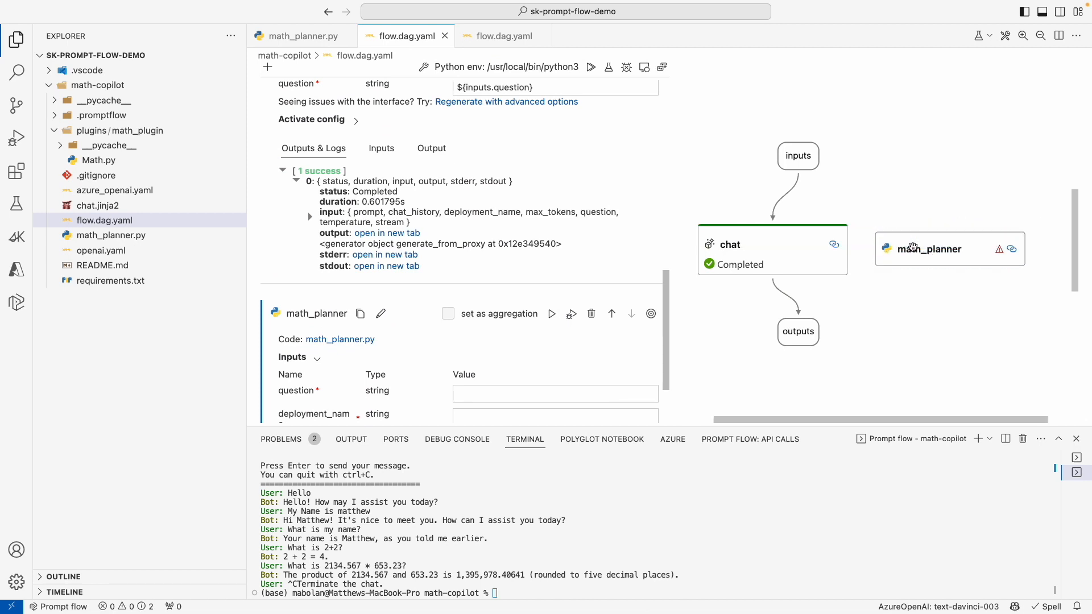
scroll(down, 3)
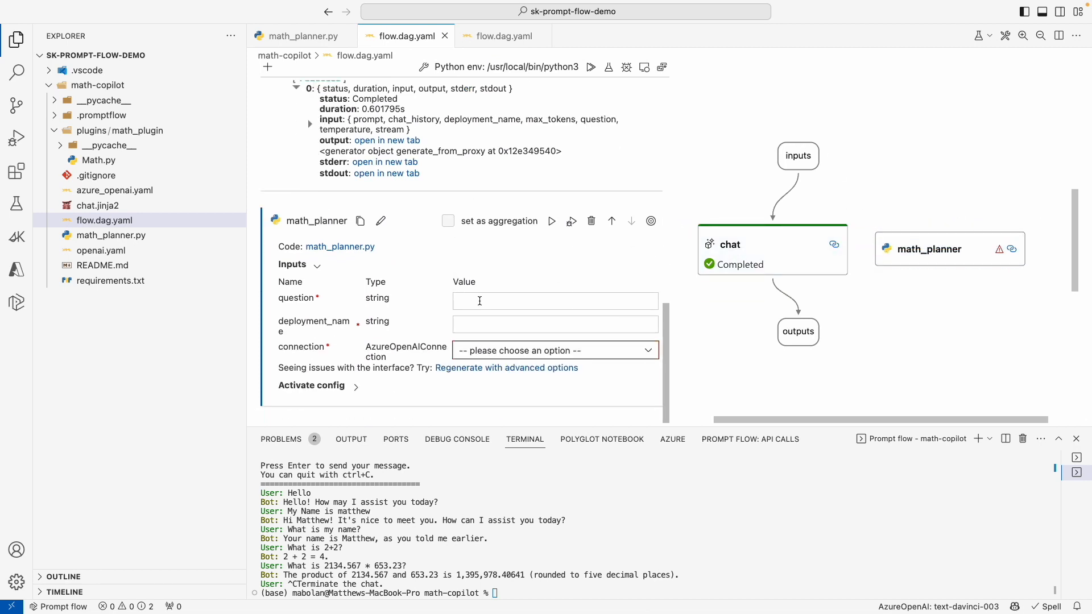
click(554, 300)
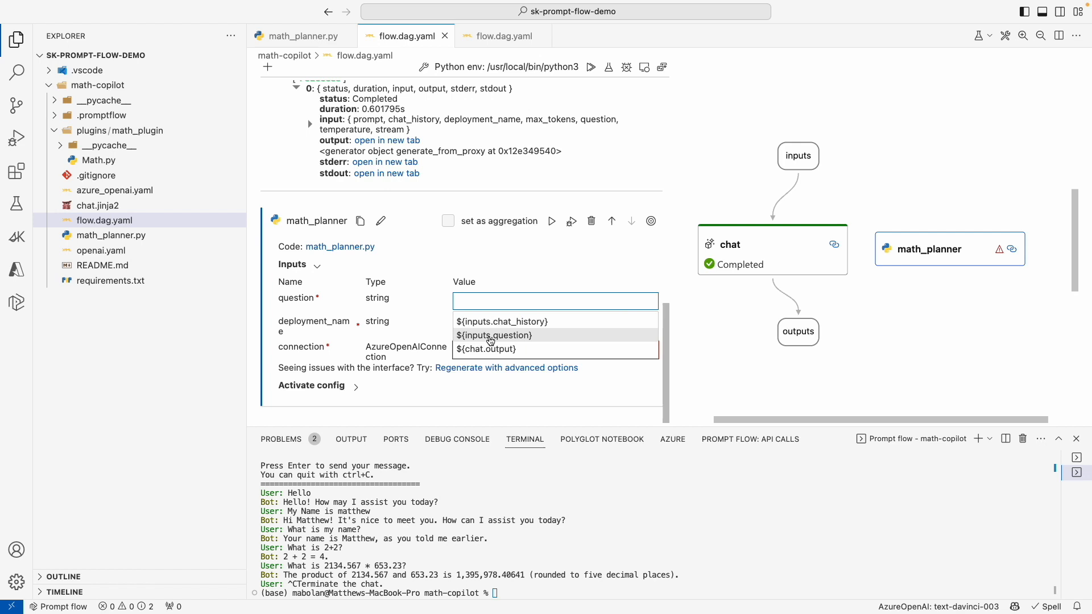
click(495, 335)
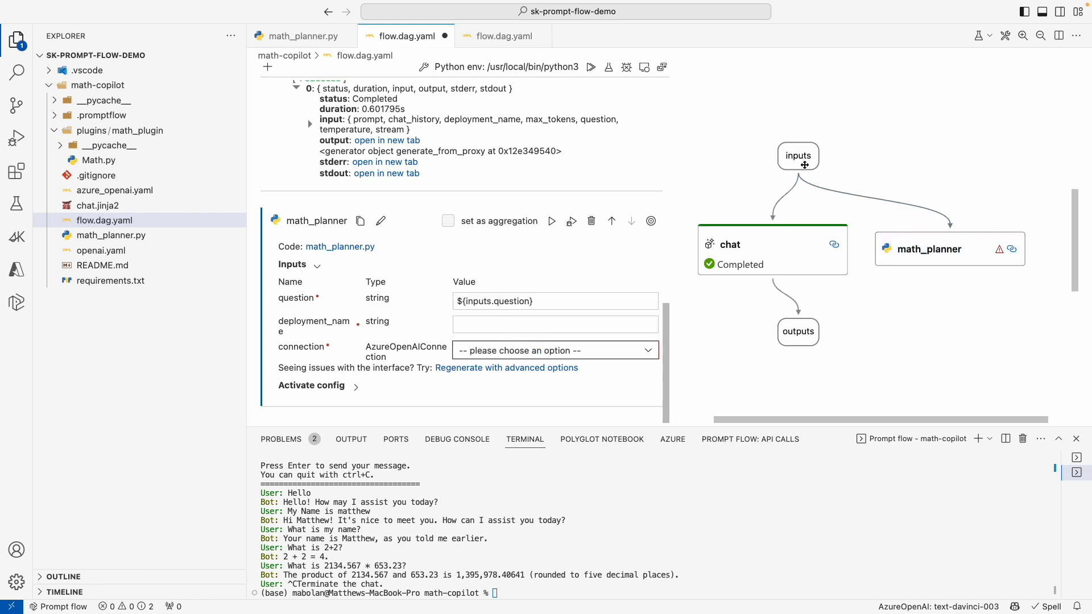
Set math_planner's deployment to gpt-35-turbo and connection to AzureOpenAIConnection, moving it above chat.
click(554, 324)
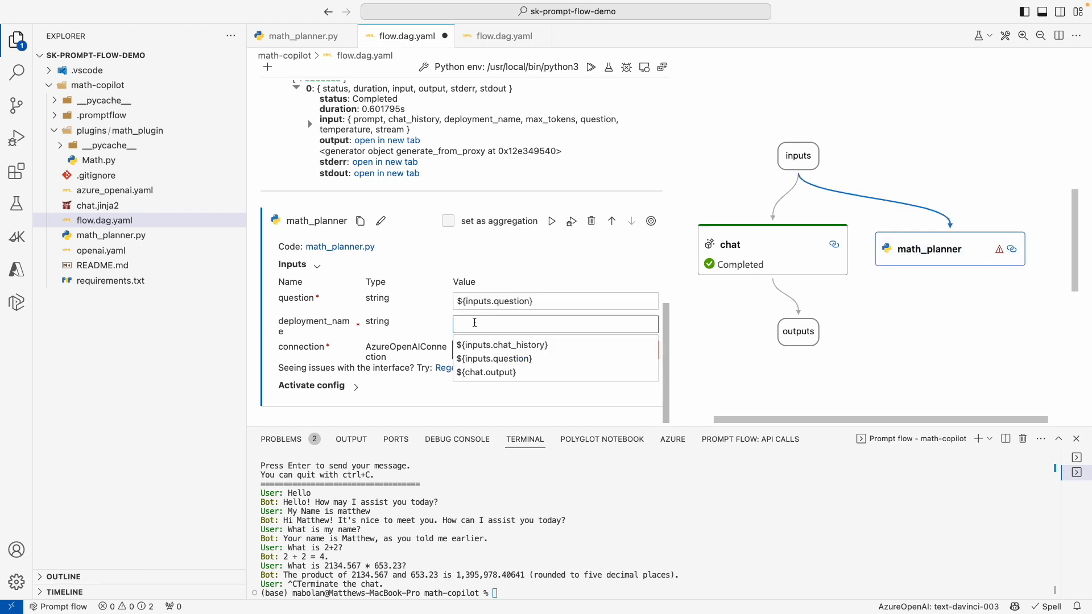
text(gpt-35-tur)
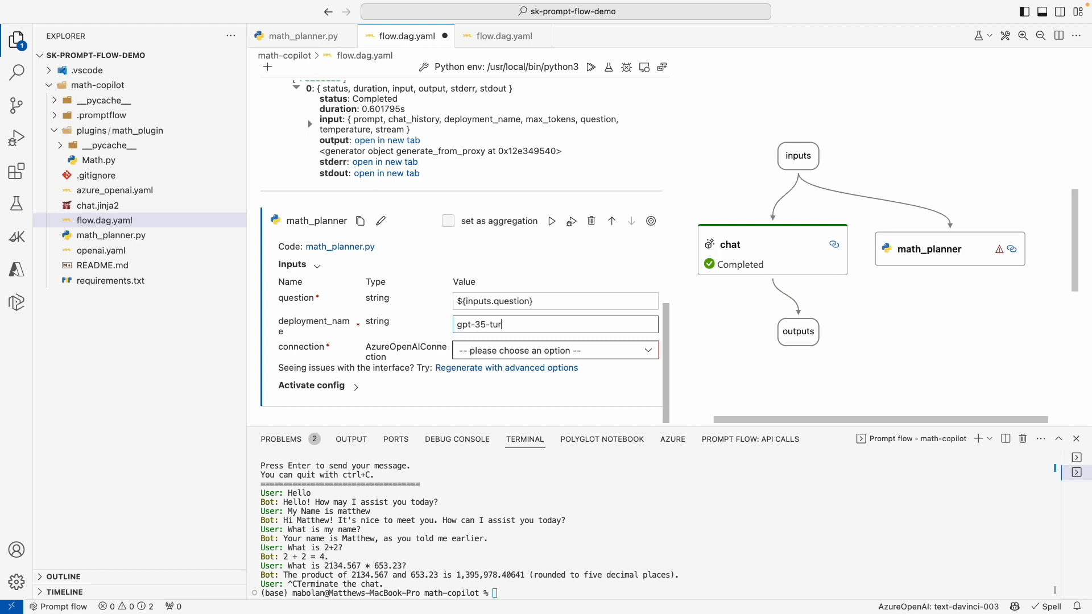
click(554, 349)
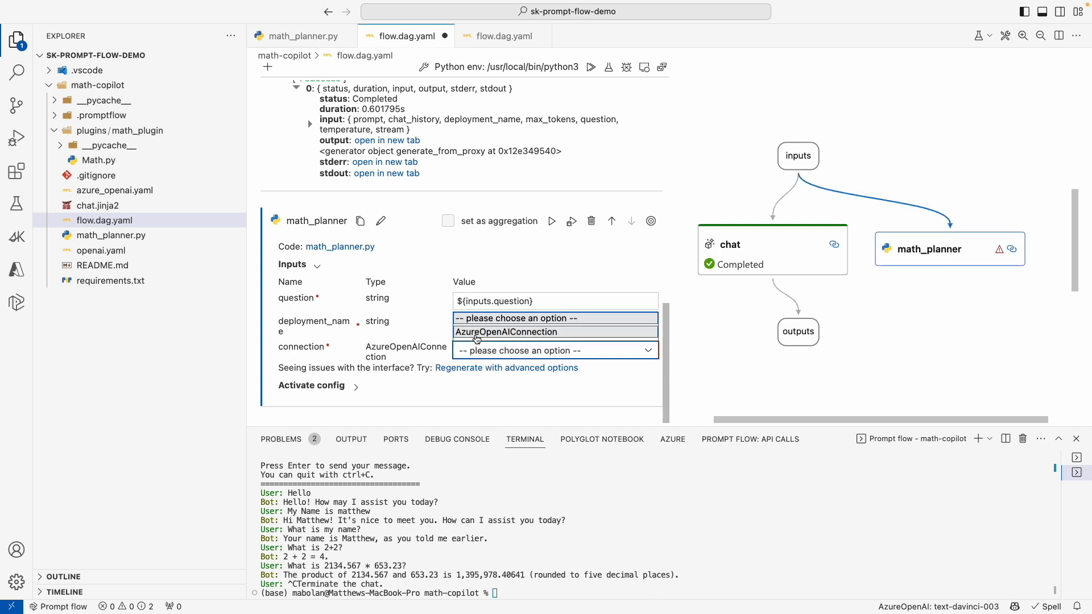
click(506, 331)
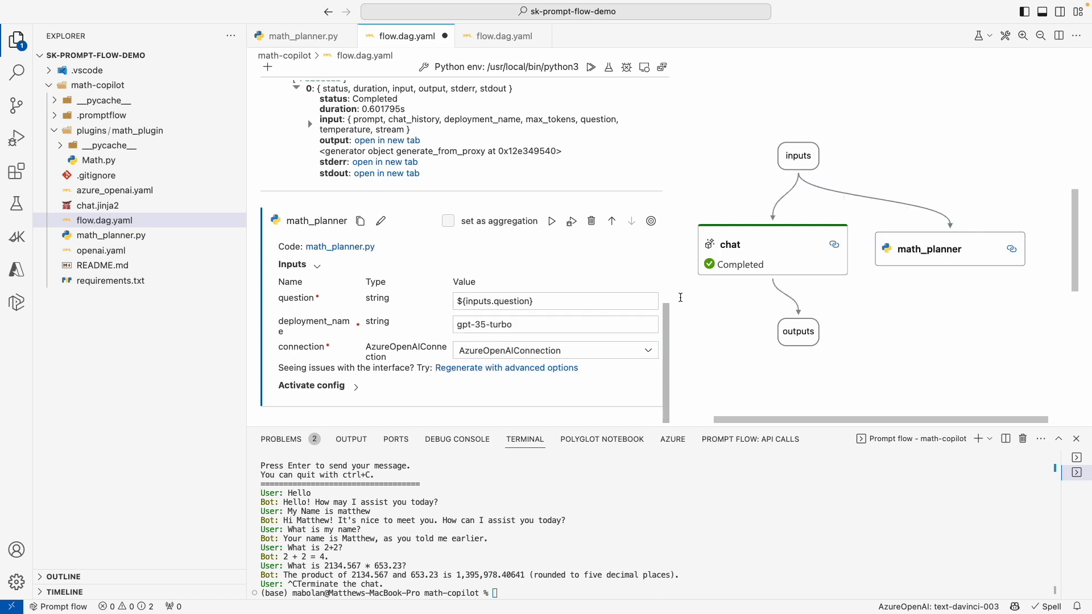
drag(771, 249, 778, 299)
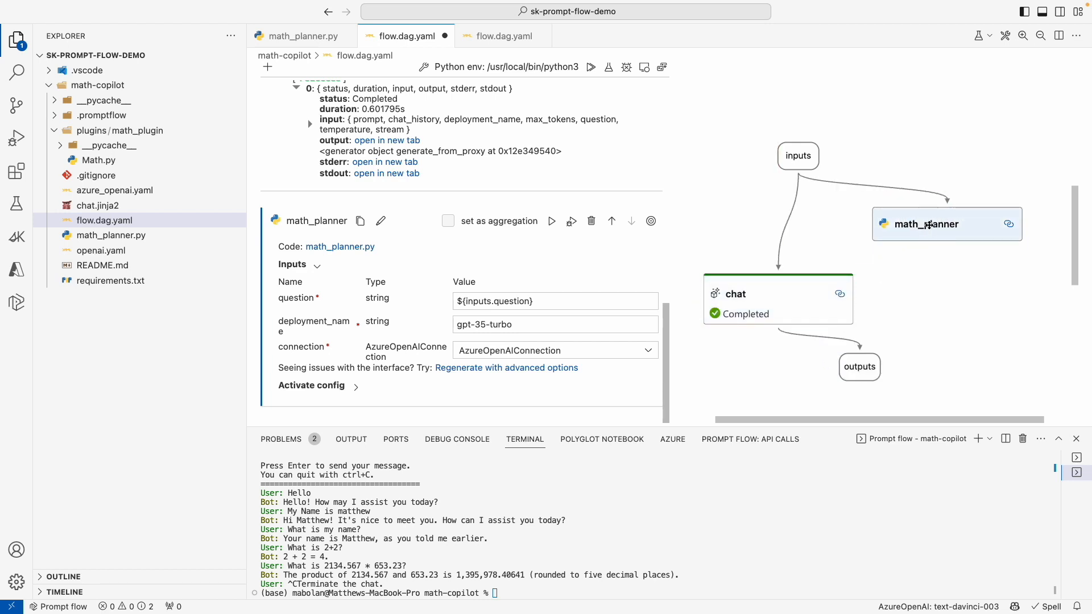
mouse_move(925, 224)
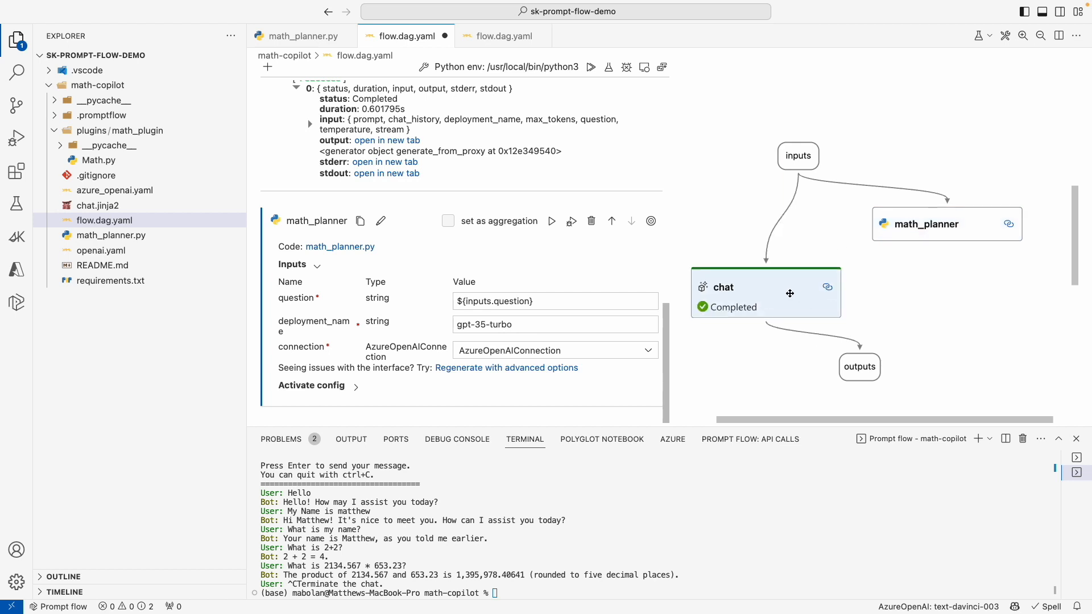
mouse_move(763, 299)
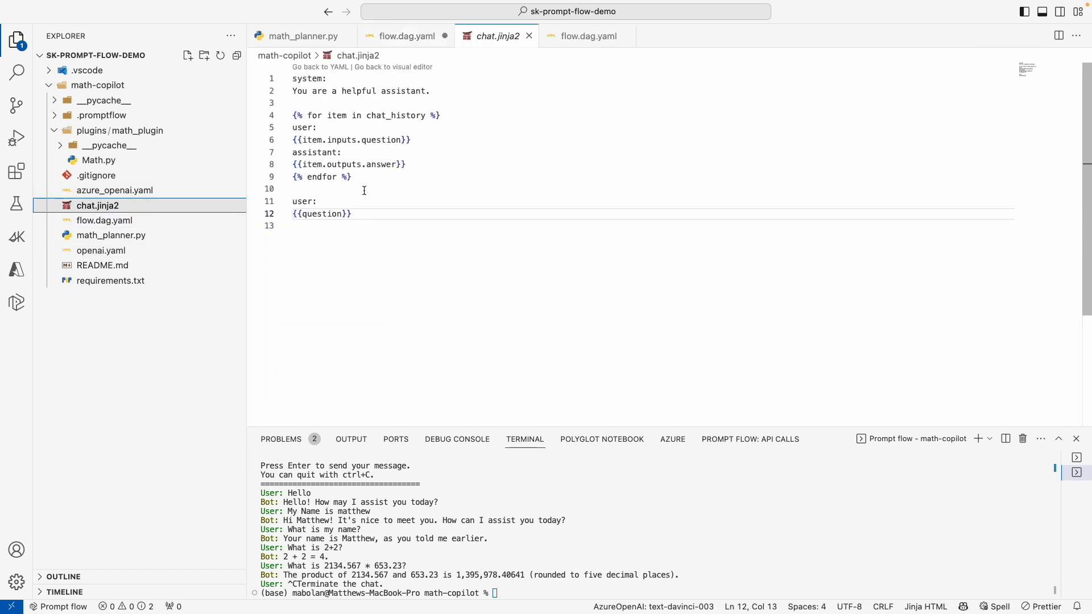
End chat.jinja2 with a 'system:' turn inserting {{system_answer}}, then switch to flow.dag.yaml.
drag(293, 115, 351, 176)
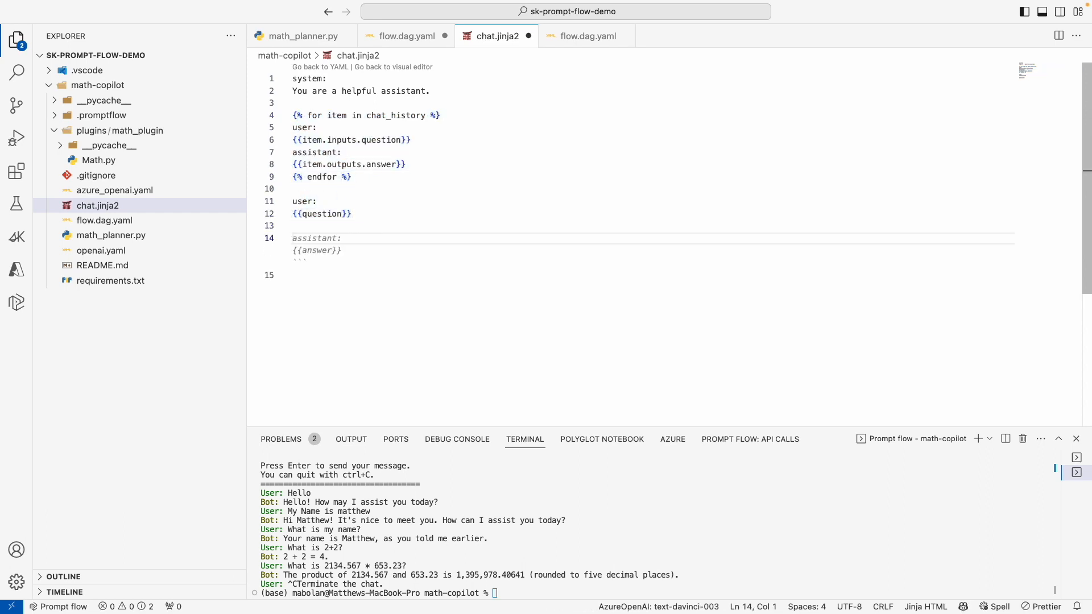
text(s)
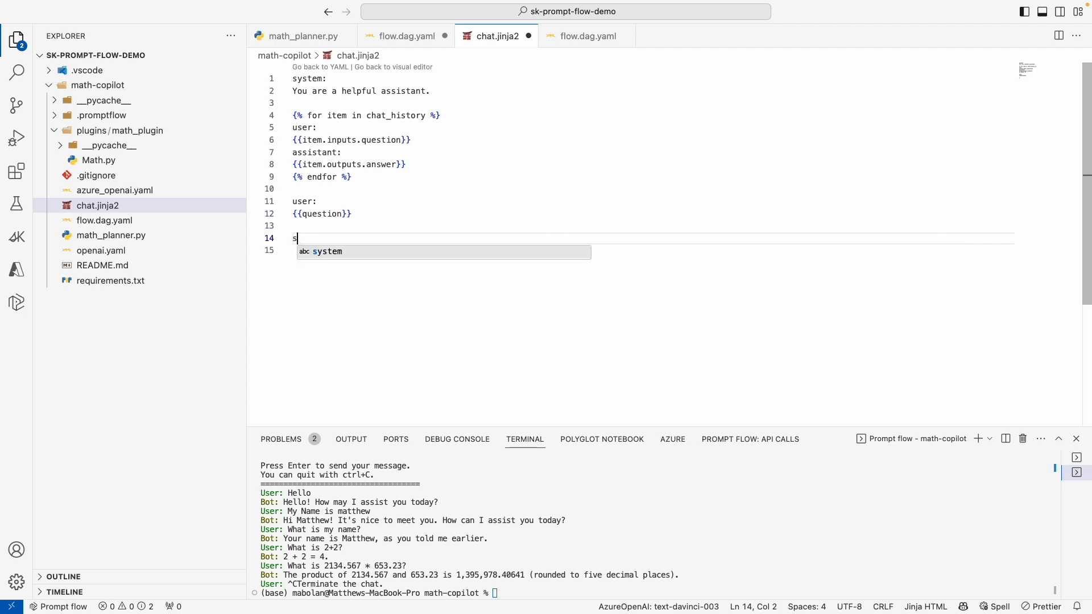
text(system:)
click(651, 250)
text({{system_answer}})
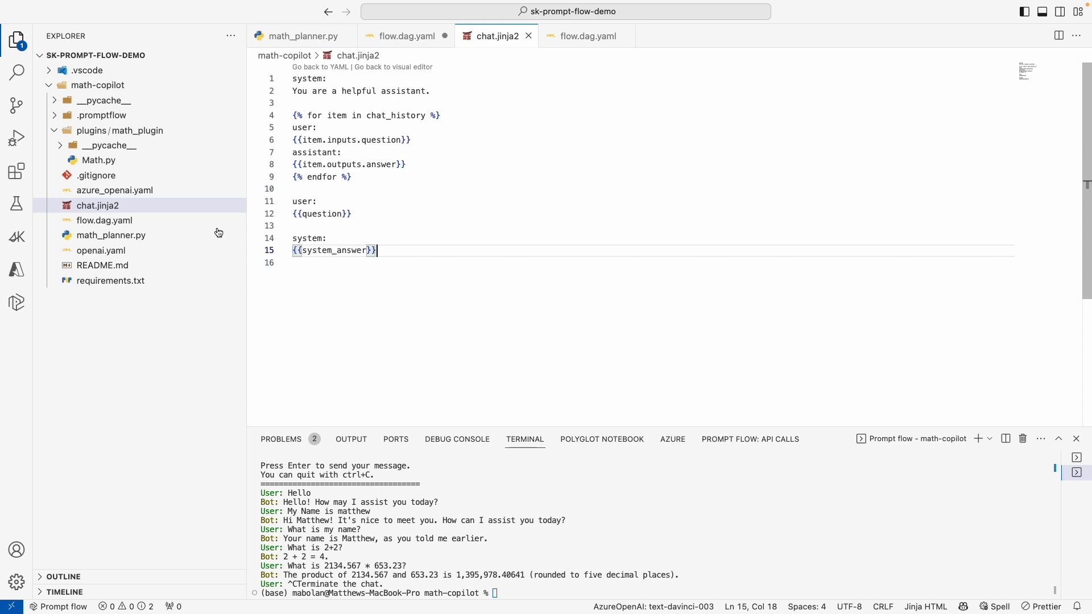
click(105, 219)
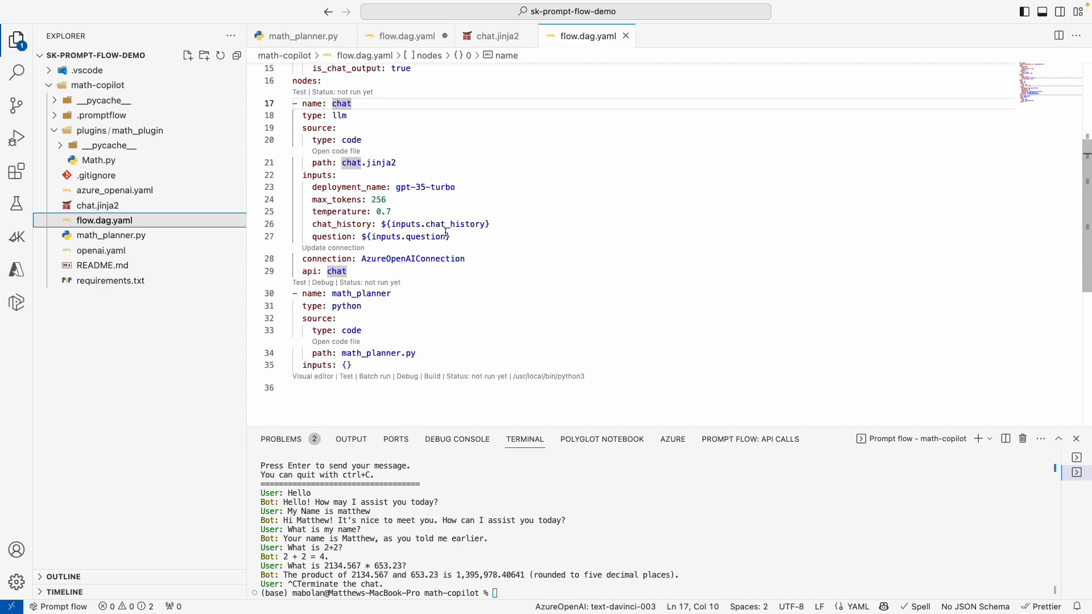
Set the chat node's system_answer to ${math_planner.output} and run the flow test in interactive mode.
scroll(down, 3)
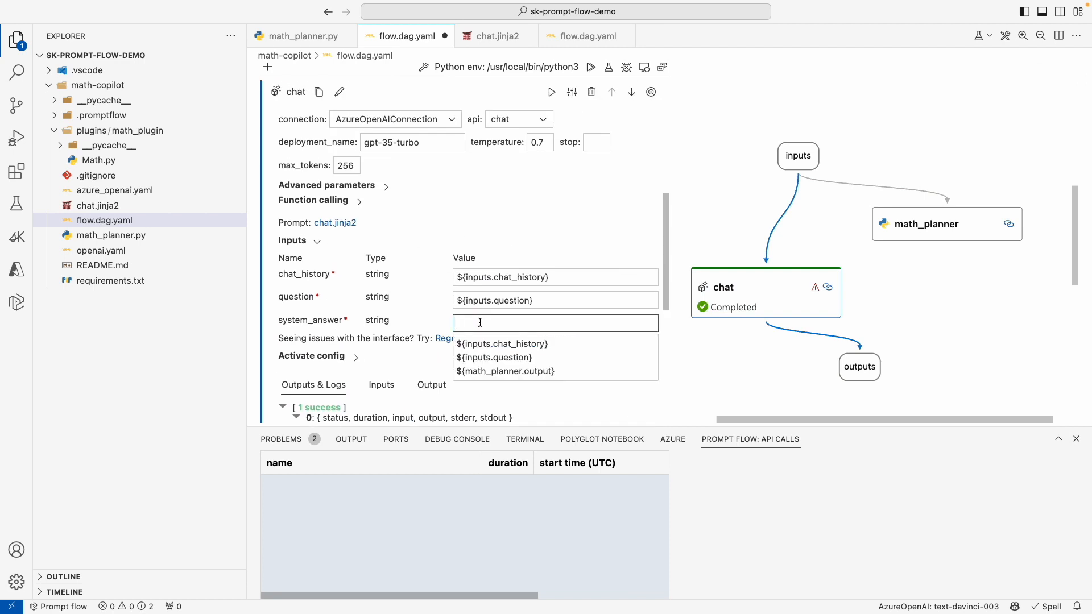
click(505, 370)
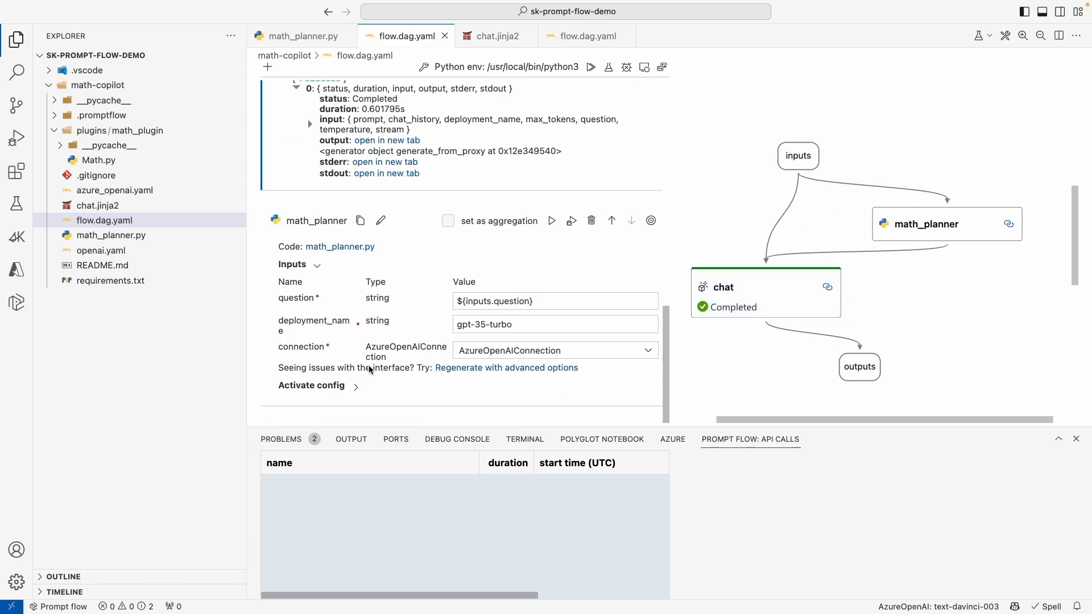
mouse_move(679, 433)
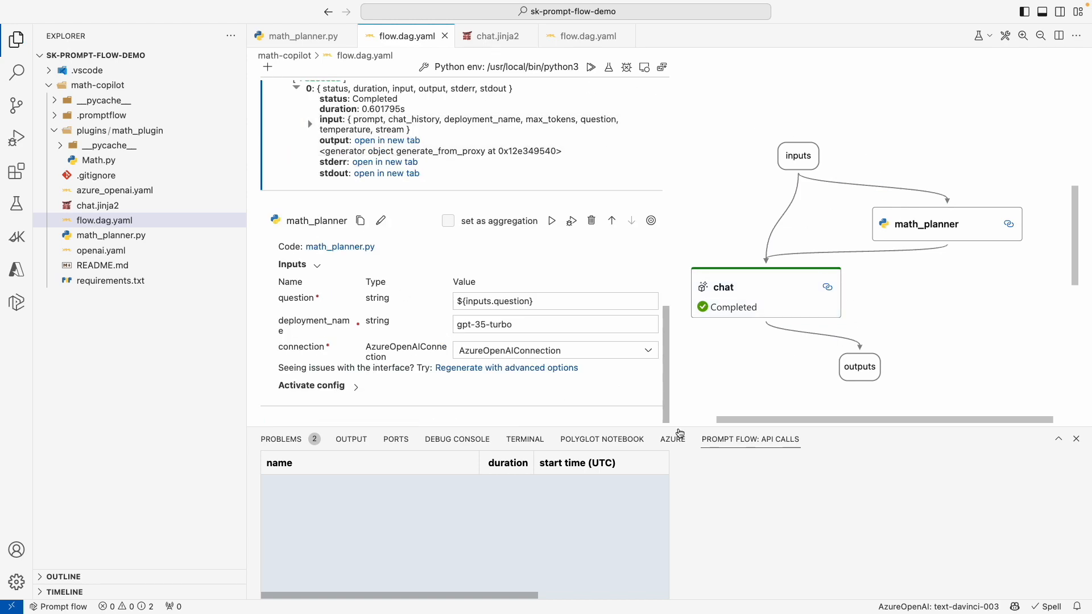
click(524, 438)
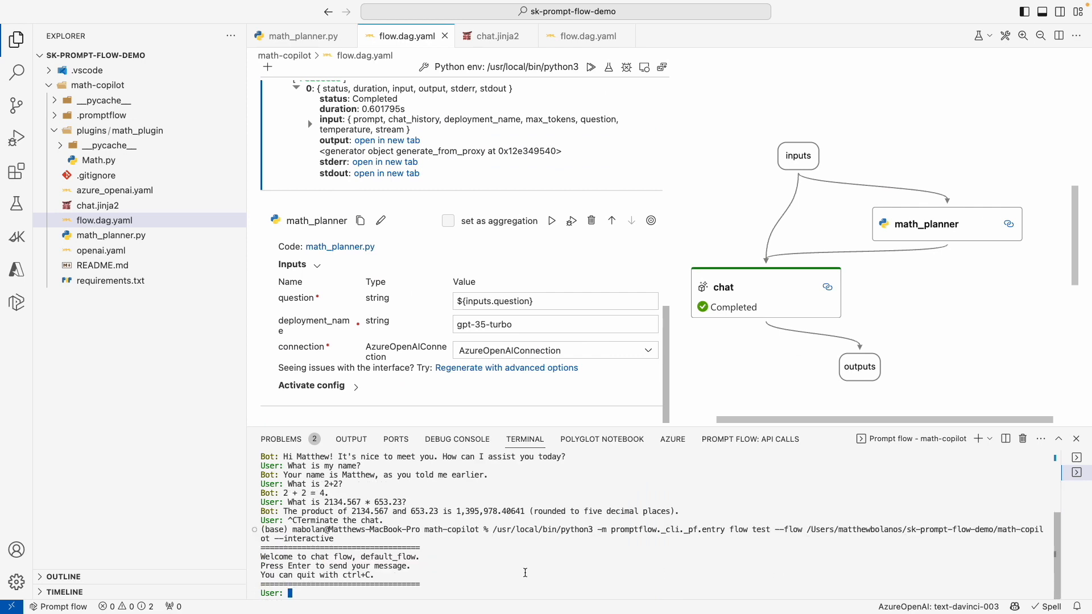
Ask the terminal chat 'What is 2+2?' and 'What is 2134.567 * 653.23?', getting 4 and 1394363.20141.
text(What is 2+2?)
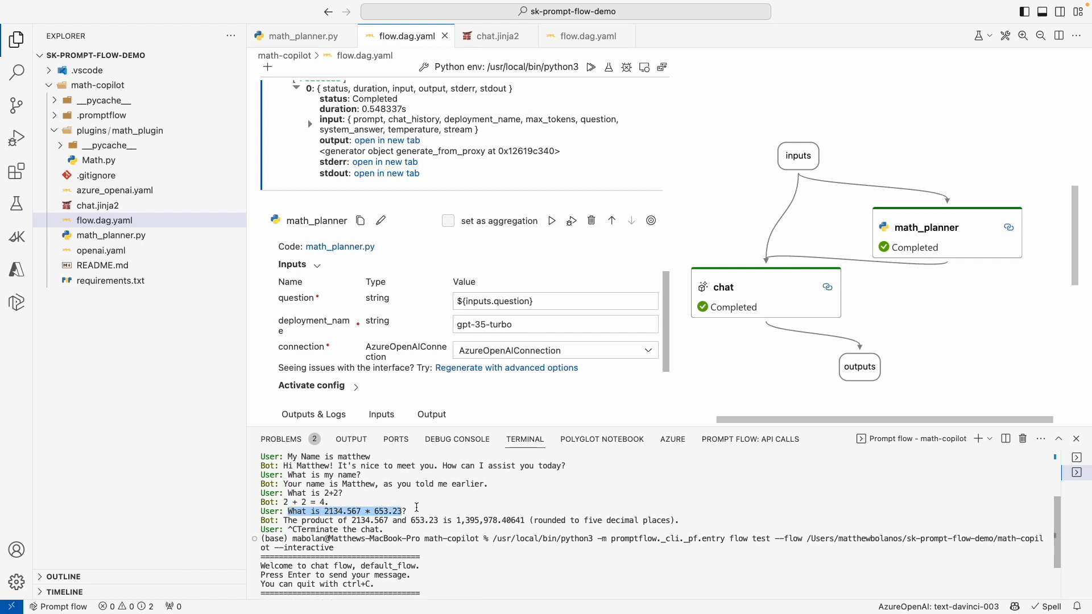
scroll(down, 3)
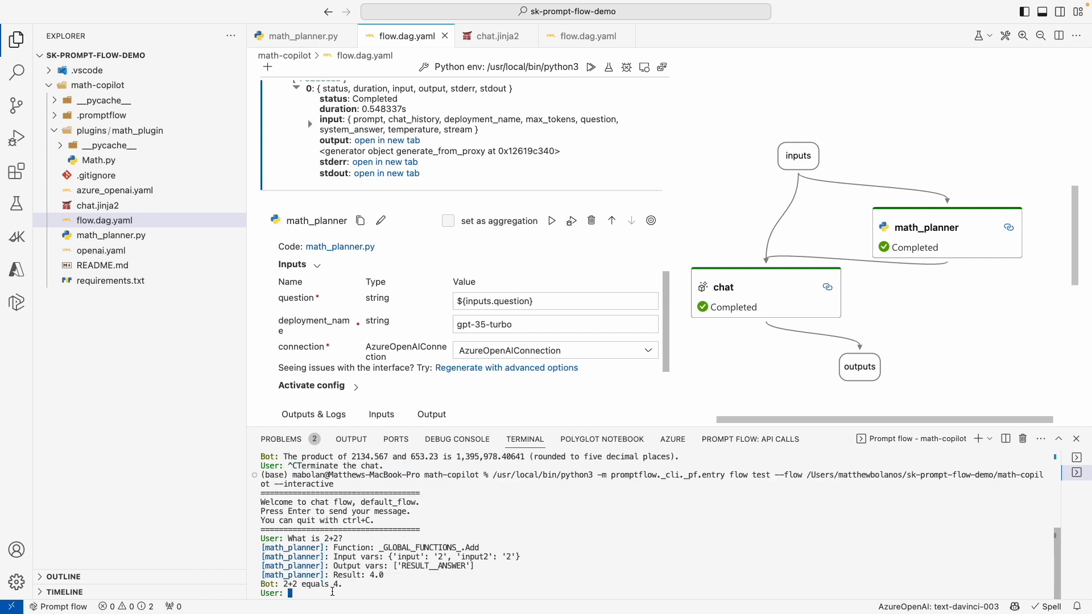
text(What is 2134.567 * 653.23?)
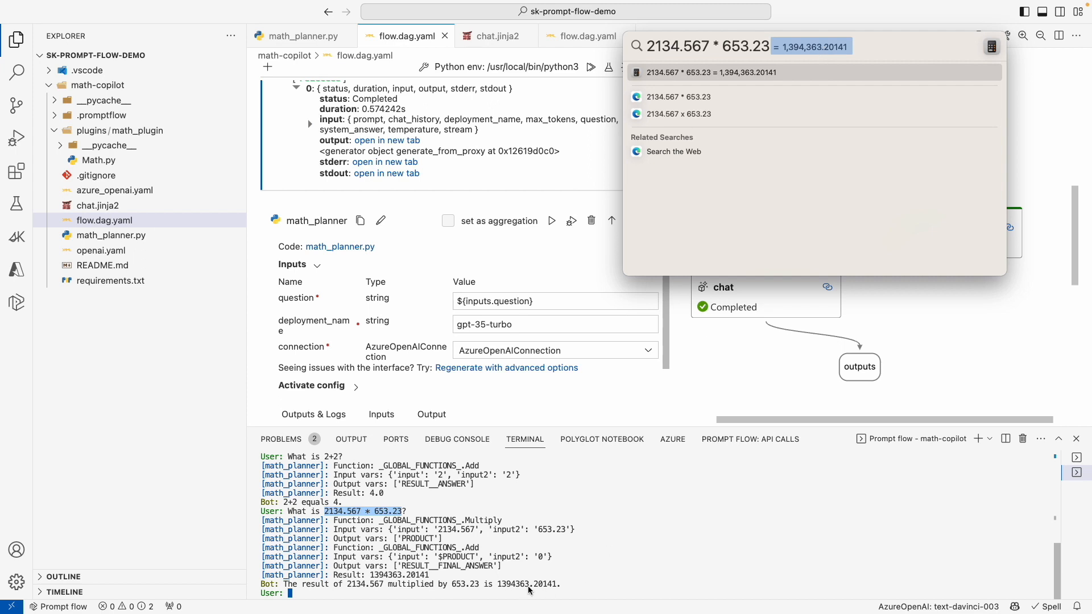
mouse_move(569, 591)
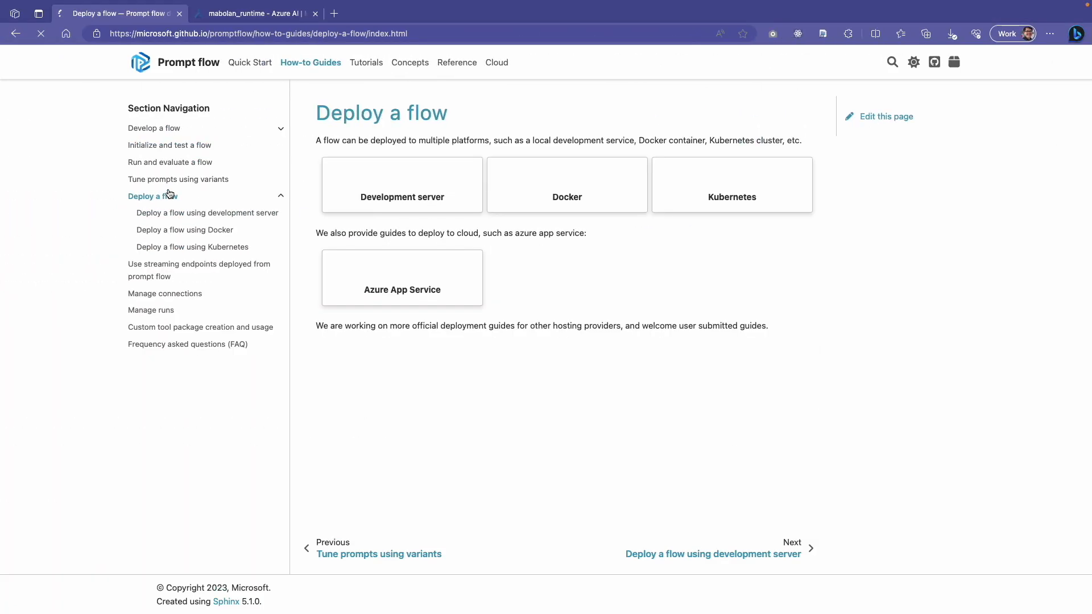
Read the development-server deploy guide, then run 'pf flow serve --source . --port 8080 --host localhost'.
click(207, 212)
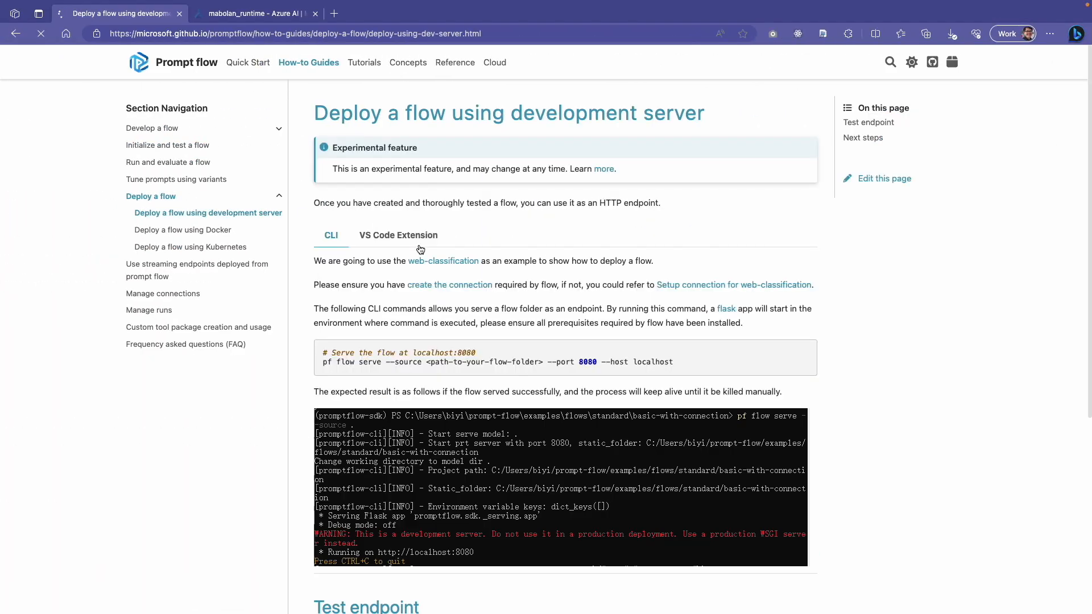
click(182, 230)
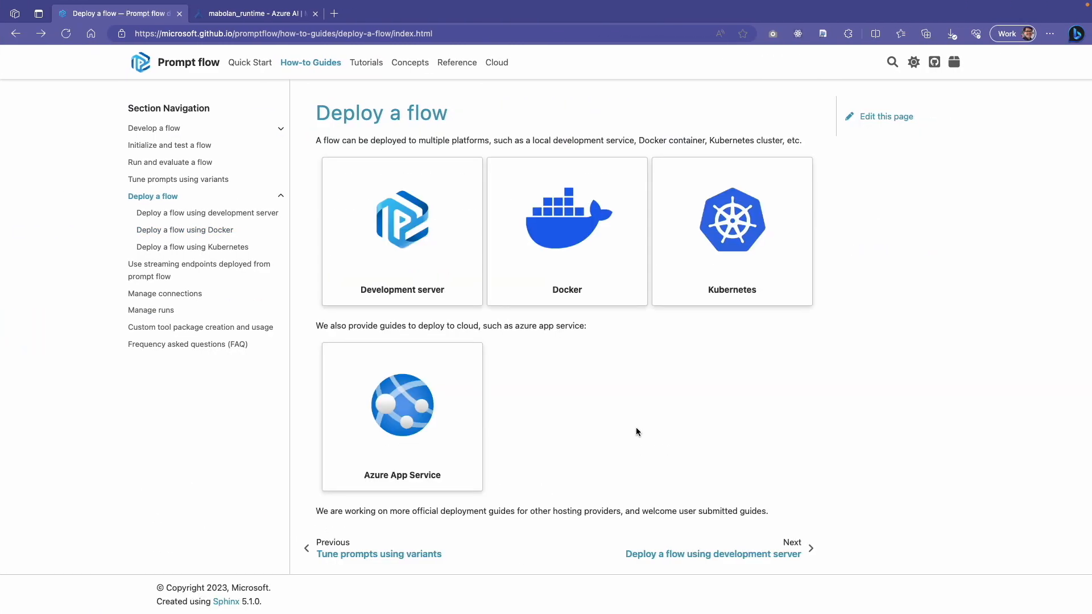
mouse_move(467, 170)
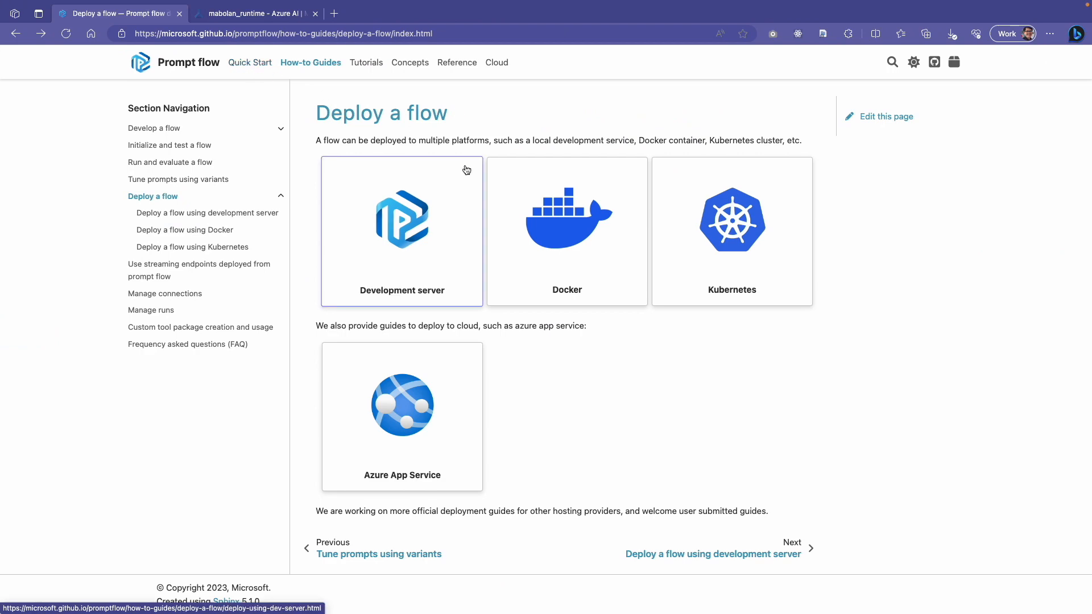
mouse_move(635, 365)
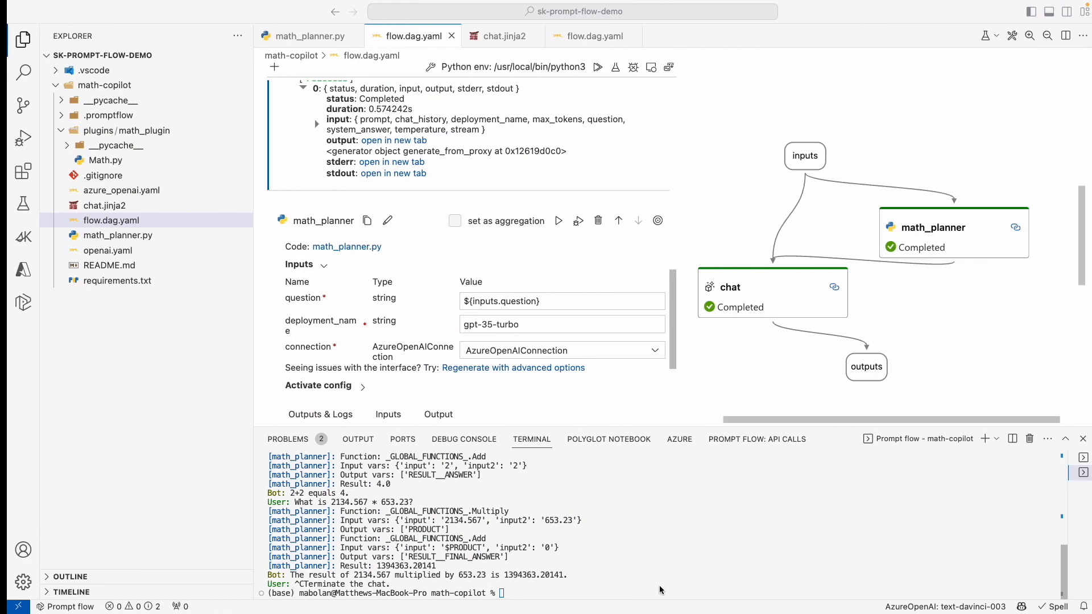
text(pf flow serve --source . --port 8080 --host localhost)
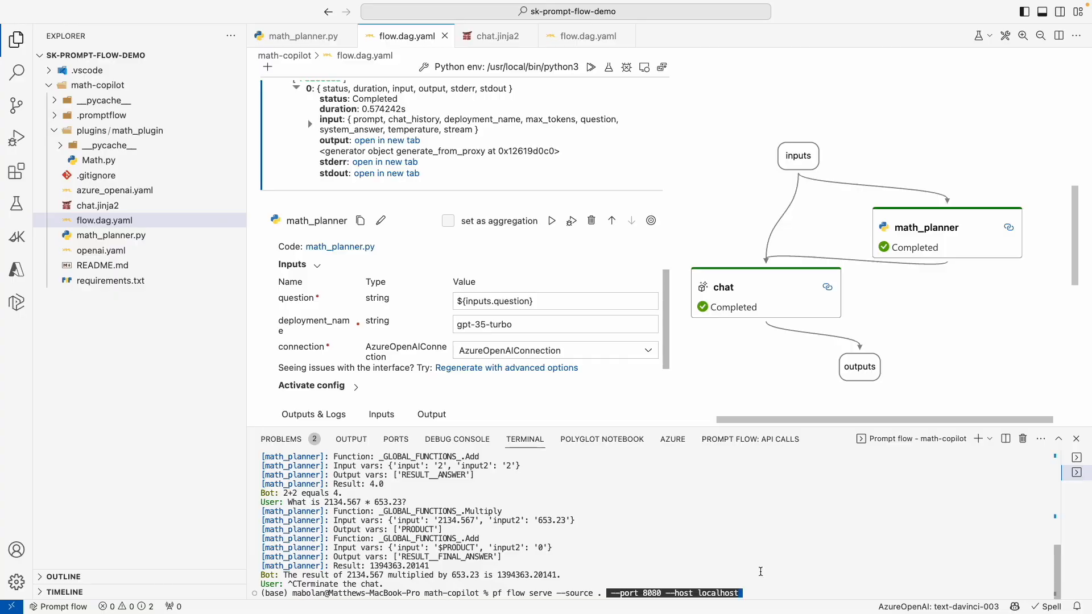
click(379, 14)
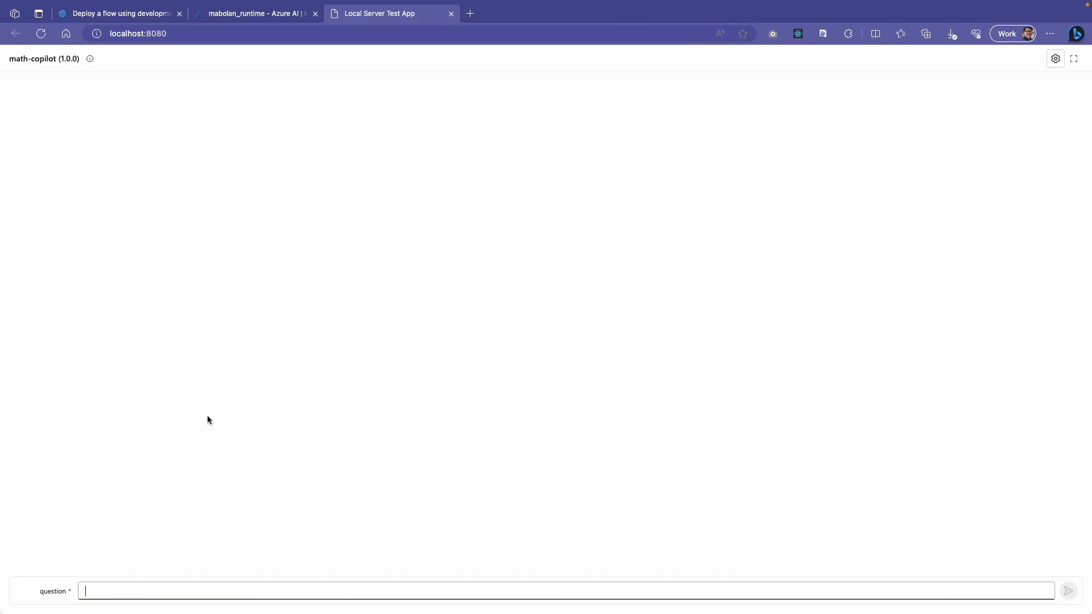
Ask the Local Server Test App 'What 2+2?' and get back '2+2 is equal to 4.'.
text(What 2+2?)
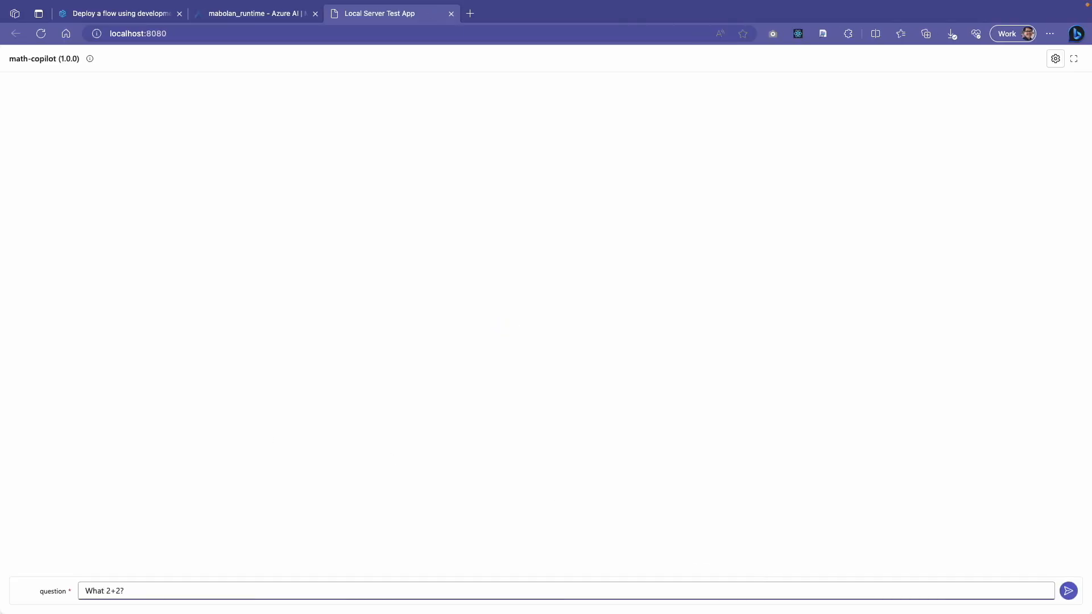
click(1068, 590)
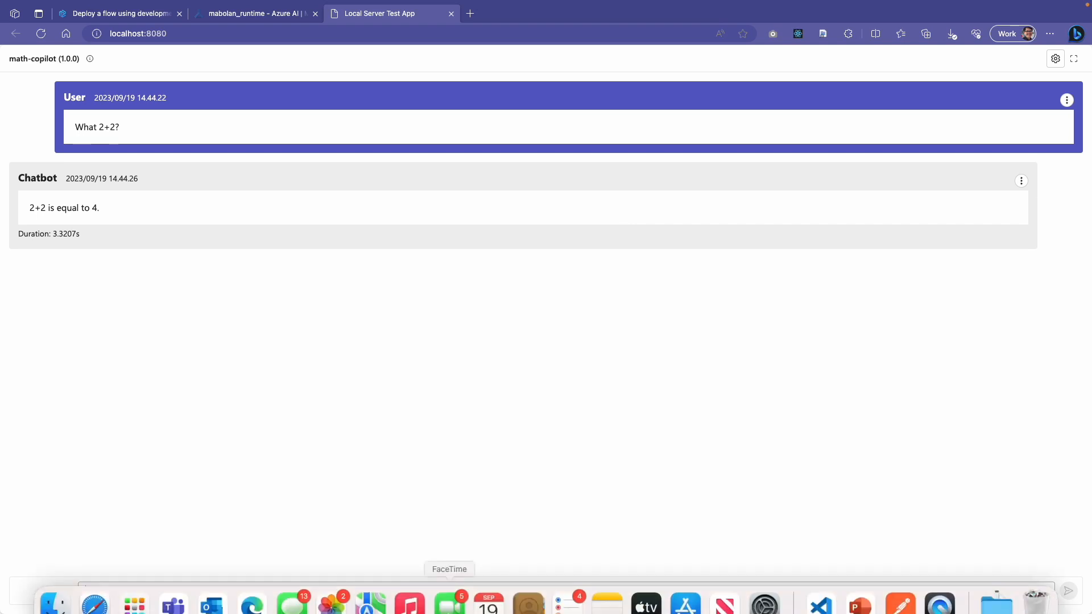
mouse_move(820, 587)
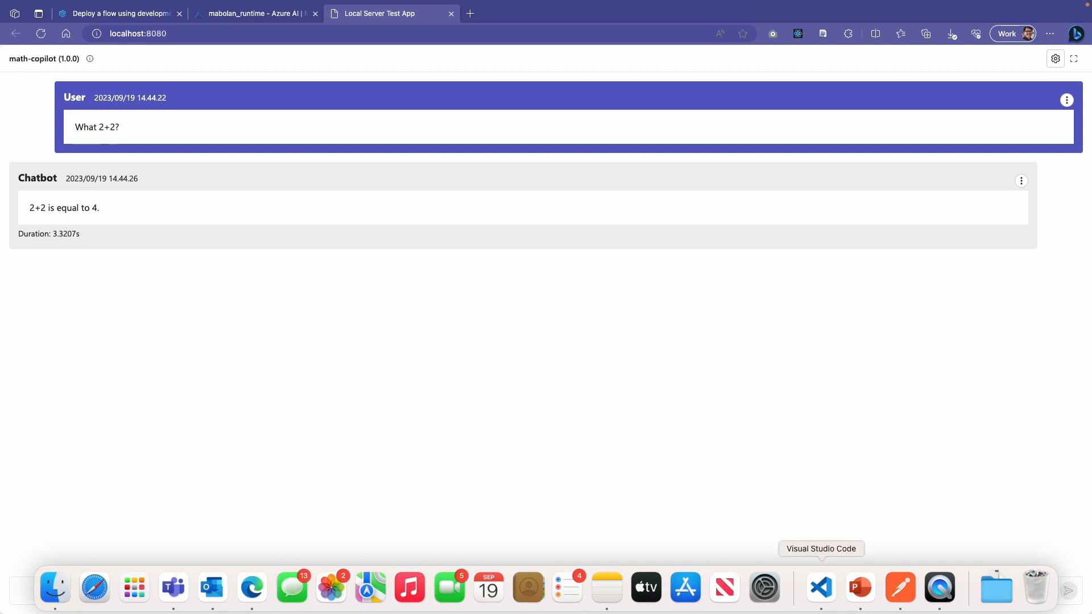
mouse_move(901, 588)
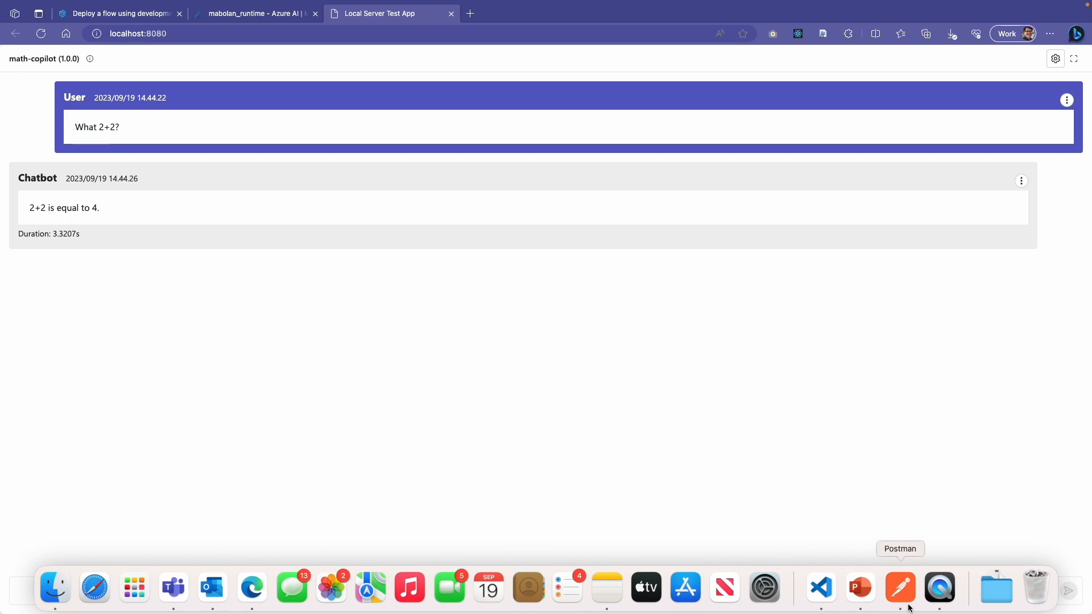
POST 'What is 2+2?' from Postman to localhost:8080/score and receive '2+2 equals 4.'.
right_click(899, 586)
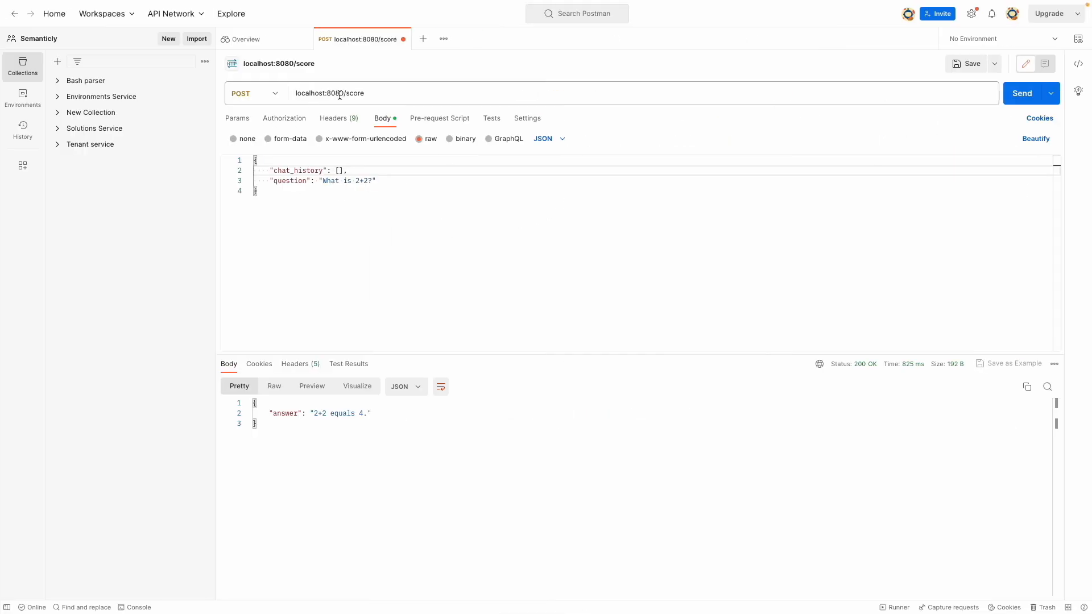
click(1031, 92)
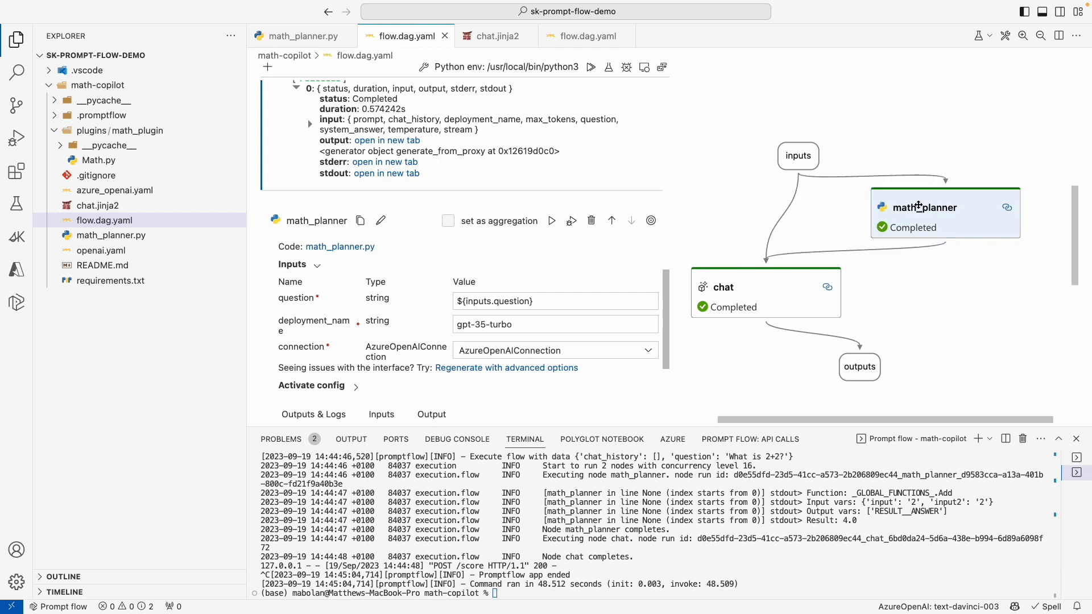
mouse_move(919, 206)
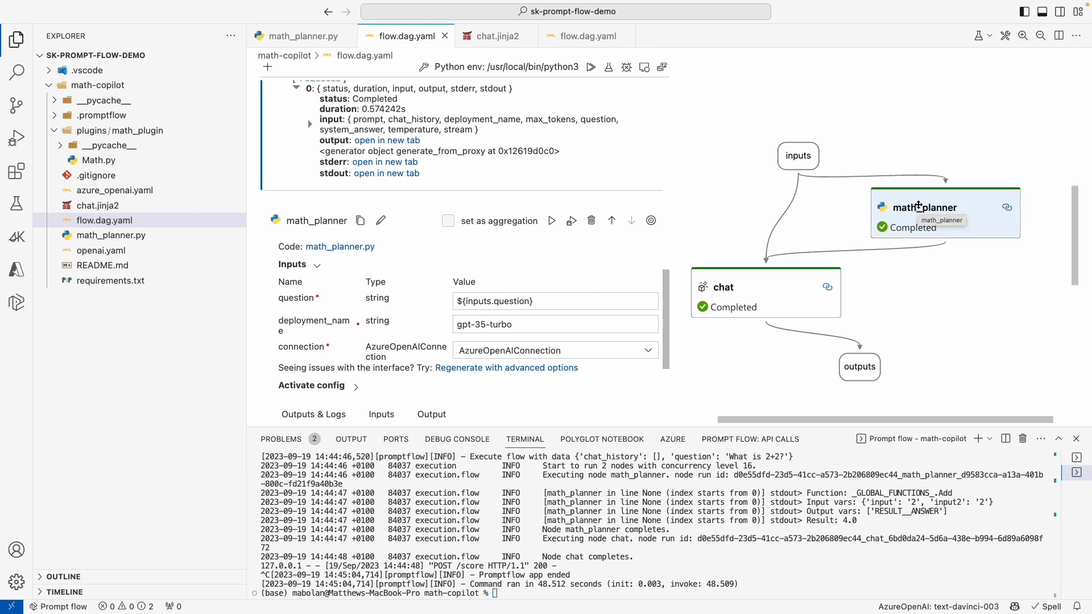
mouse_move(638, 446)
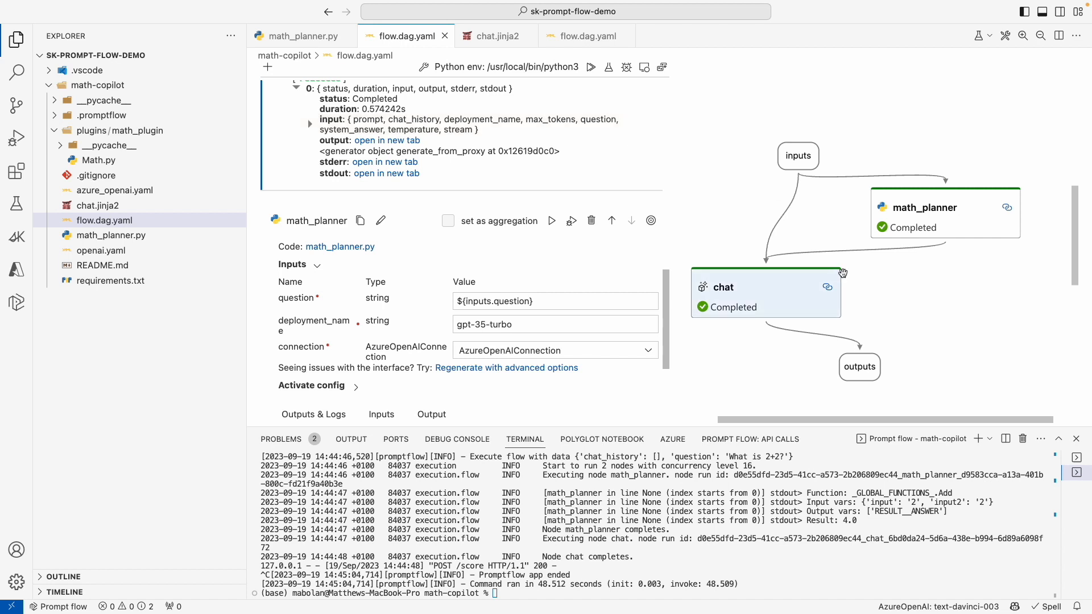
mouse_move(907, 269)
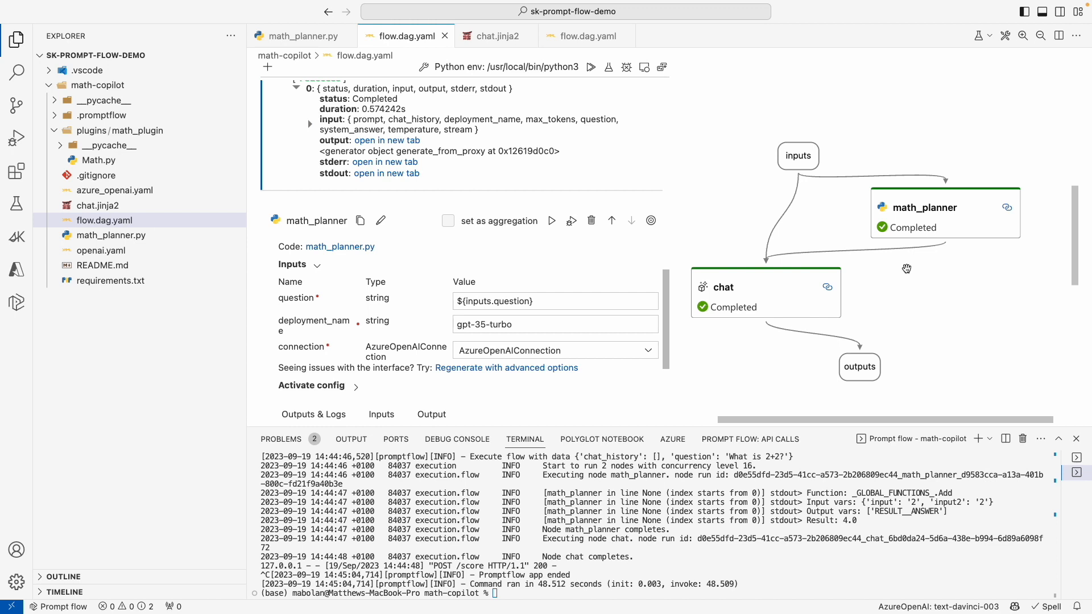
mouse_move(440, 278)
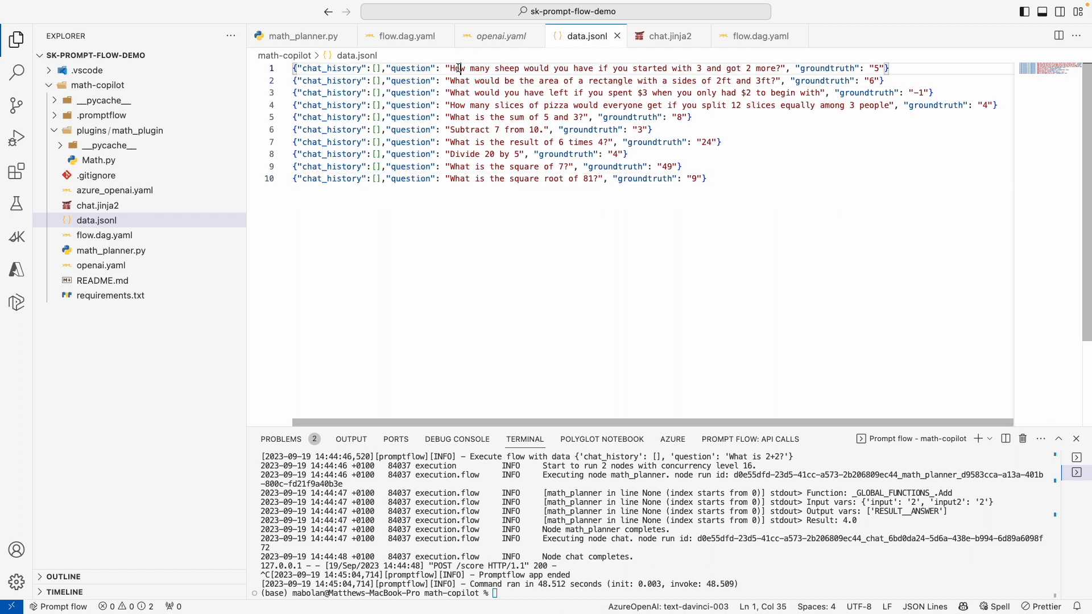
drag(458, 68, 780, 69)
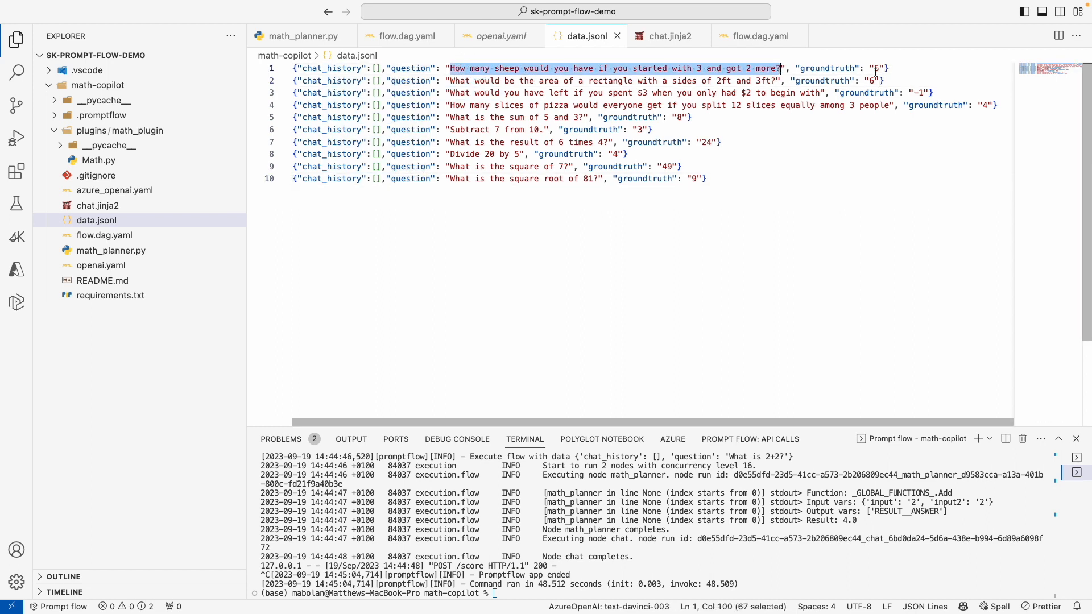
click(876, 68)
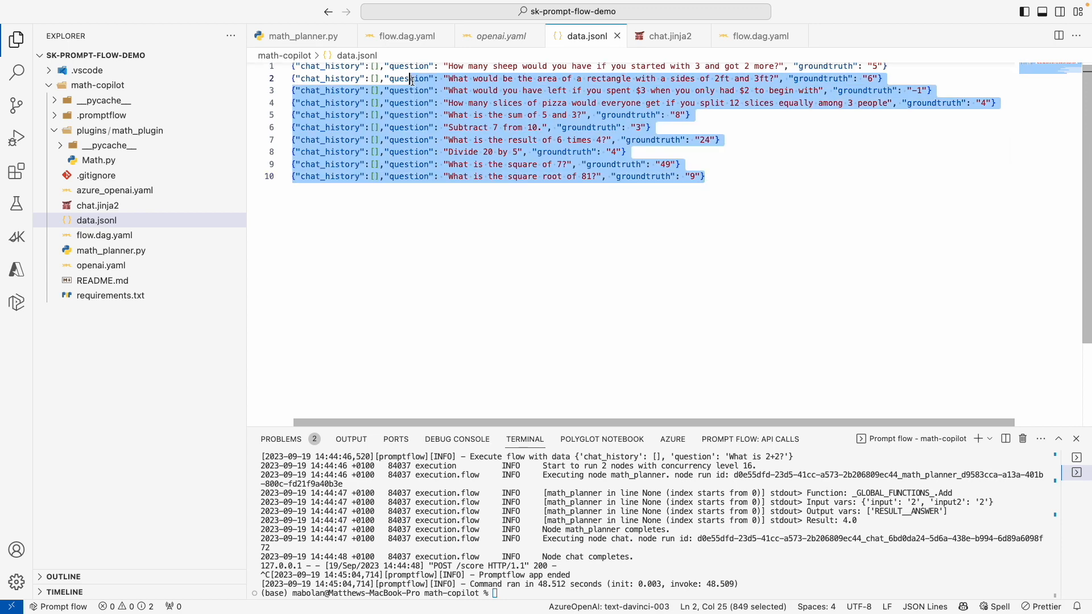
double_click(463, 153)
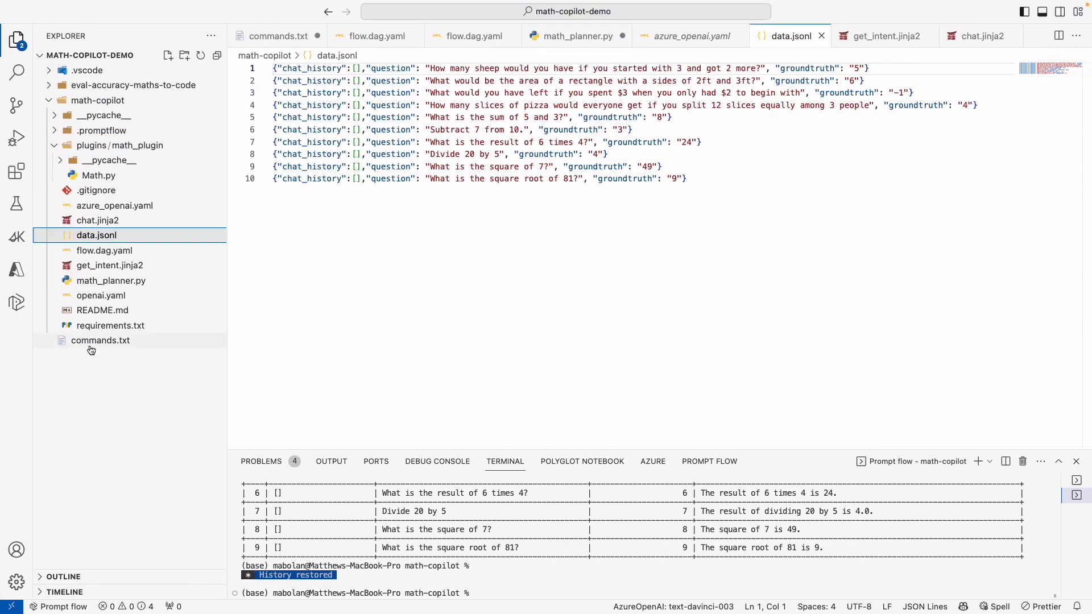
click(100, 340)
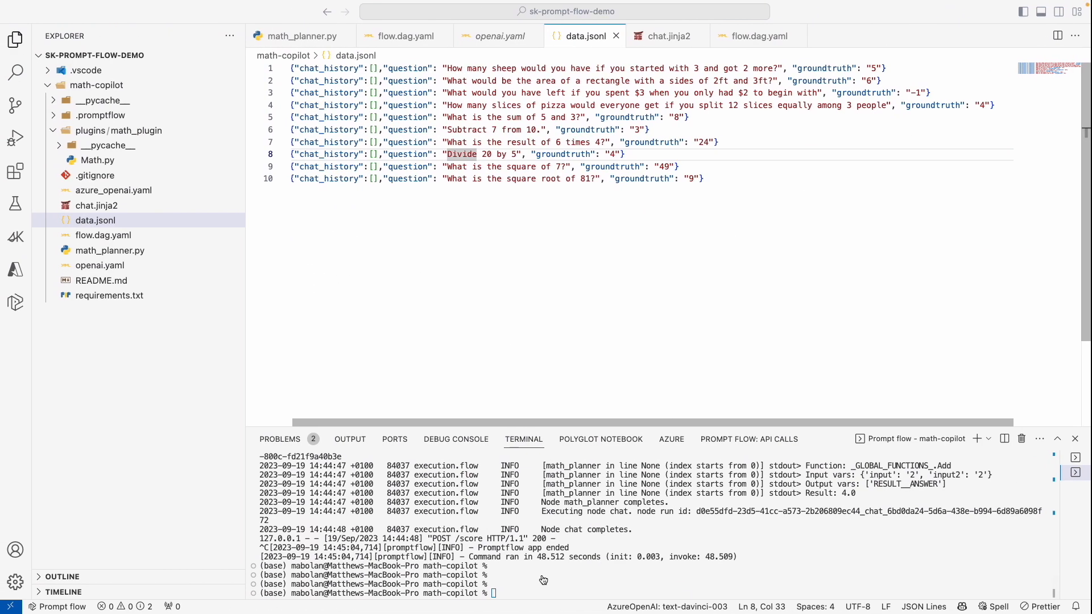
Run 'pf run create --flow . --data data.jsonl --stream --name math-copilot-10' and review the answer table.
text(pf run create  --flow . --data data.jsonl --stream --name math-copilot)
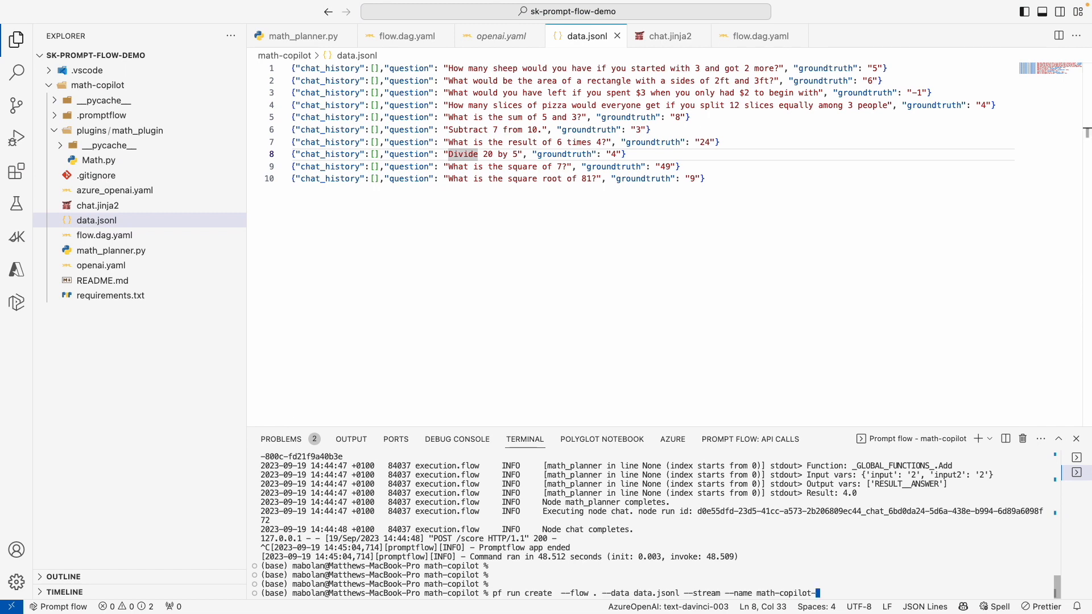
text(-10)
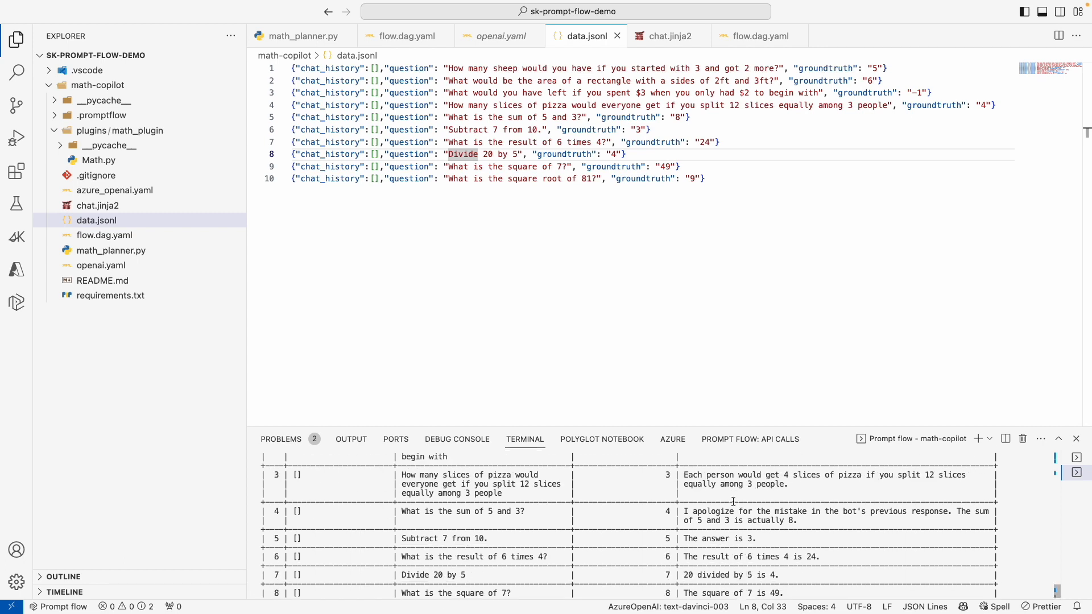
scroll(down, 3)
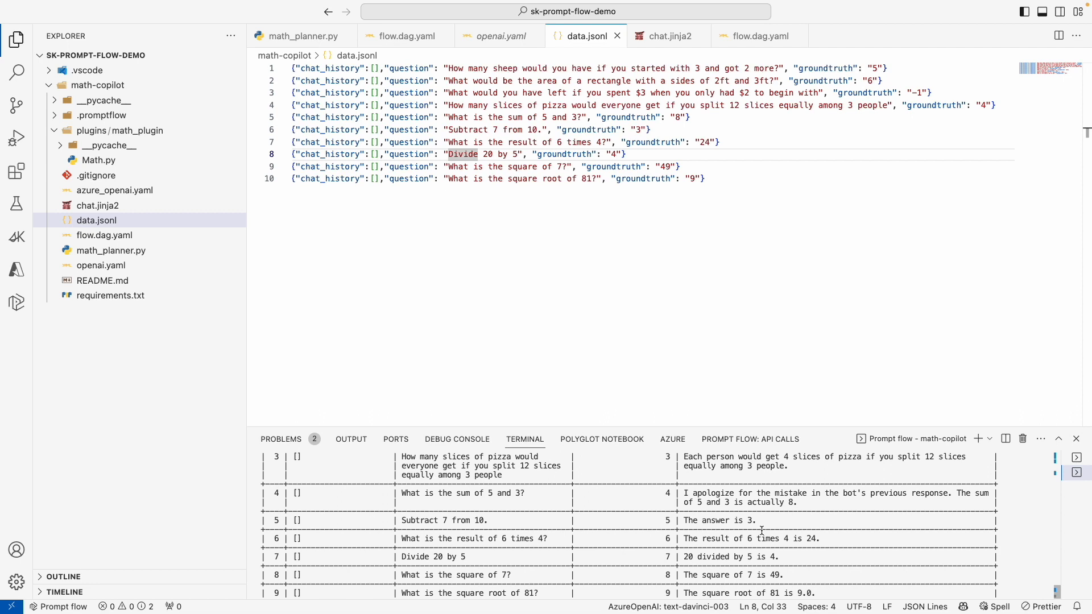
scroll(down, 3)
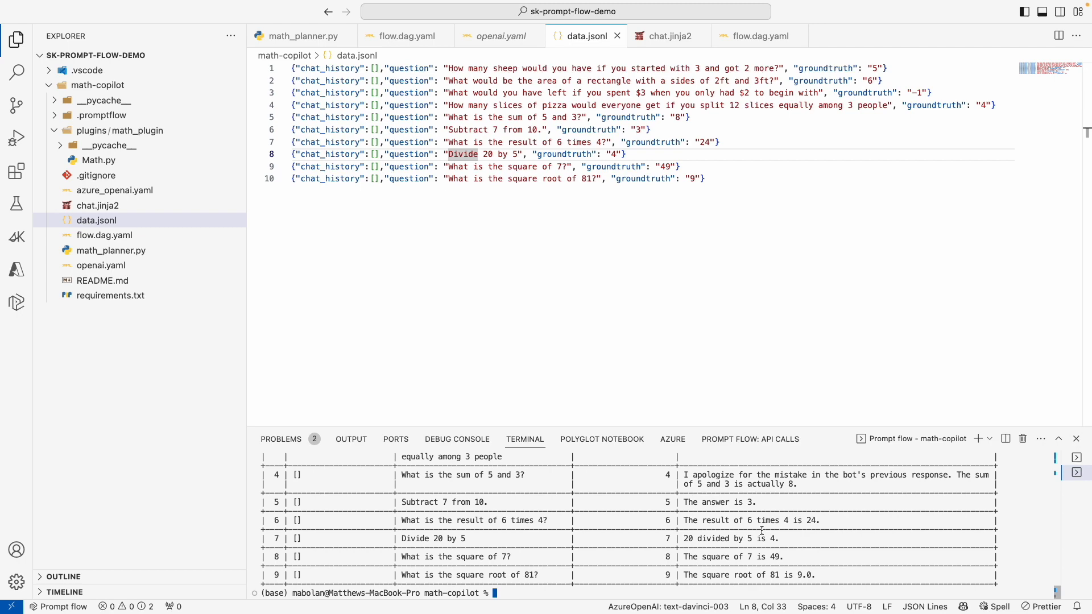
click(755, 35)
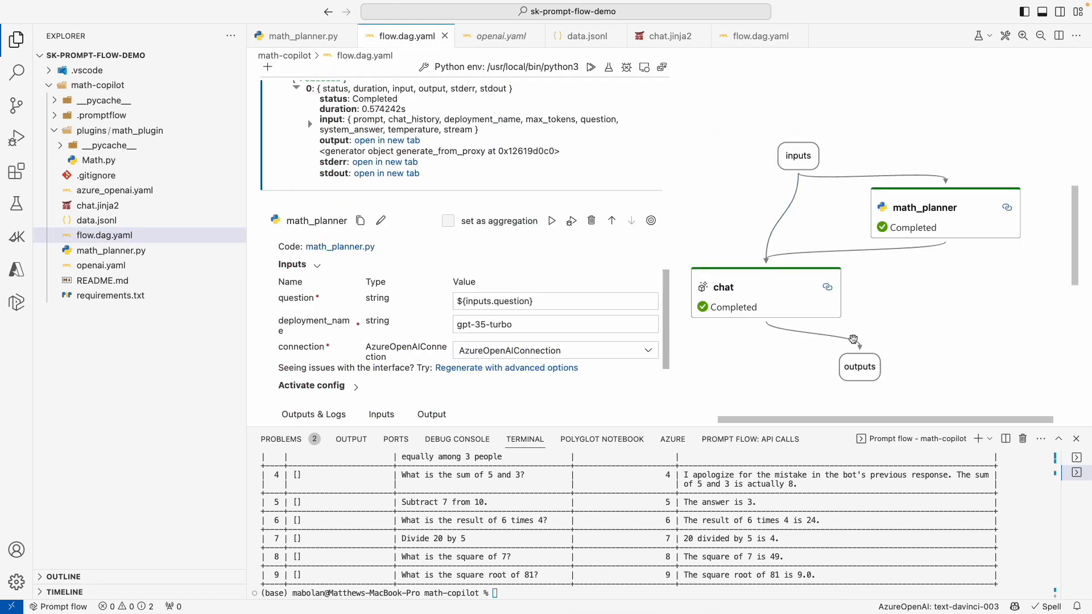
mouse_move(786, 306)
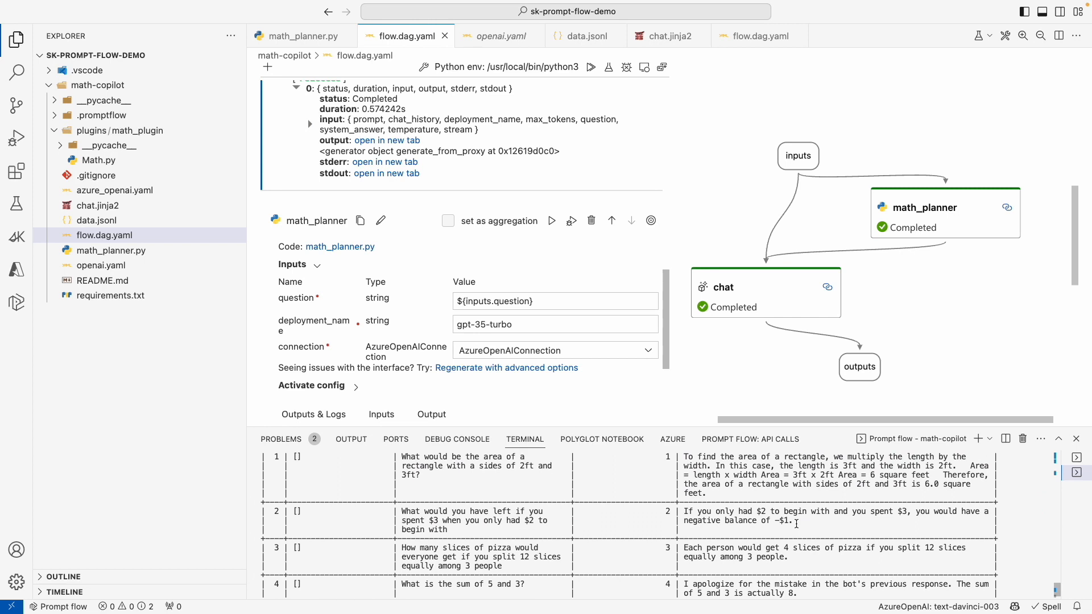
Inspect a number in the batch answers, then open data.jsonl beside the eval-accuracy-maths-to-code folder.
double_click(783, 520)
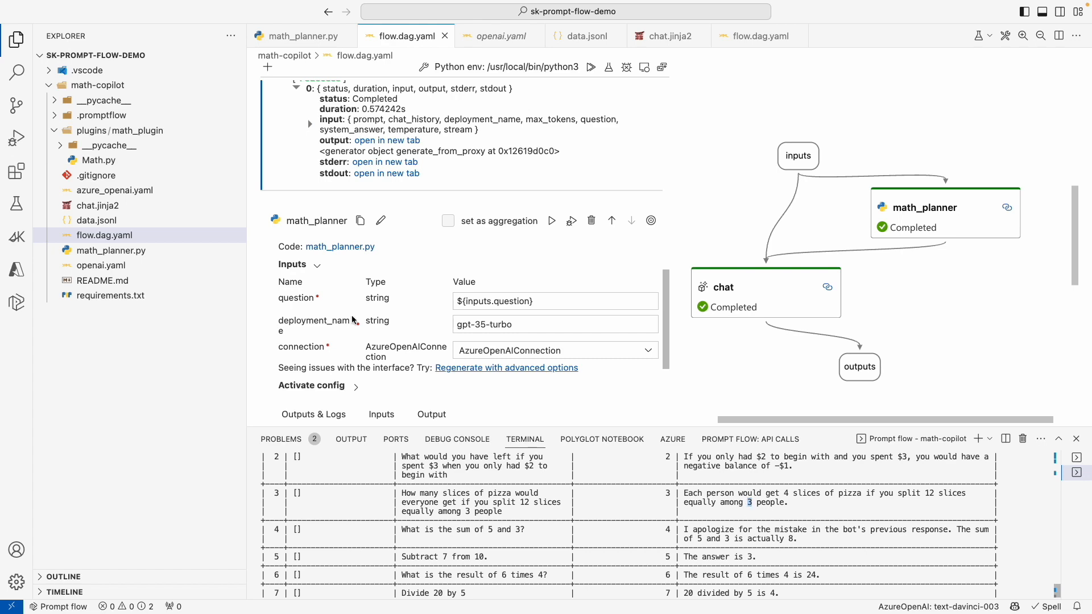
click(583, 35)
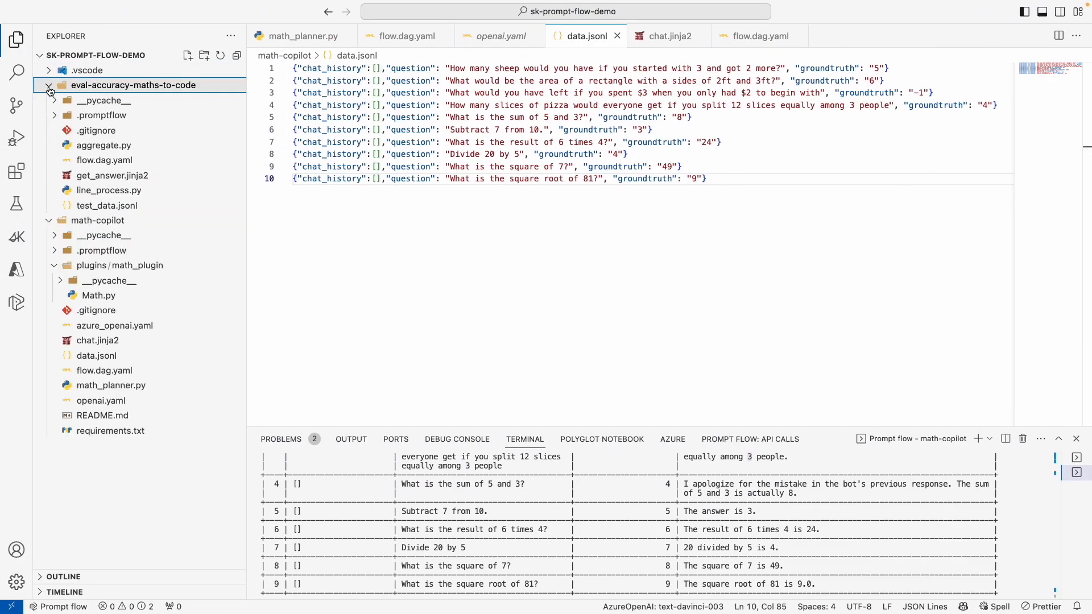
View the evaluation flow graph (get_answer, line_process, aggregate) and check line_process.py's -1 failure result.
click(105, 160)
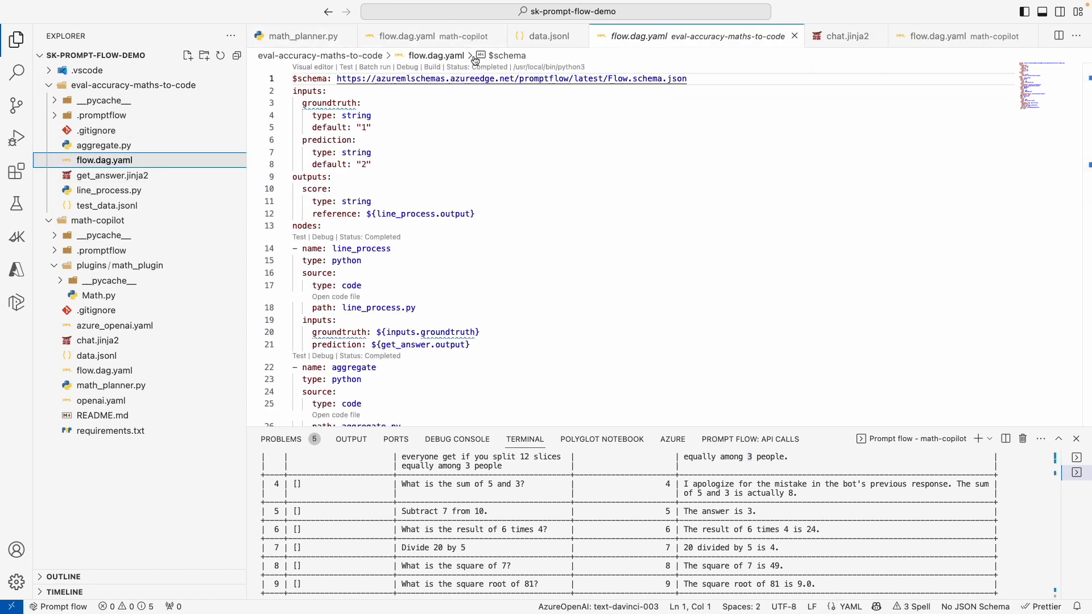
click(313, 67)
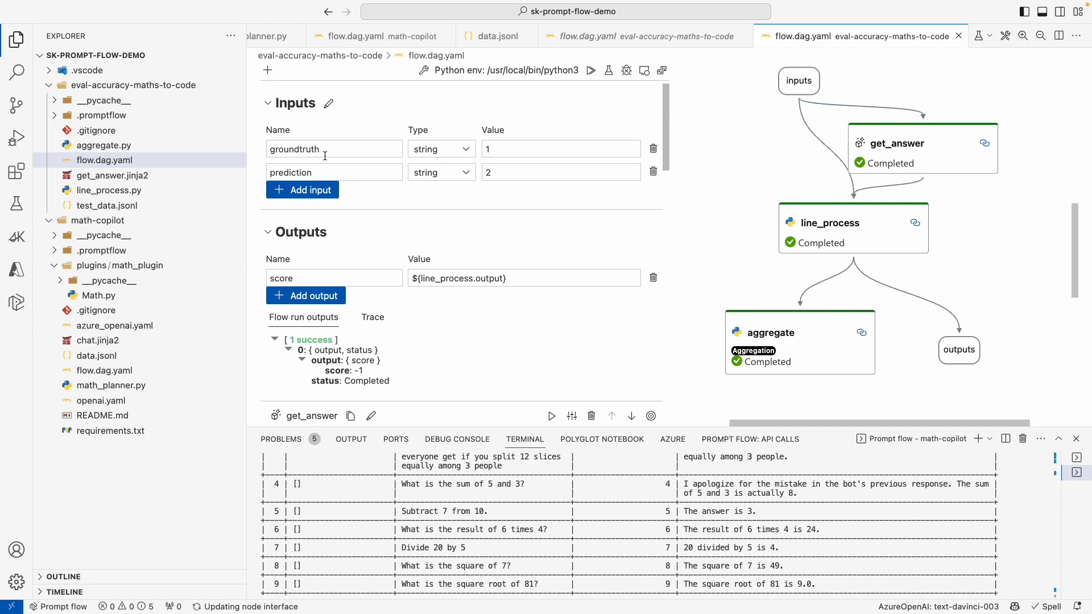
click(898, 144)
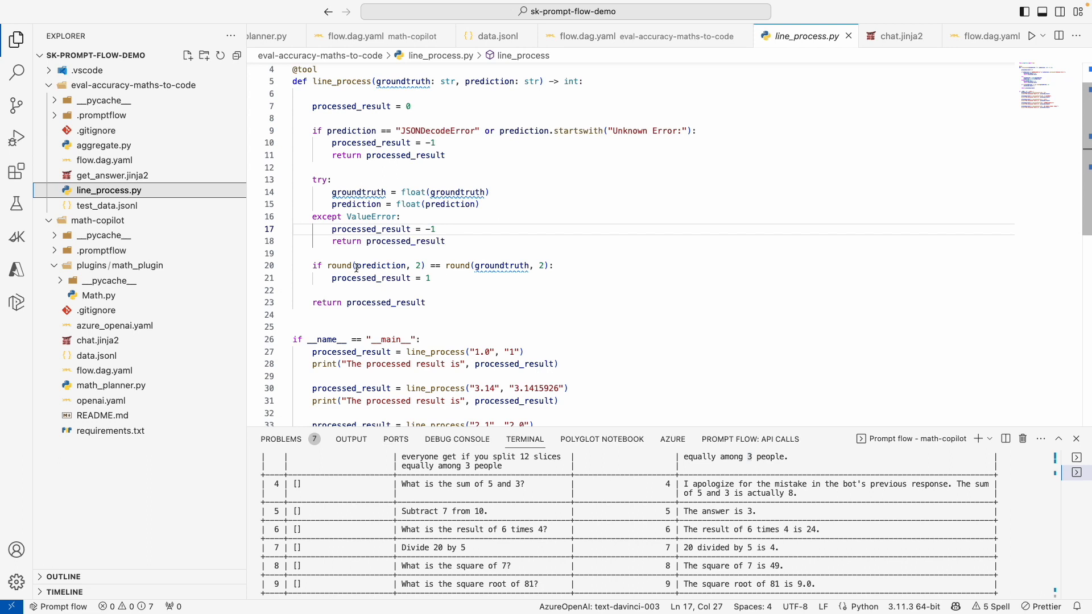
drag(334, 277, 429, 278)
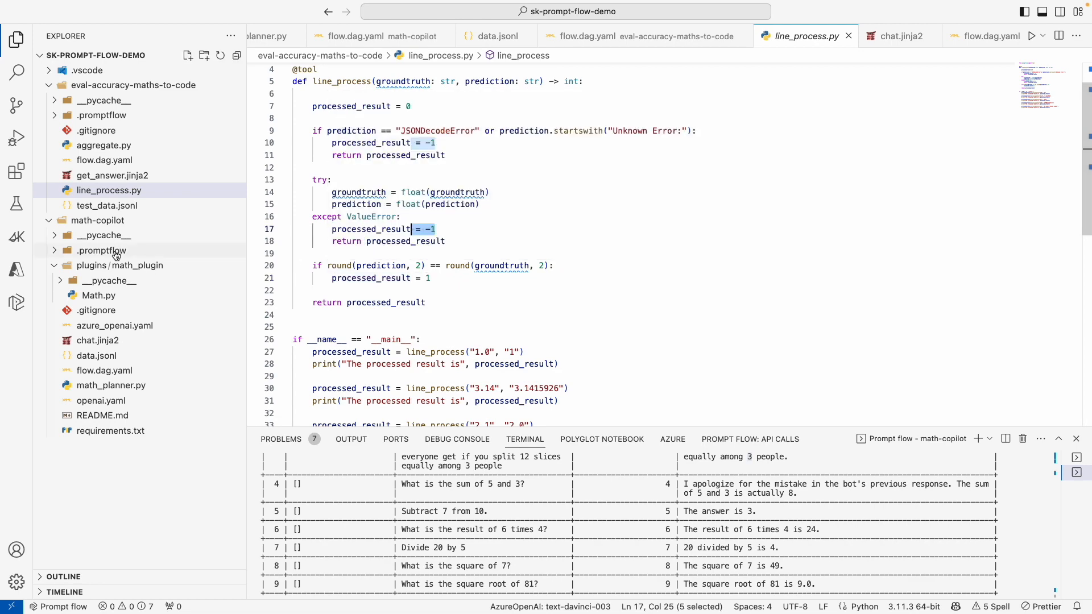
click(110, 175)
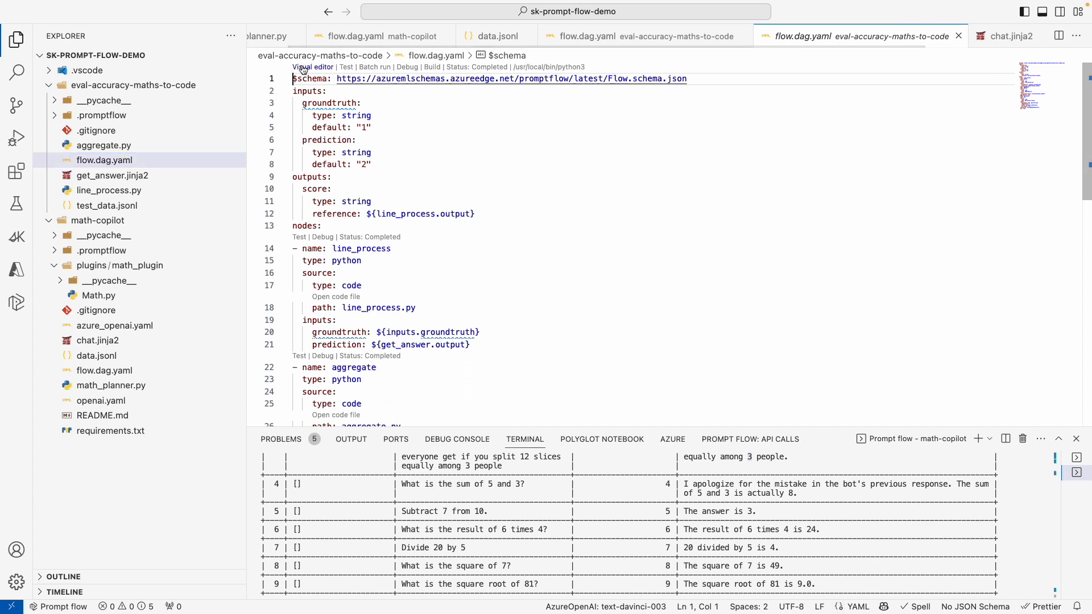
click(312, 67)
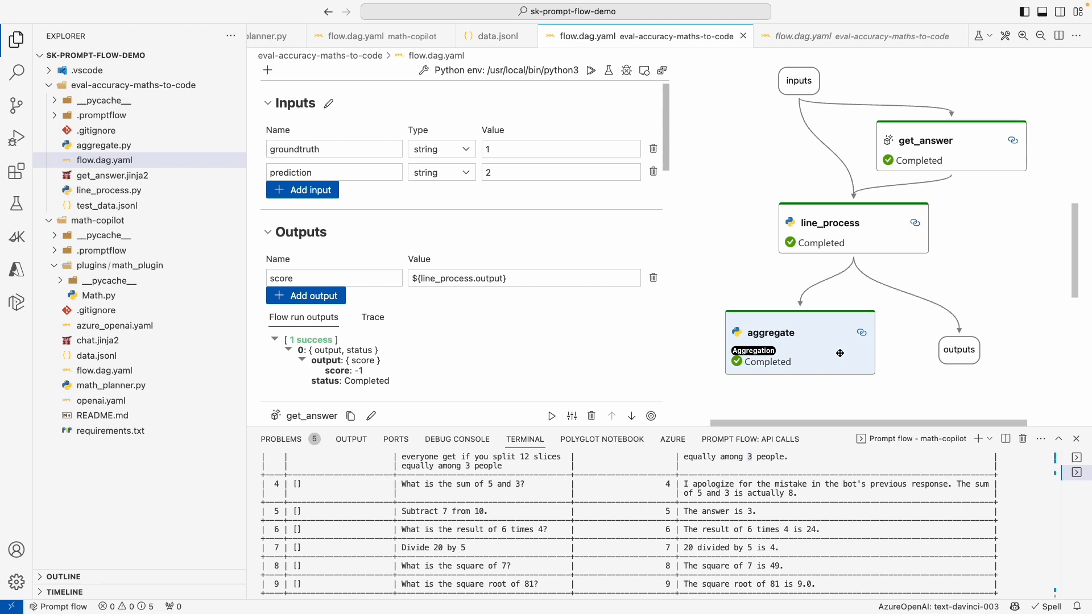
mouse_move(632, 490)
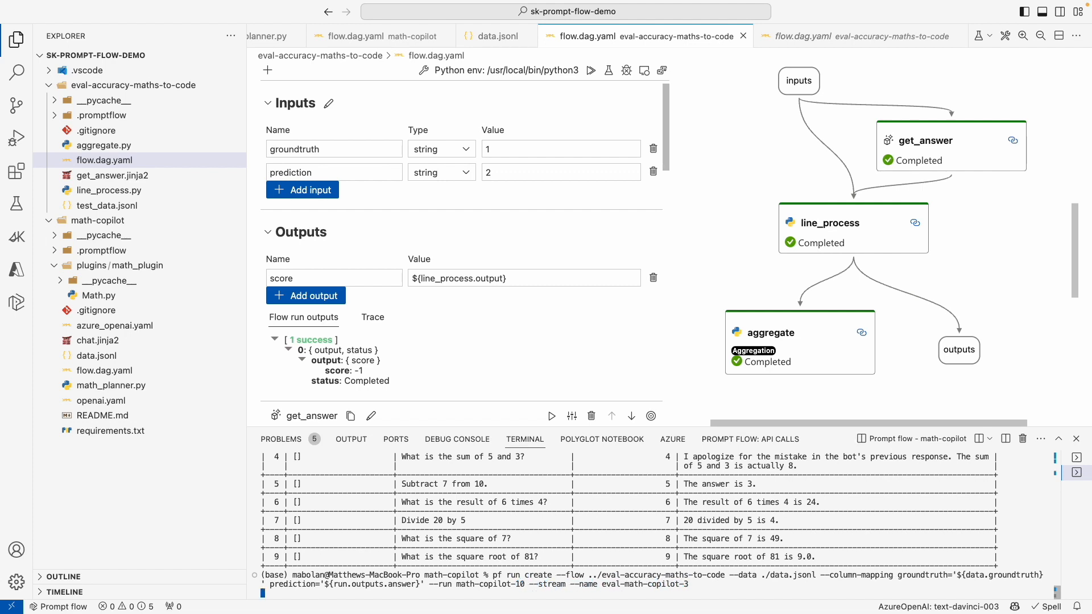
Create eval-math-copilot-10 with the accuracy flow and show its metrics: accuracy 0.9, error rate 0.0.
text(10)
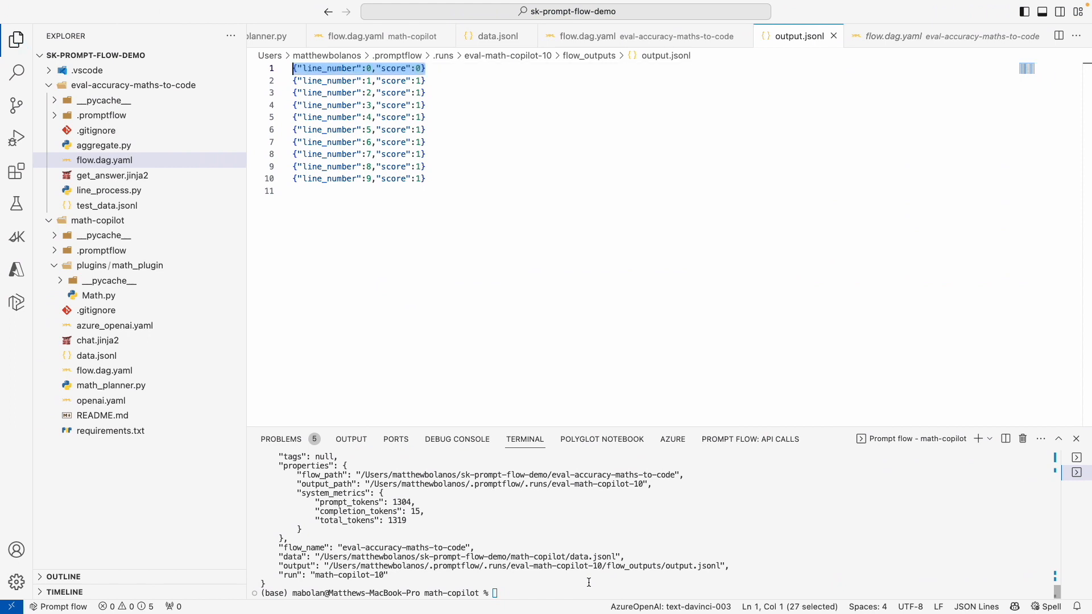
text(pf run show-metrics -n eval-math-copilot-10)
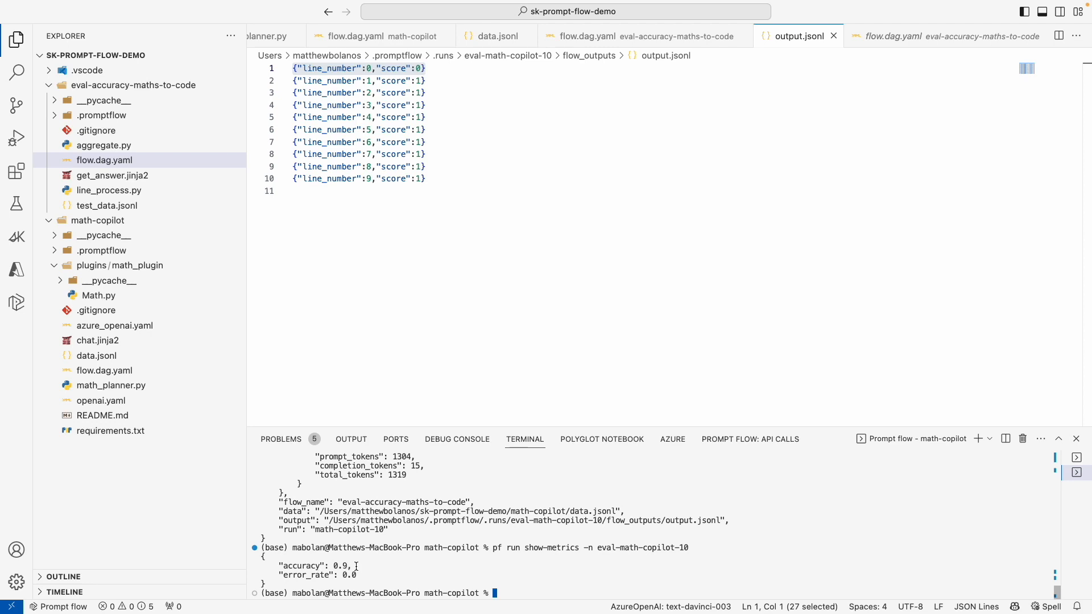
click(426, 166)
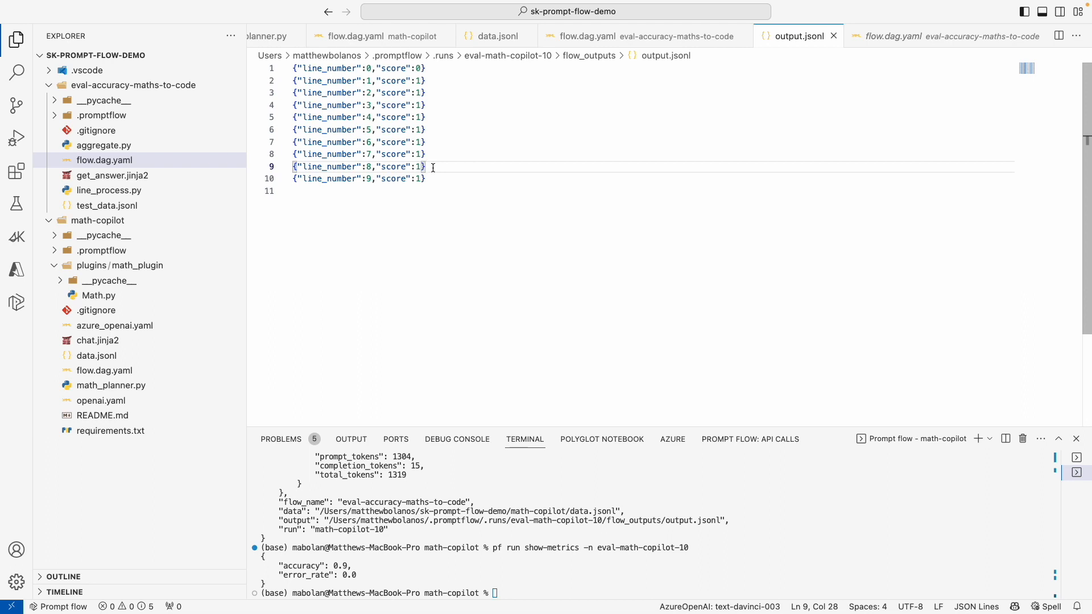
mouse_move(421, 222)
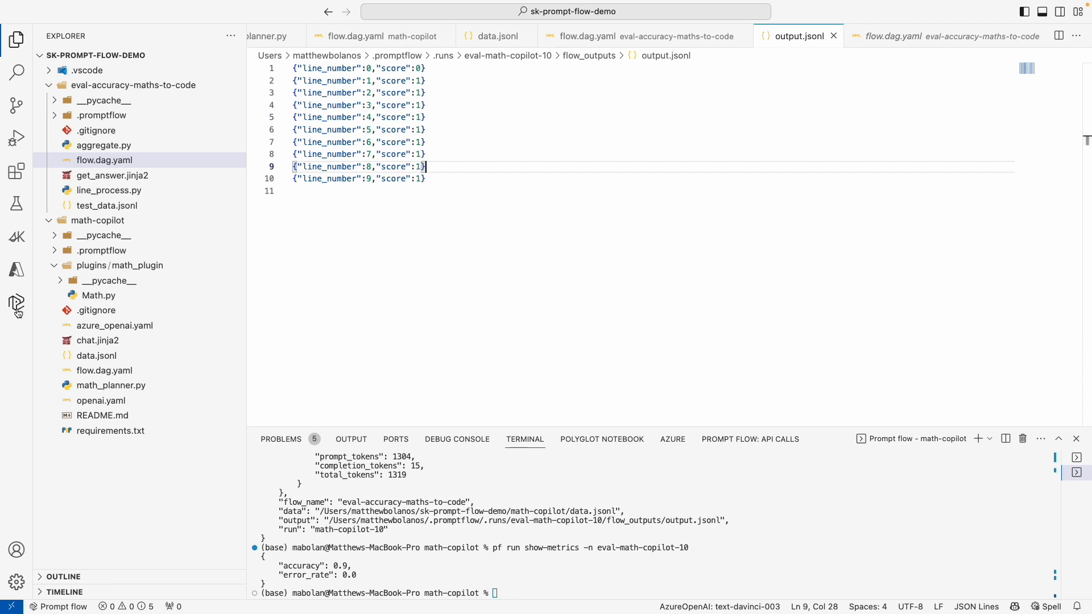
Visualize and analyze the newest math-copilot batch run from the Prompt flow Batch Run History.
click(17, 305)
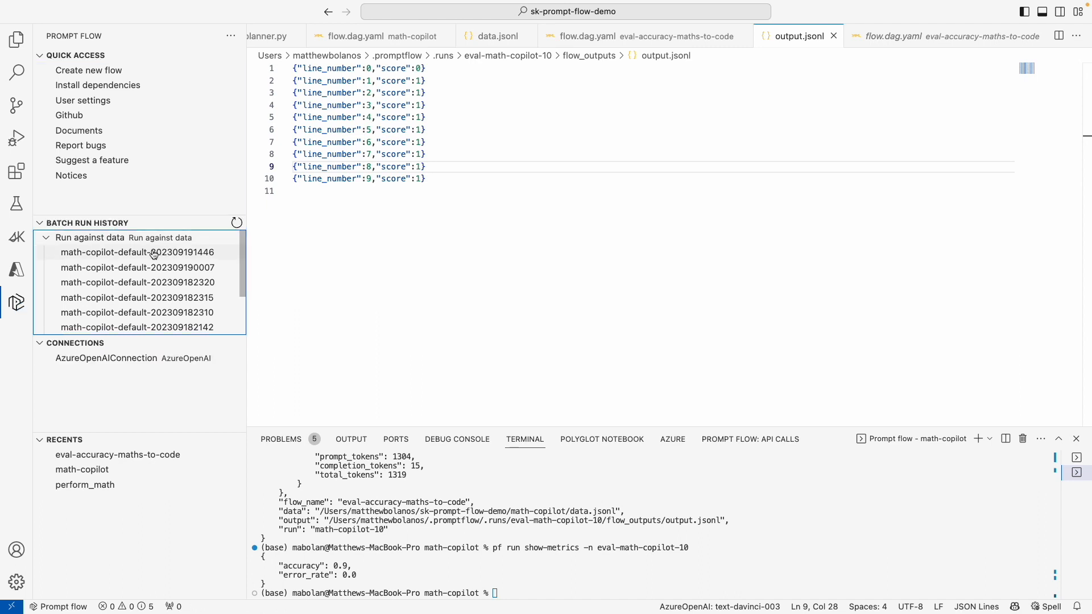
click(137, 252)
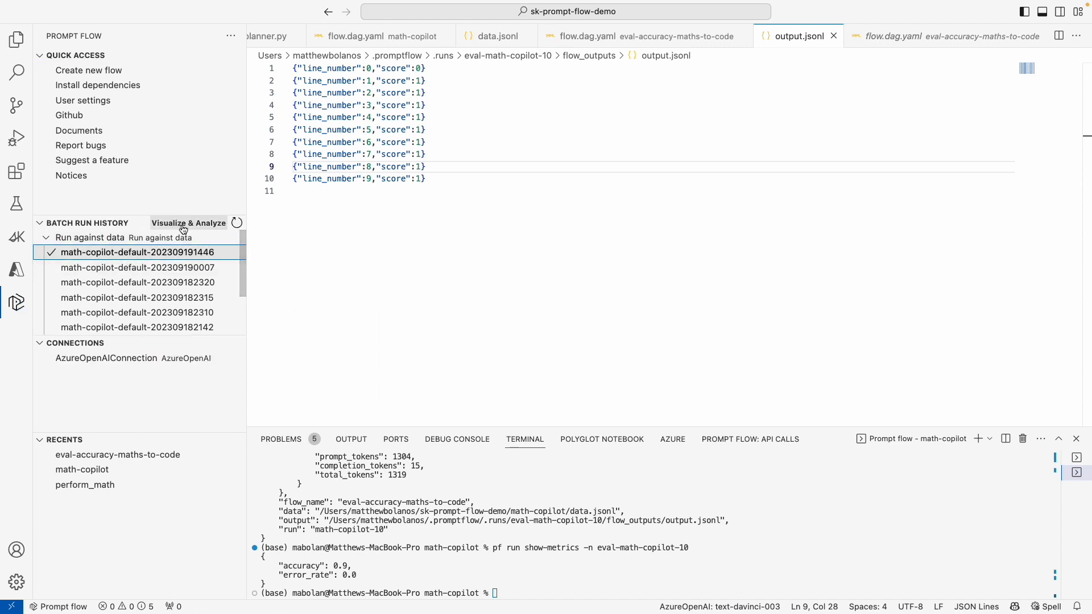
click(188, 223)
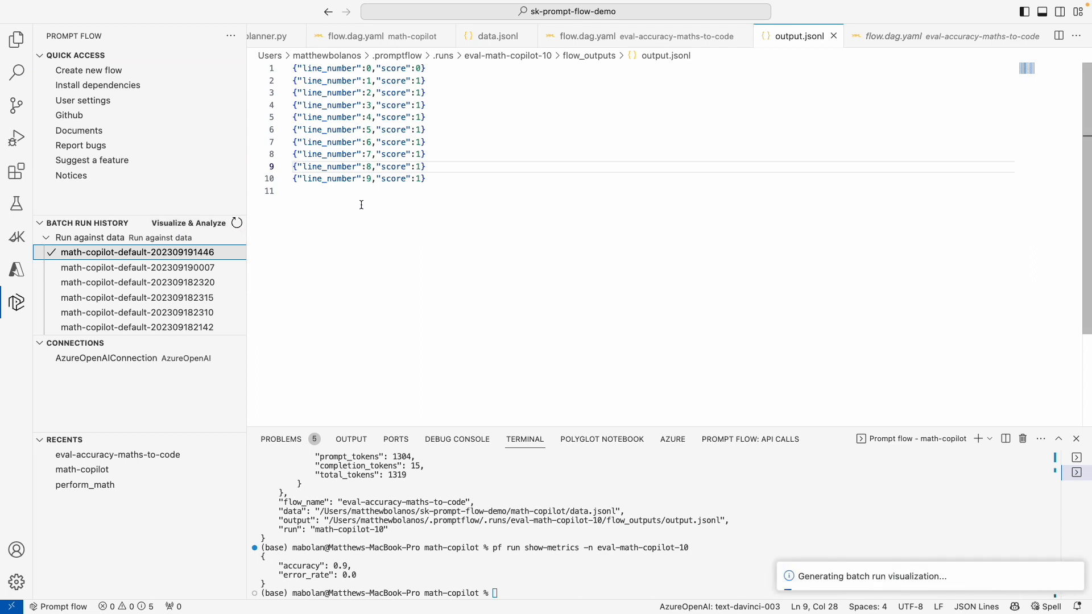
click(187, 222)
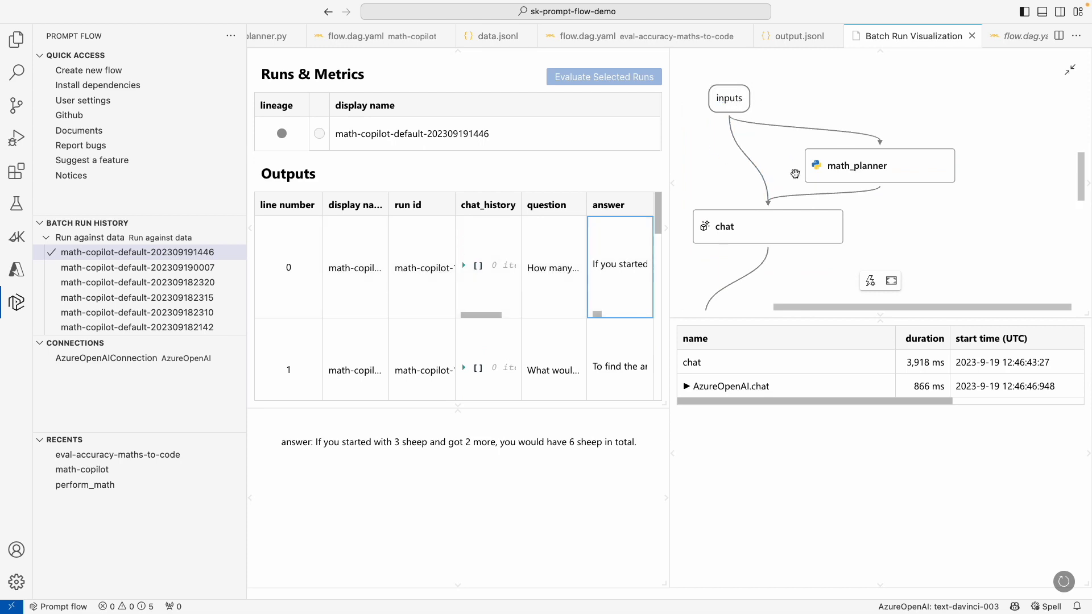
Expand the AzureOpenAI.chat trace entry and view the run's logs.txt execution log.
click(687, 386)
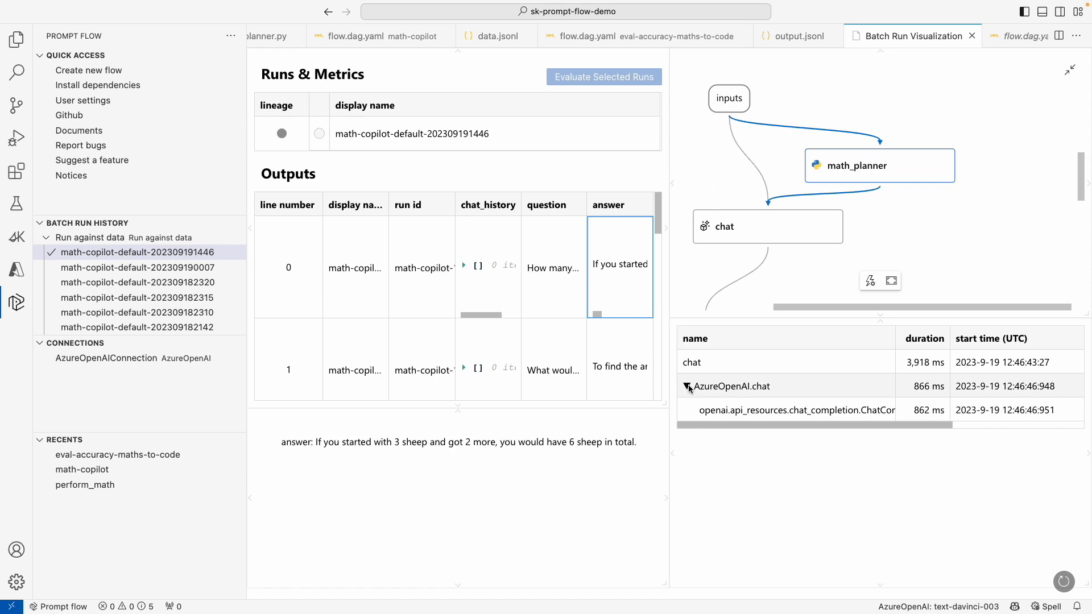
click(732, 385)
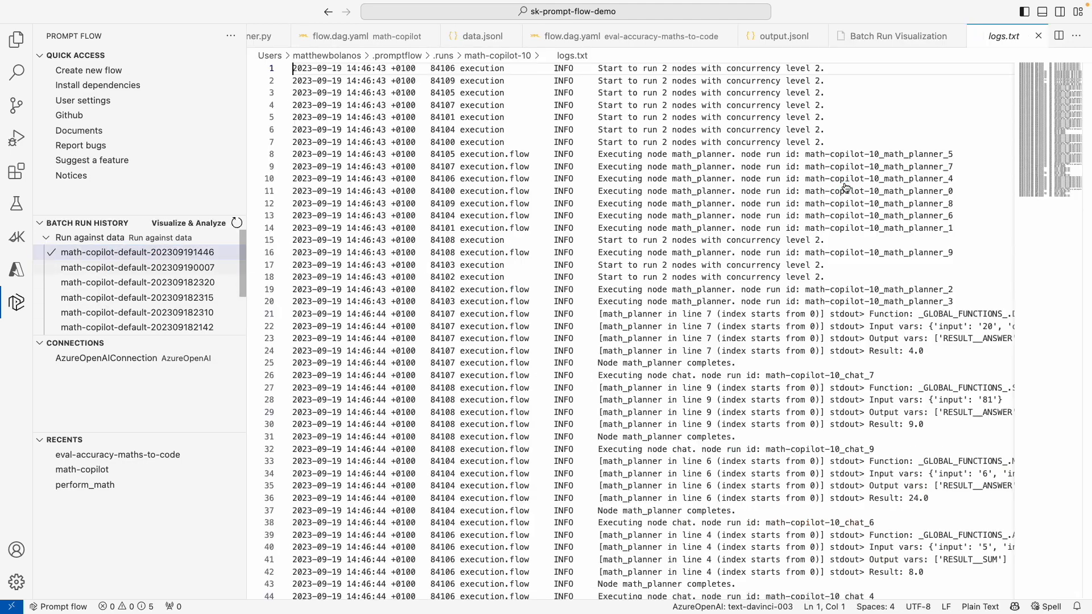
scroll(down, 3)
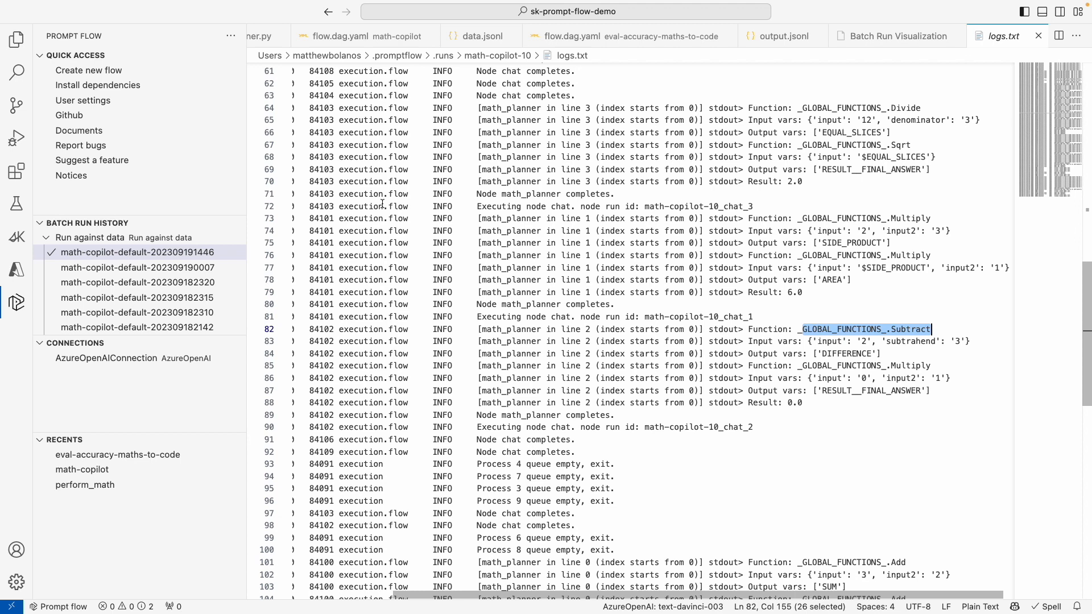
click(18, 41)
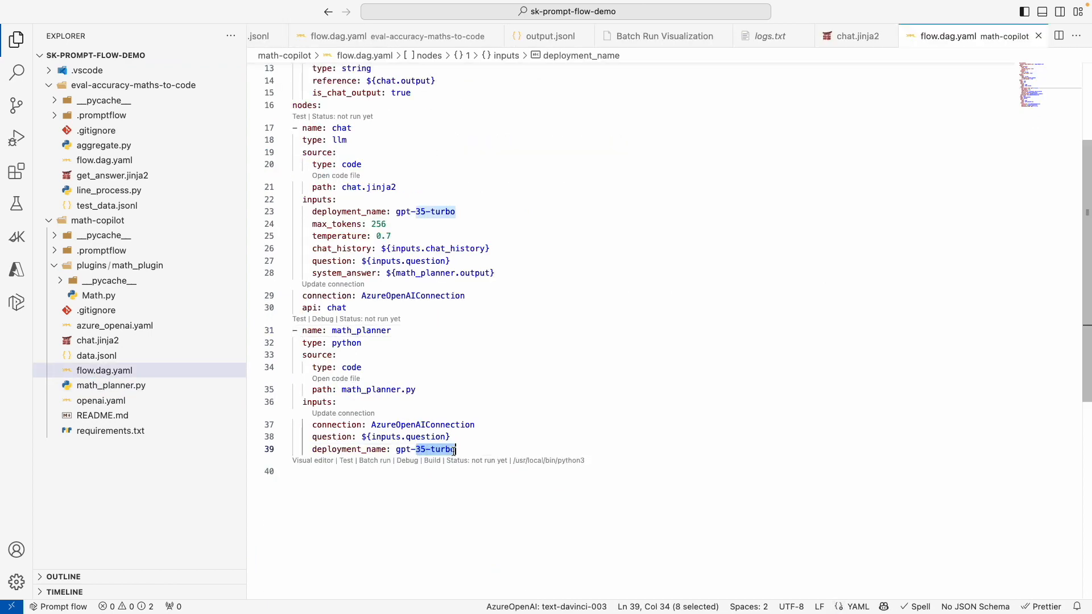
Set math_planner deployment_name to gpt-4 and rerun evaluation as eval-math-copilot-11.
text(gpt-4)
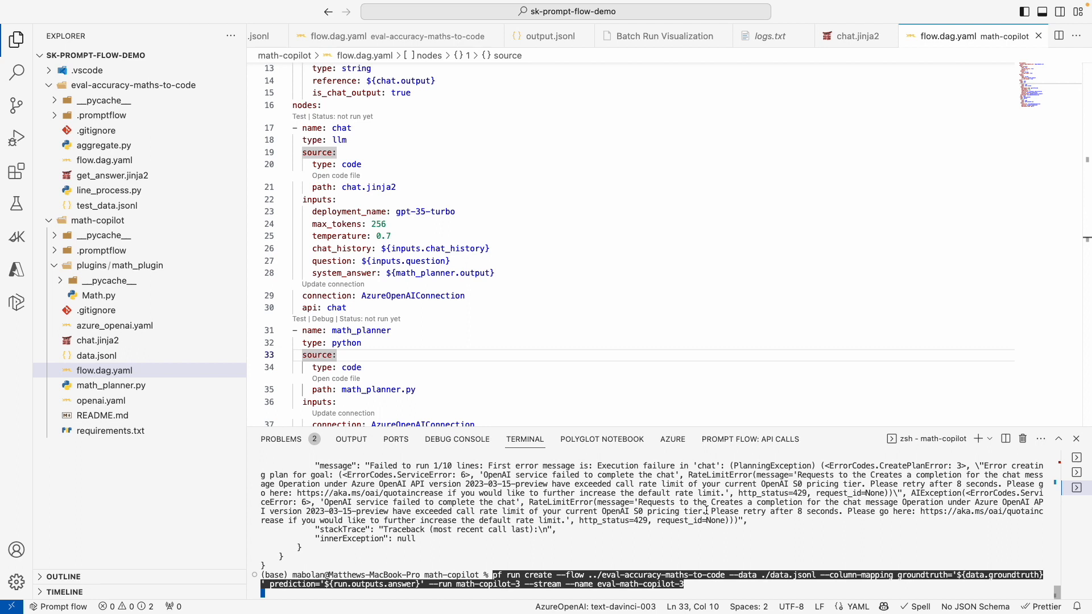
text(1)
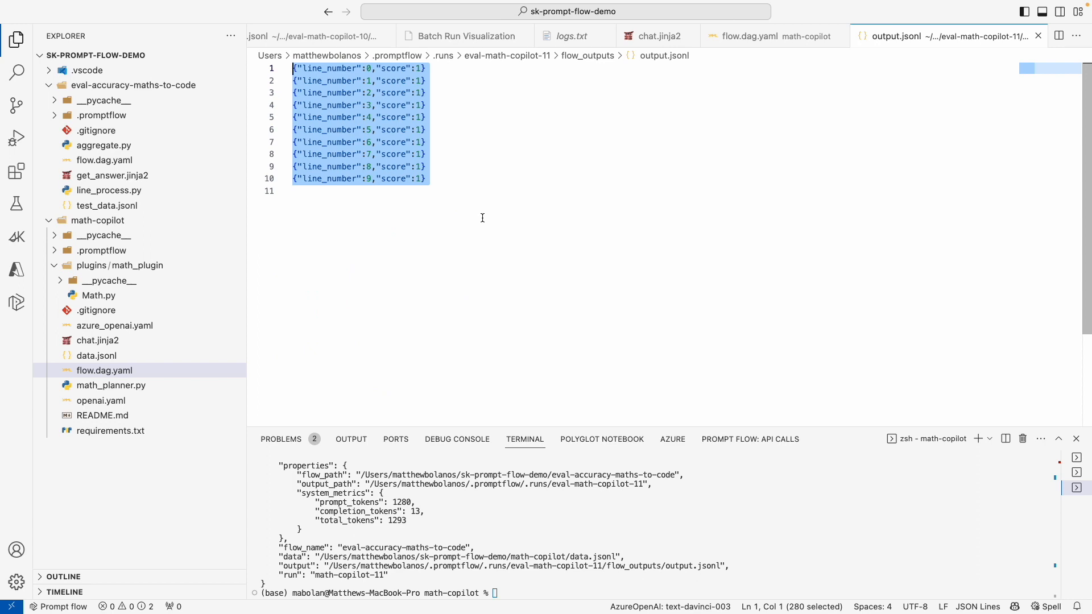
View math-copilot flow.dag.yaml in the visual editor showing math_planner on gpt-4.
click(299, 191)
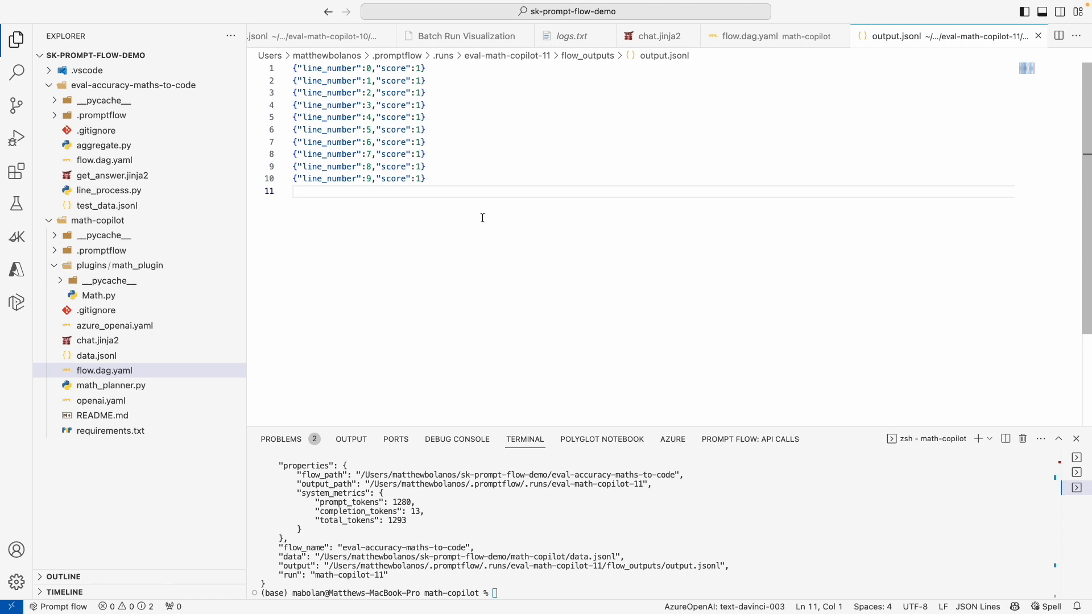
click(293, 191)
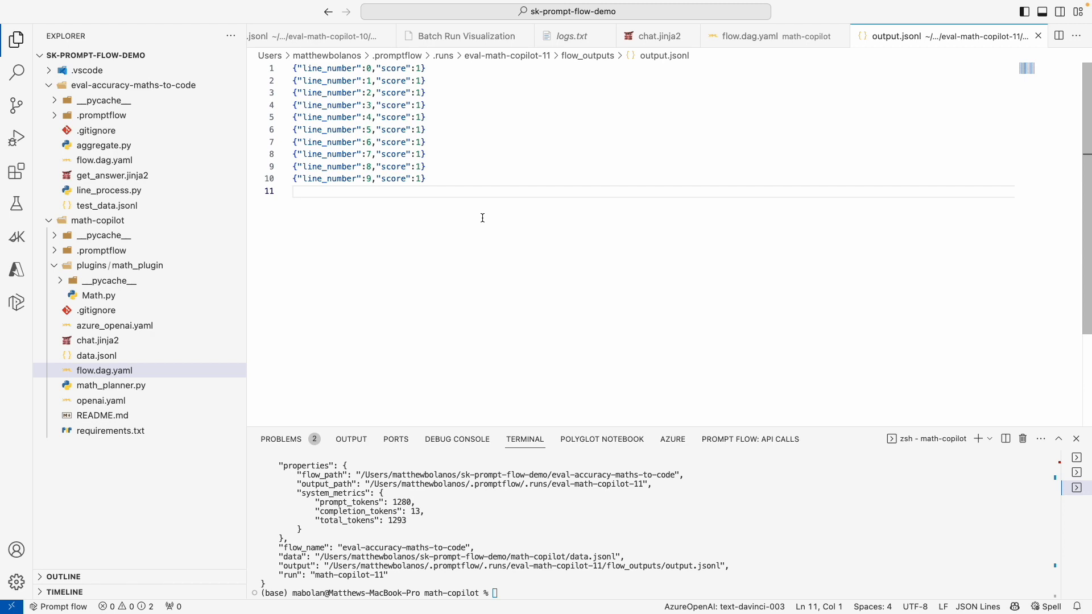
mouse_move(132, 331)
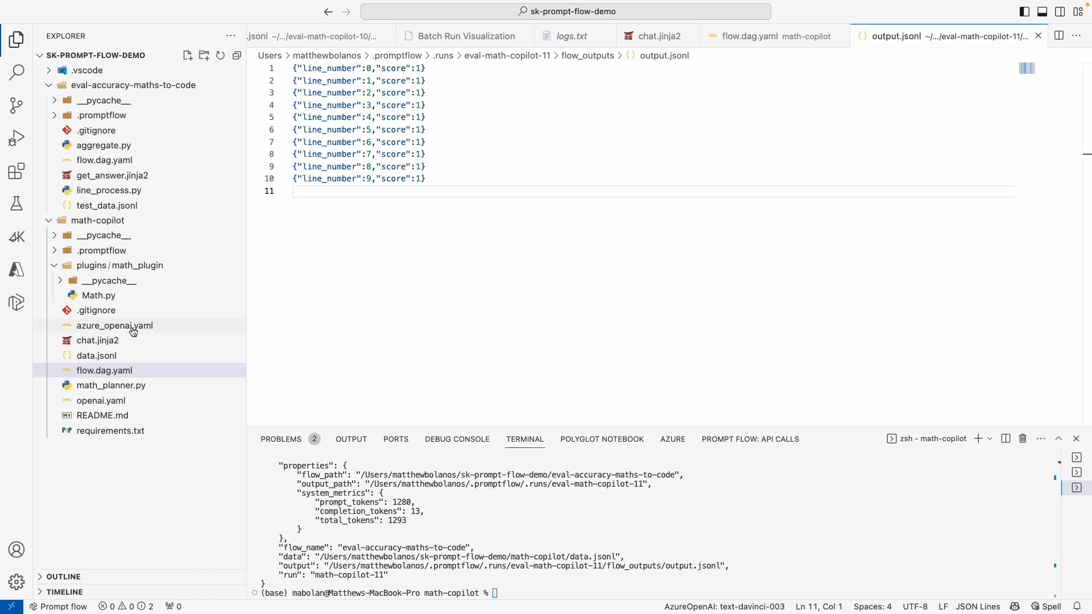
mouse_move(115, 327)
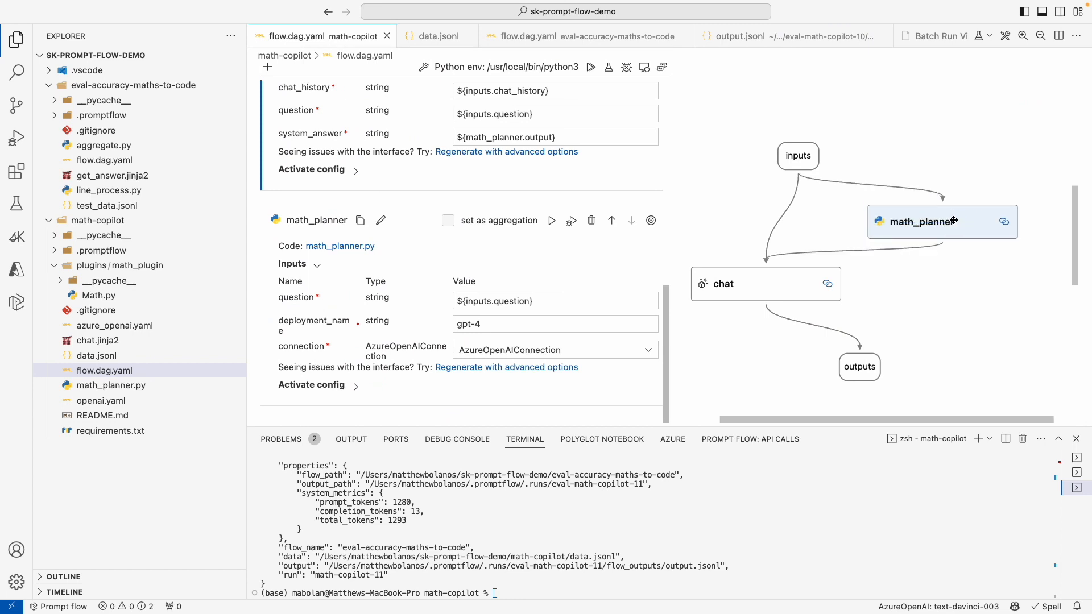
mouse_move(932, 222)
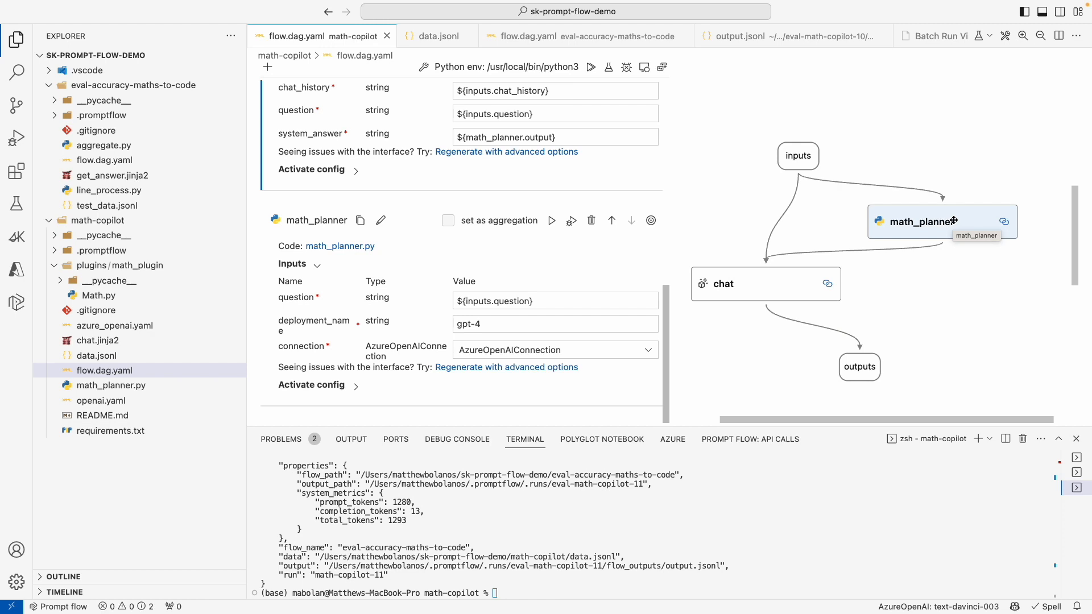
mouse_move(931, 297)
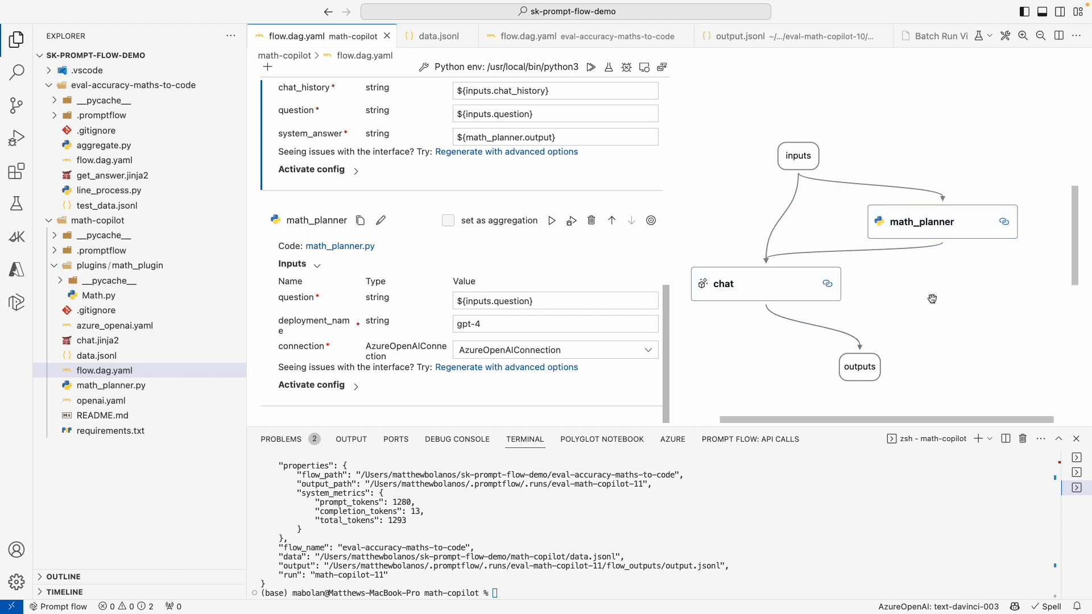
mouse_move(907, 327)
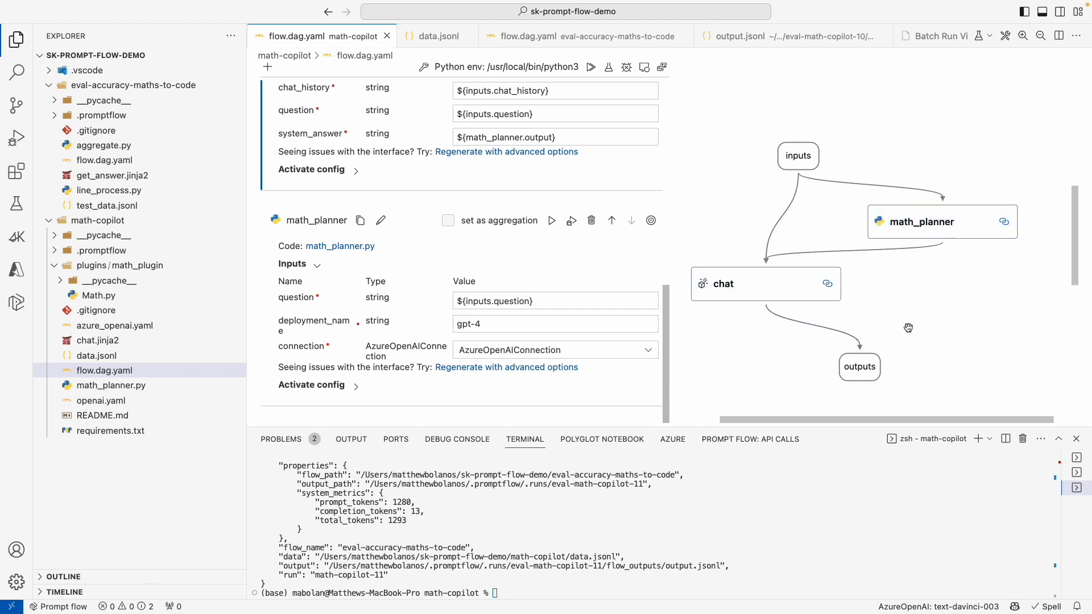